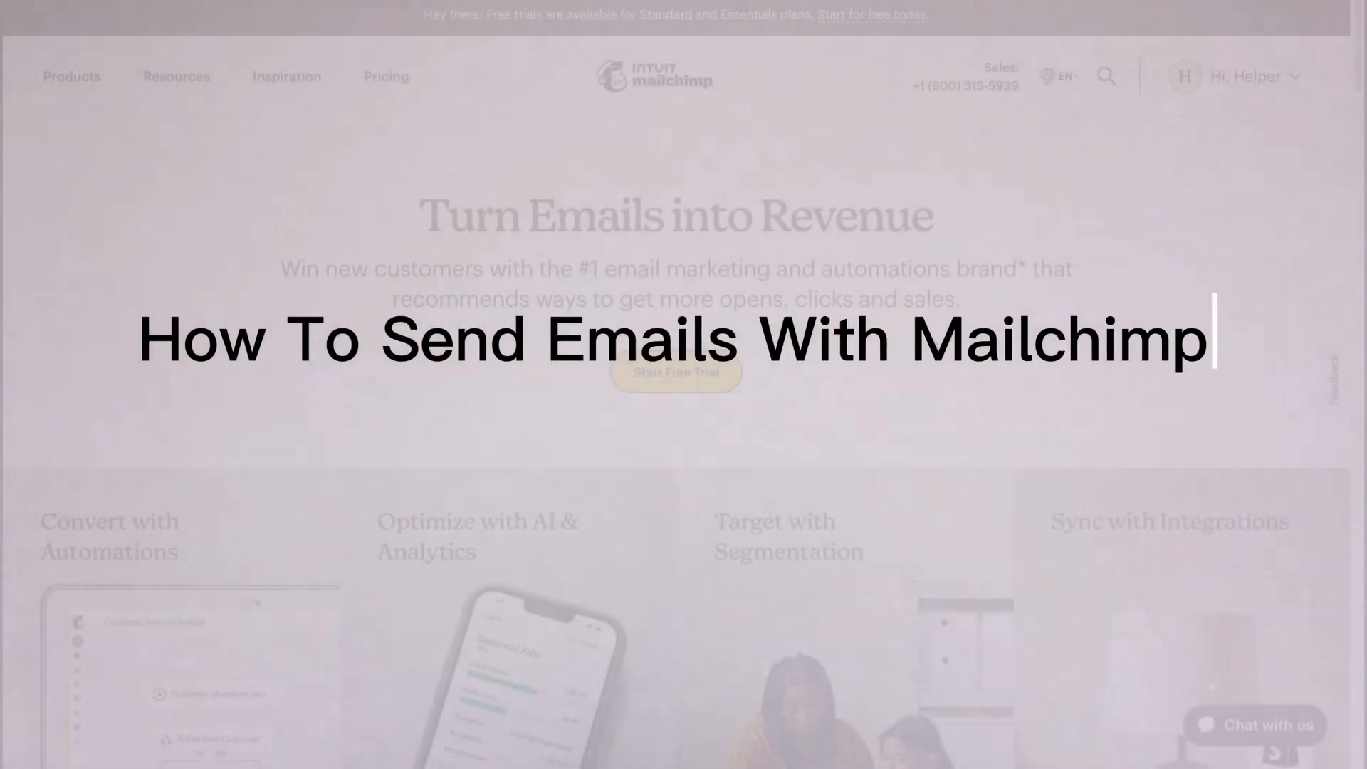
- Search 'Email Marketing on MailChimp' and scroll through the Mailchimp homepage
{"action": "type", "text": "Email Marketing on MailChimp"}
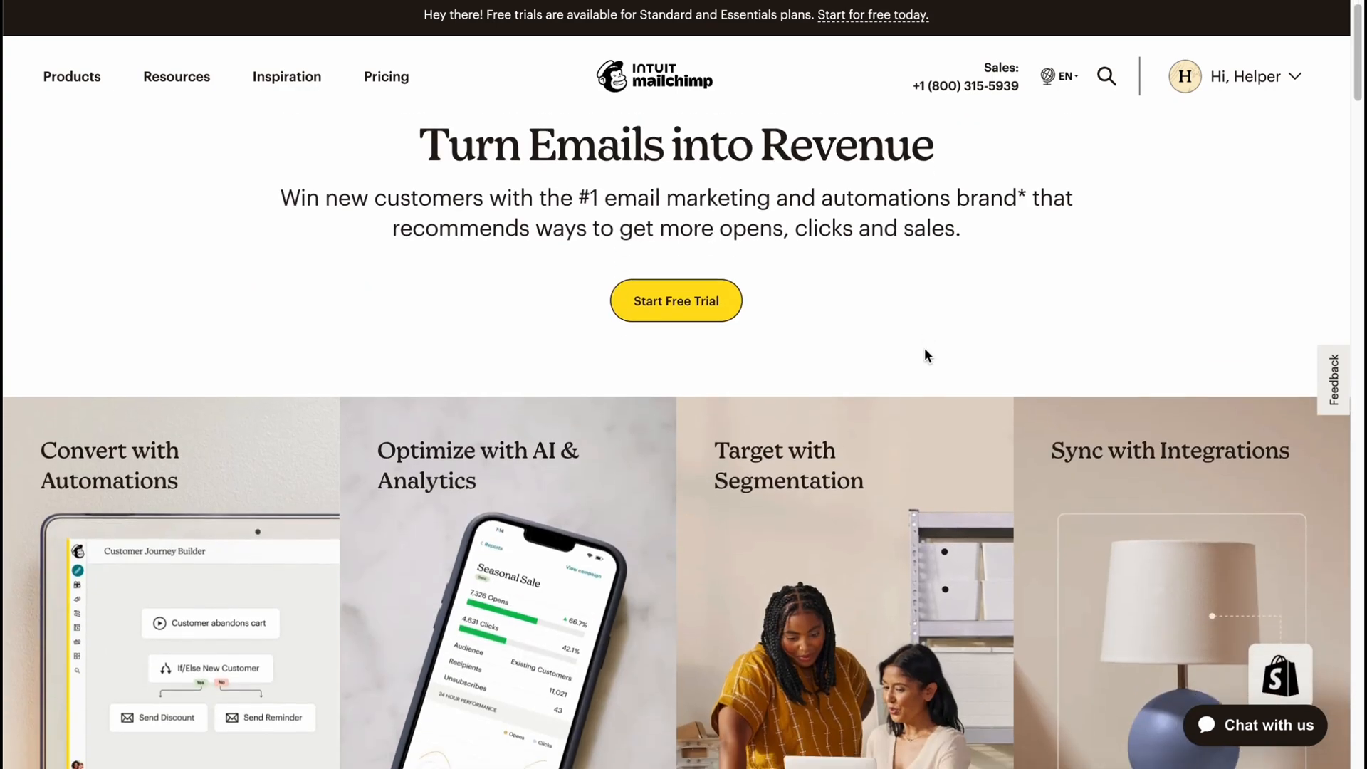
{"action": "scroll", "scroll_direction": "down", "scroll_amount": 3}
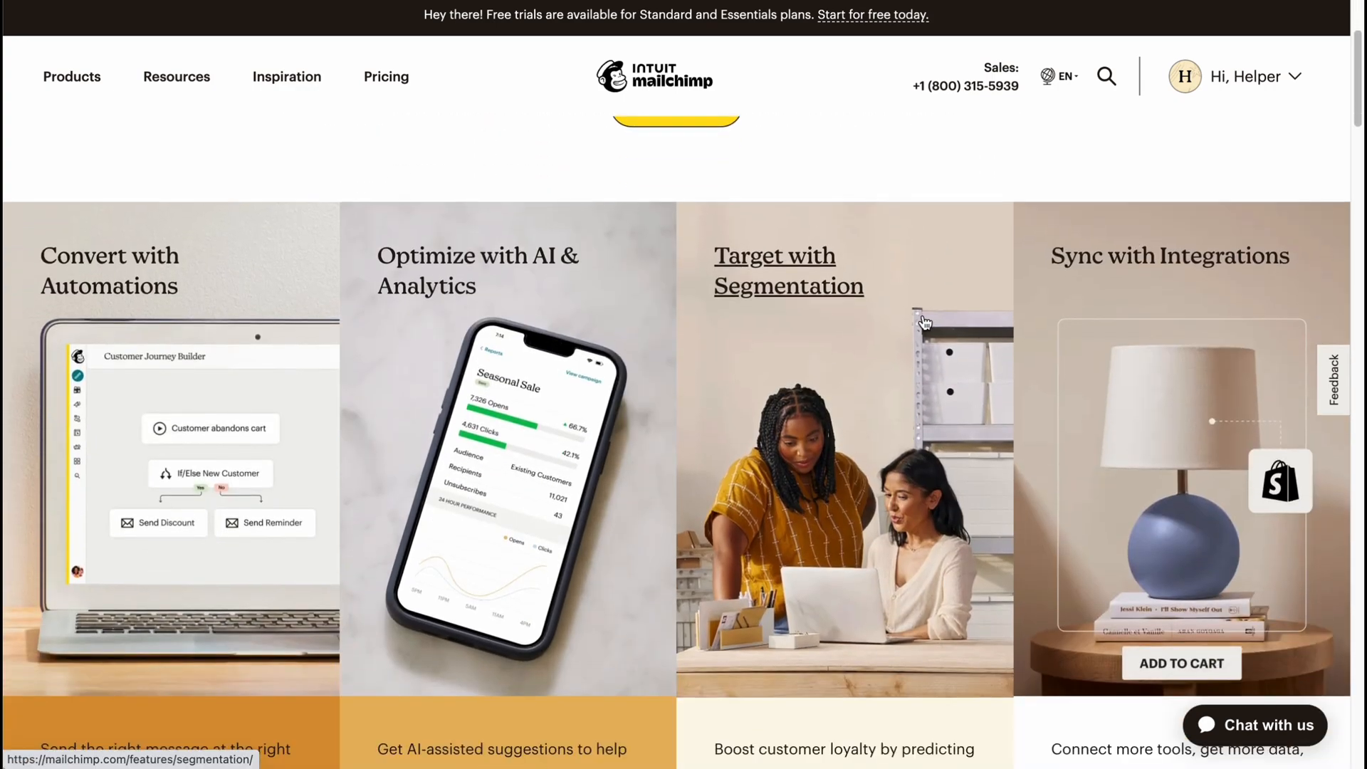
{"action": "scroll", "scroll_direction": "down", "scroll_amount": 3}
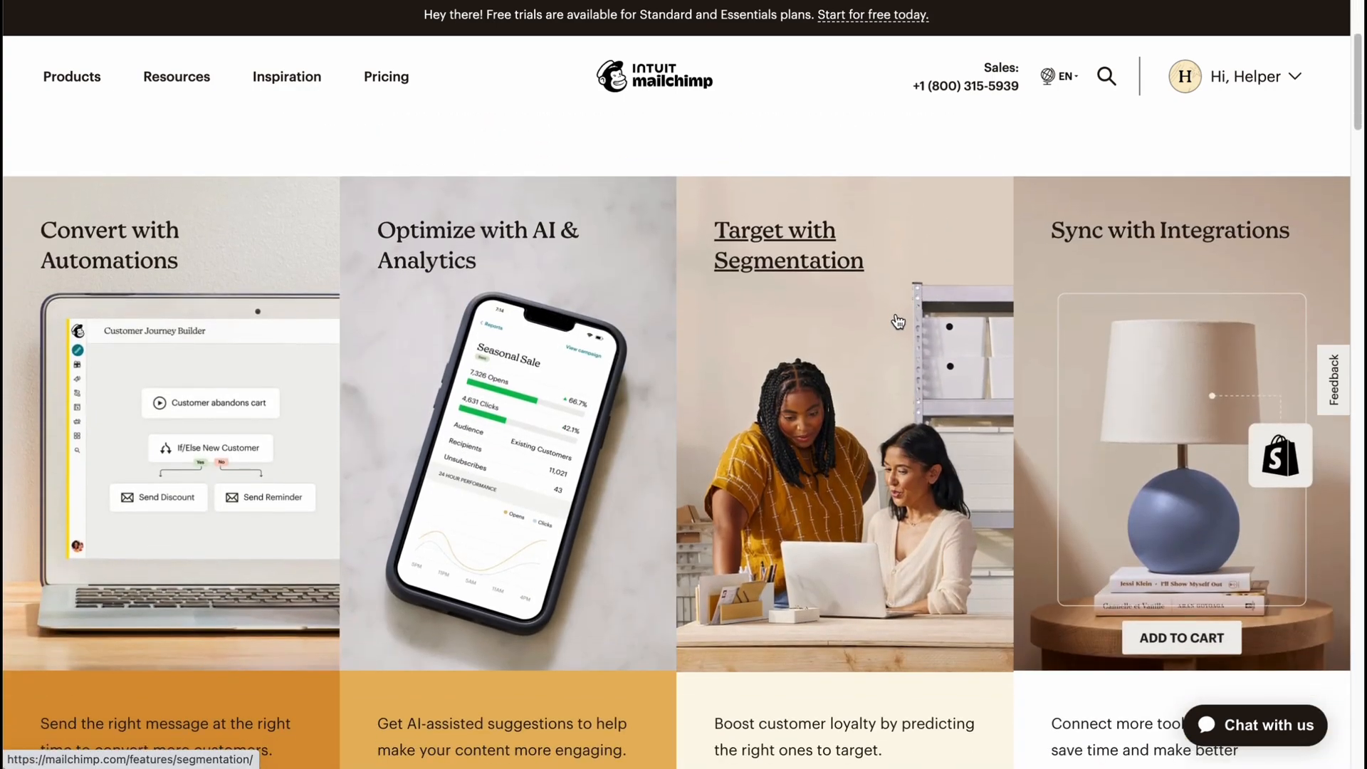
{"action": "mouse_move", "coordinate": [859, 333]}
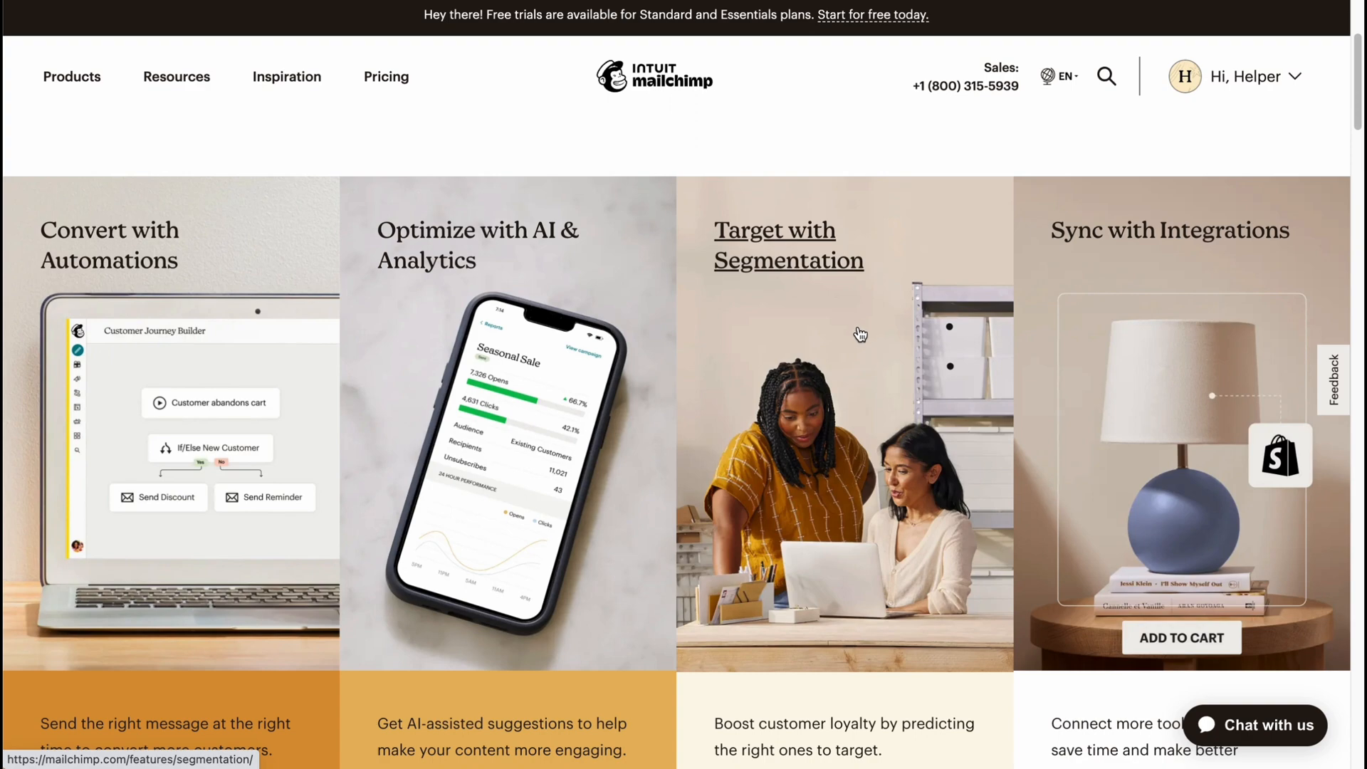
{"action": "scroll", "scroll_direction": "down", "scroll_amount": 3}
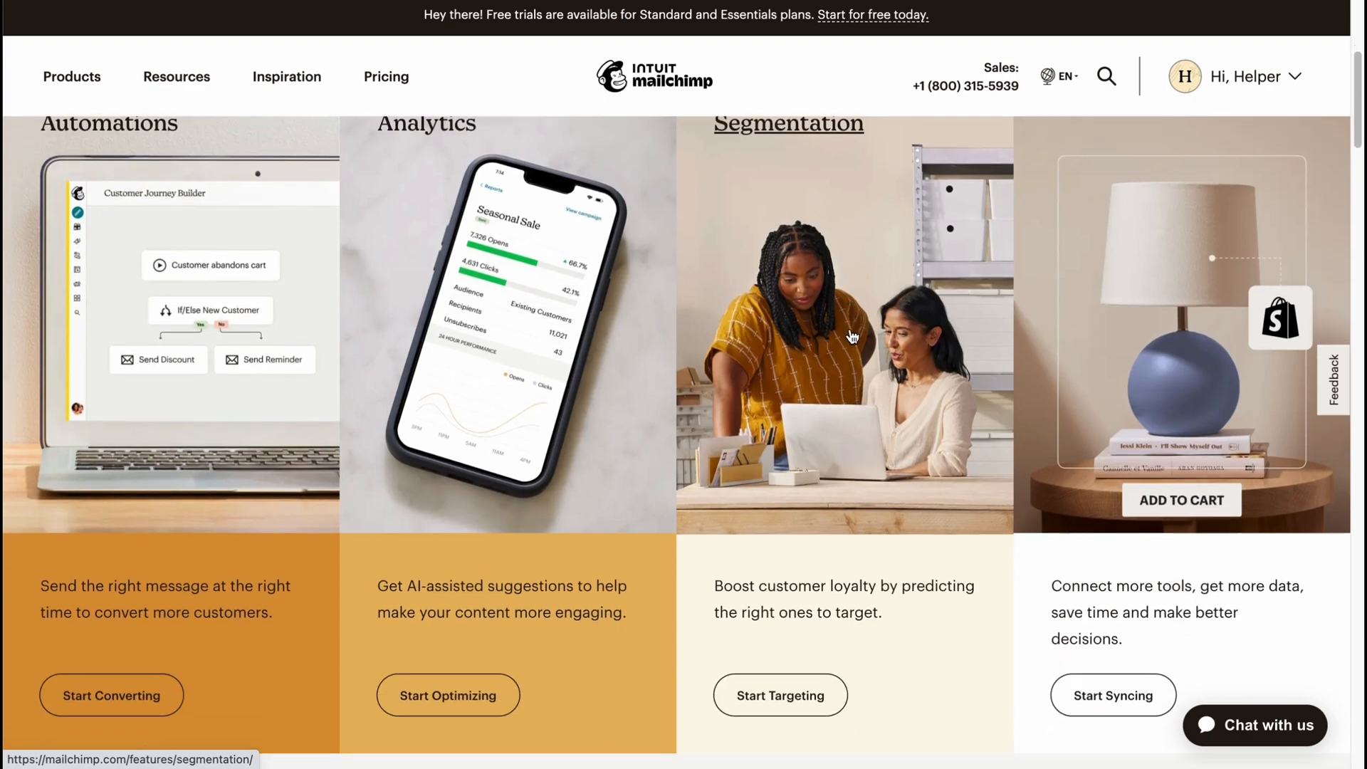
{"action": "scroll", "scroll_direction": "down", "scroll_amount": 3}
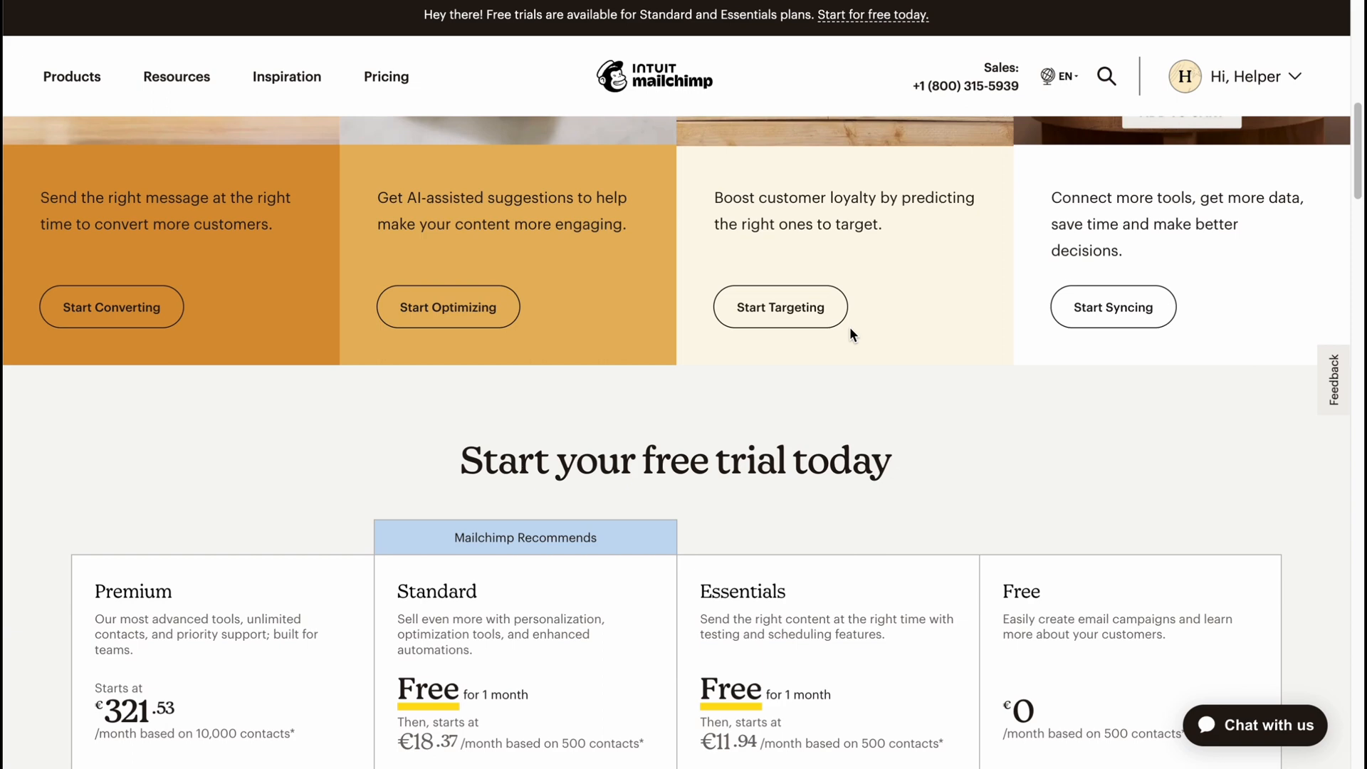
{"action": "scroll", "scroll_direction": "up", "scroll_amount": 3}
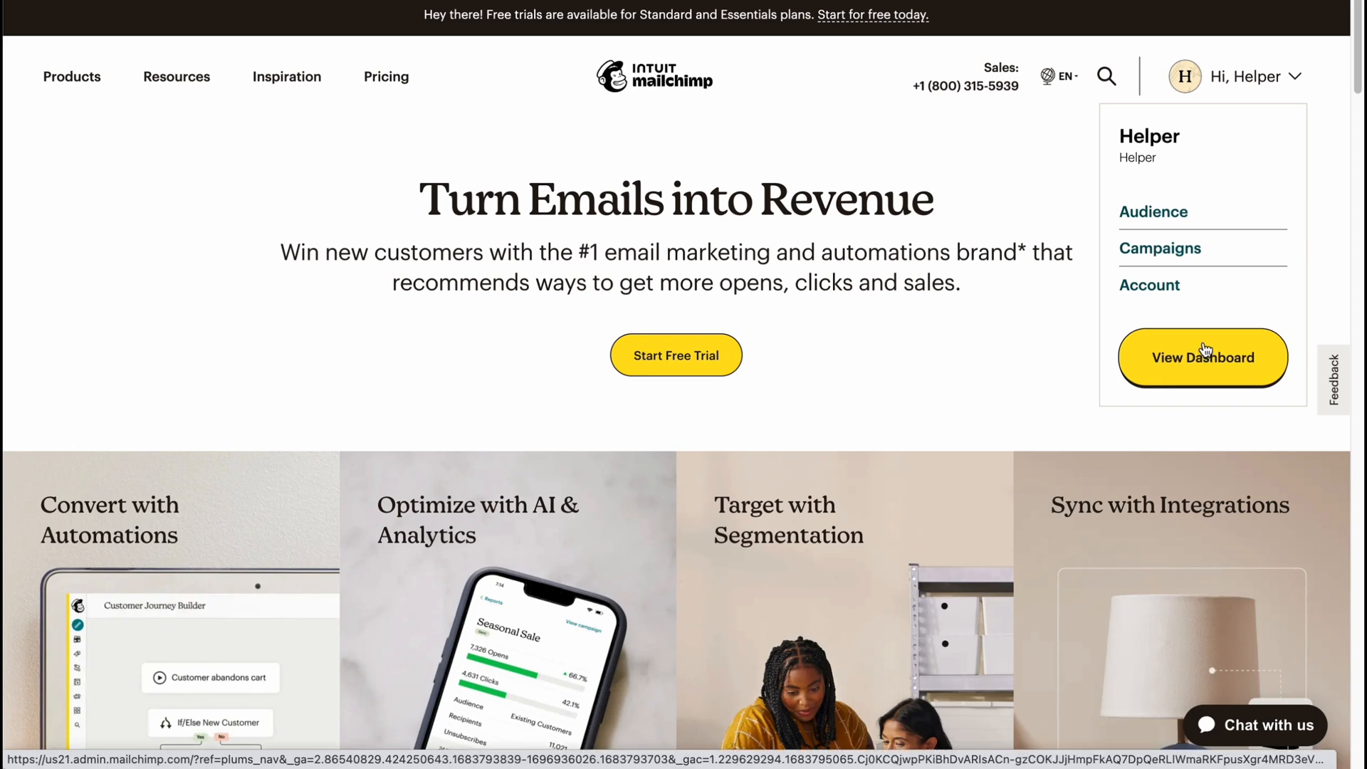
- Go to the account dashboard via View Dashboard in the account dropdown
{"action": "left_click", "coordinate": [1202, 357]}
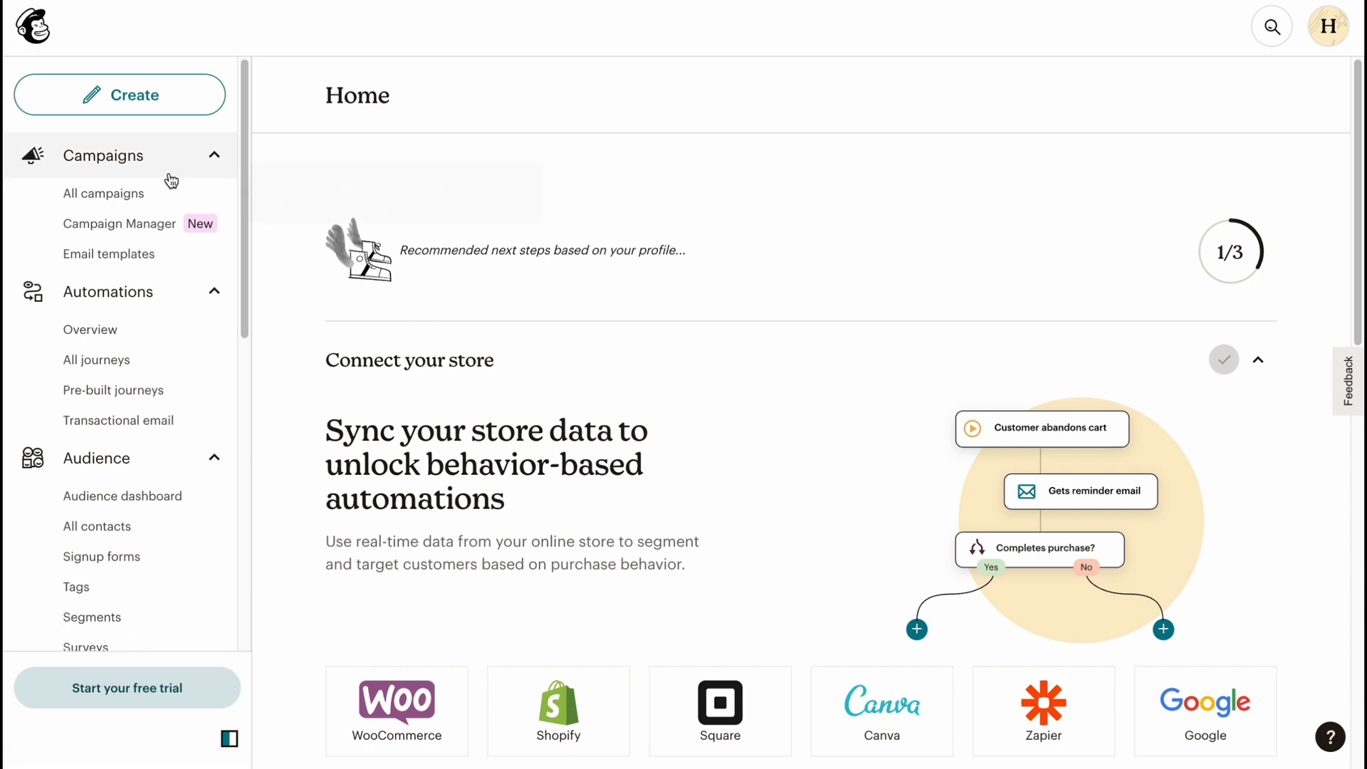
{"action": "mouse_move", "coordinate": [148, 235]}
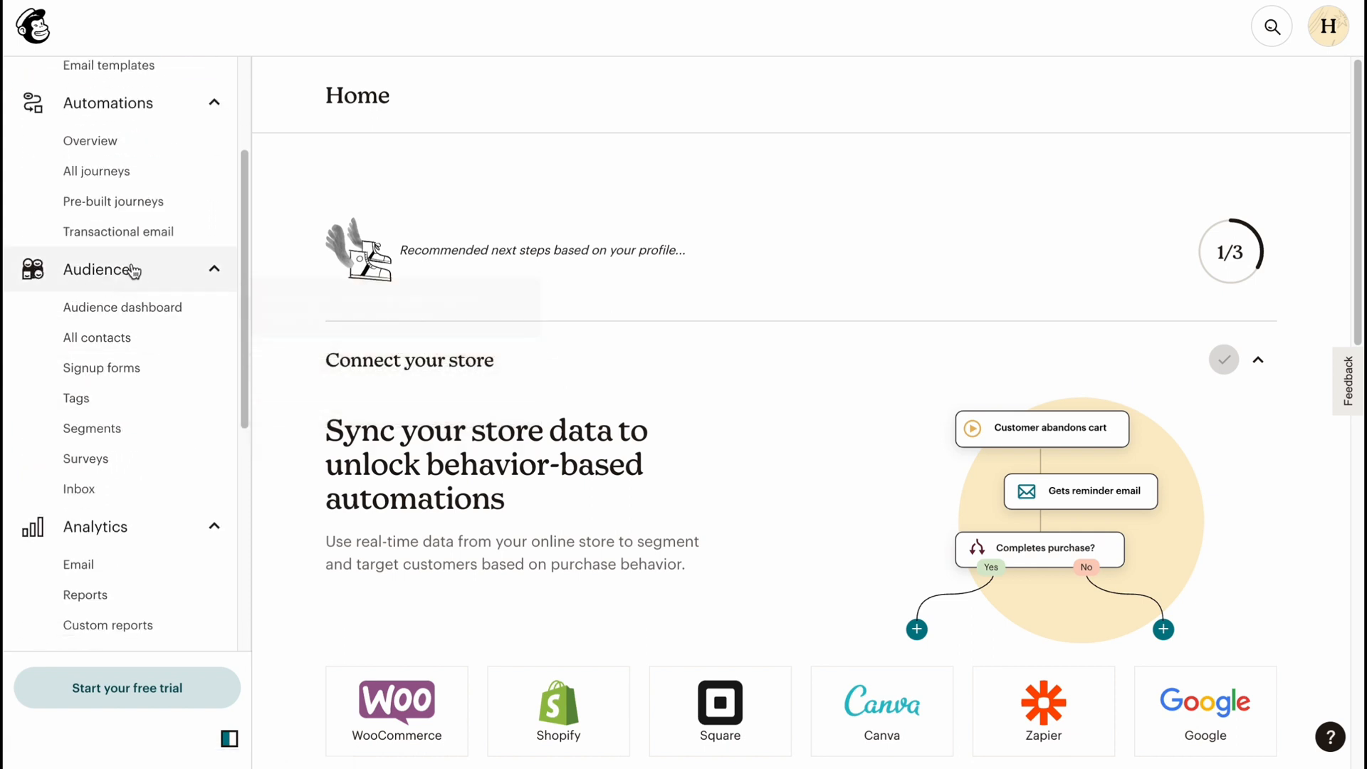
{"action": "mouse_move", "coordinate": [122, 308]}
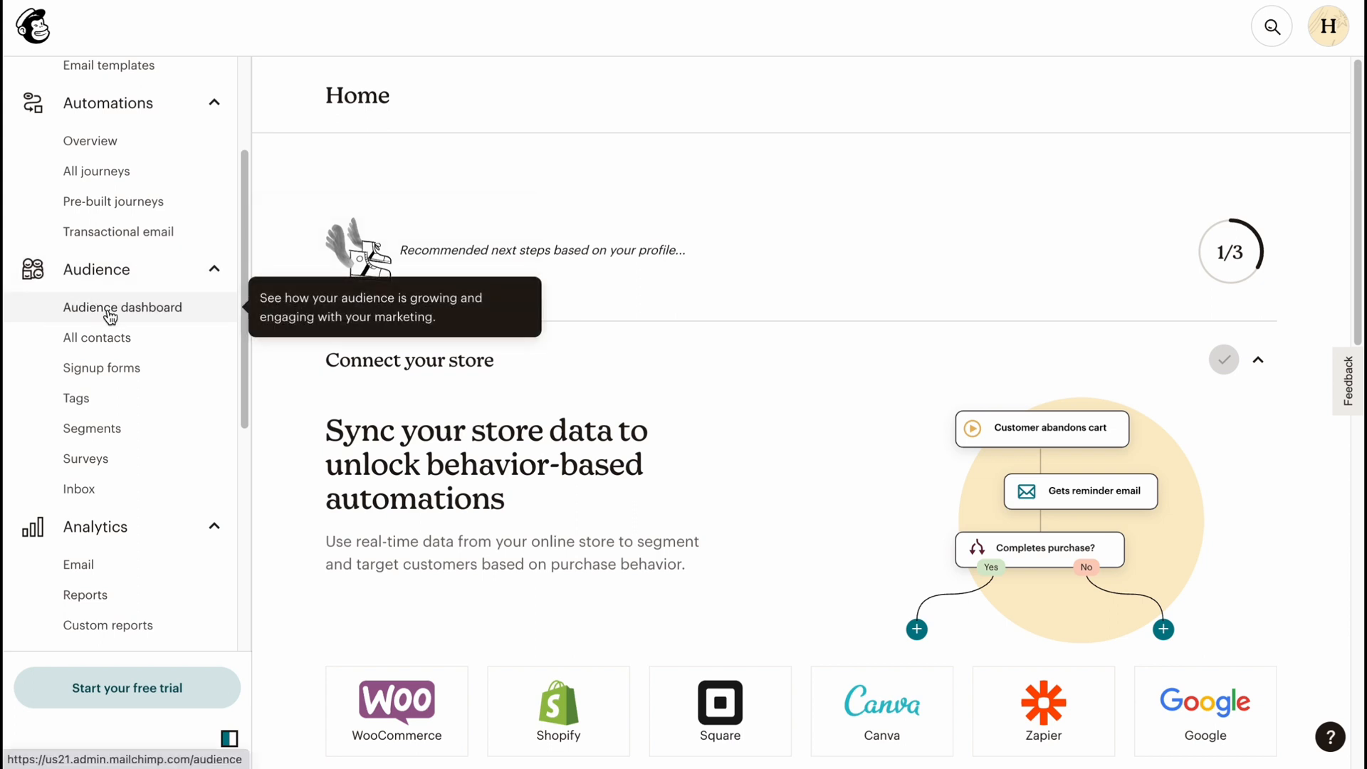
- From the Audience dashboard, start Add Your Contacts to reach the add-contacts options
{"action": "left_click", "coordinate": [122, 308]}
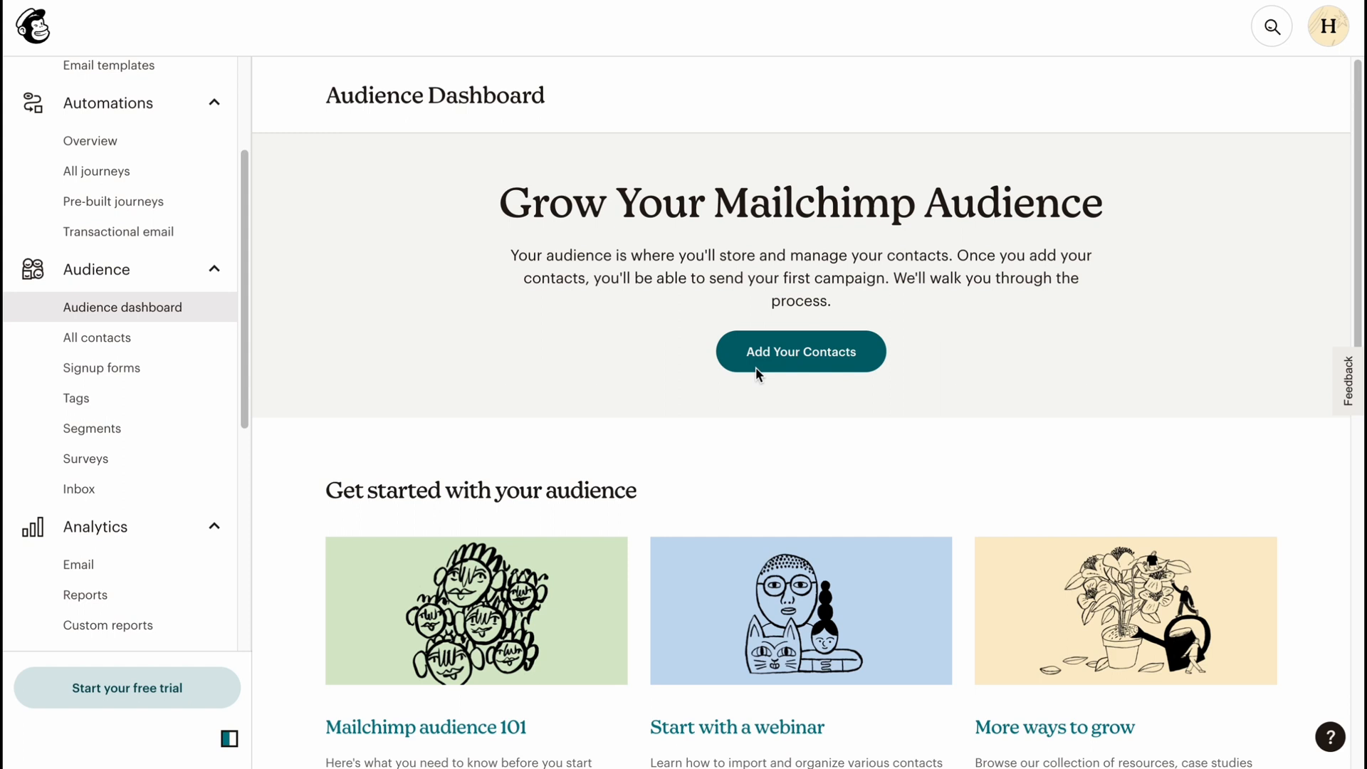
{"action": "left_click", "coordinate": [799, 351]}
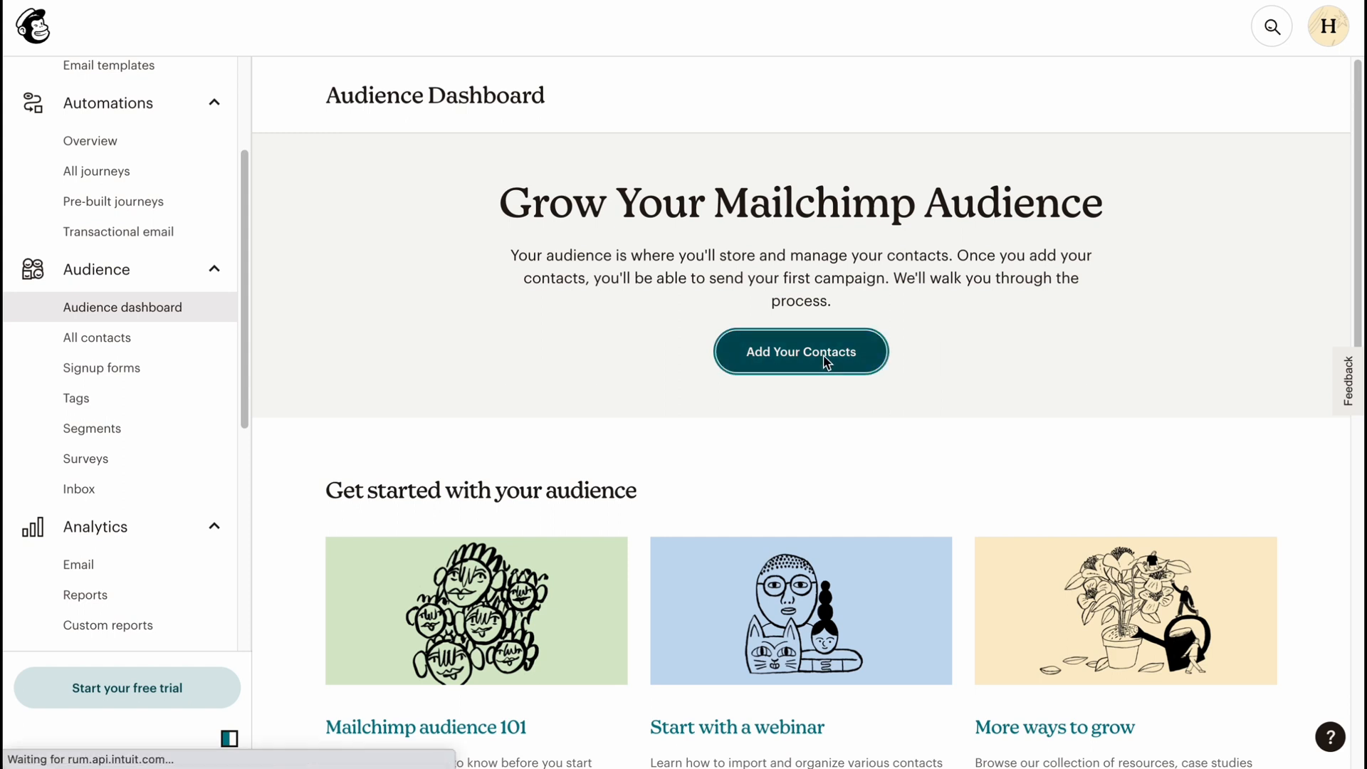
{"action": "left_click", "coordinate": [801, 351]}
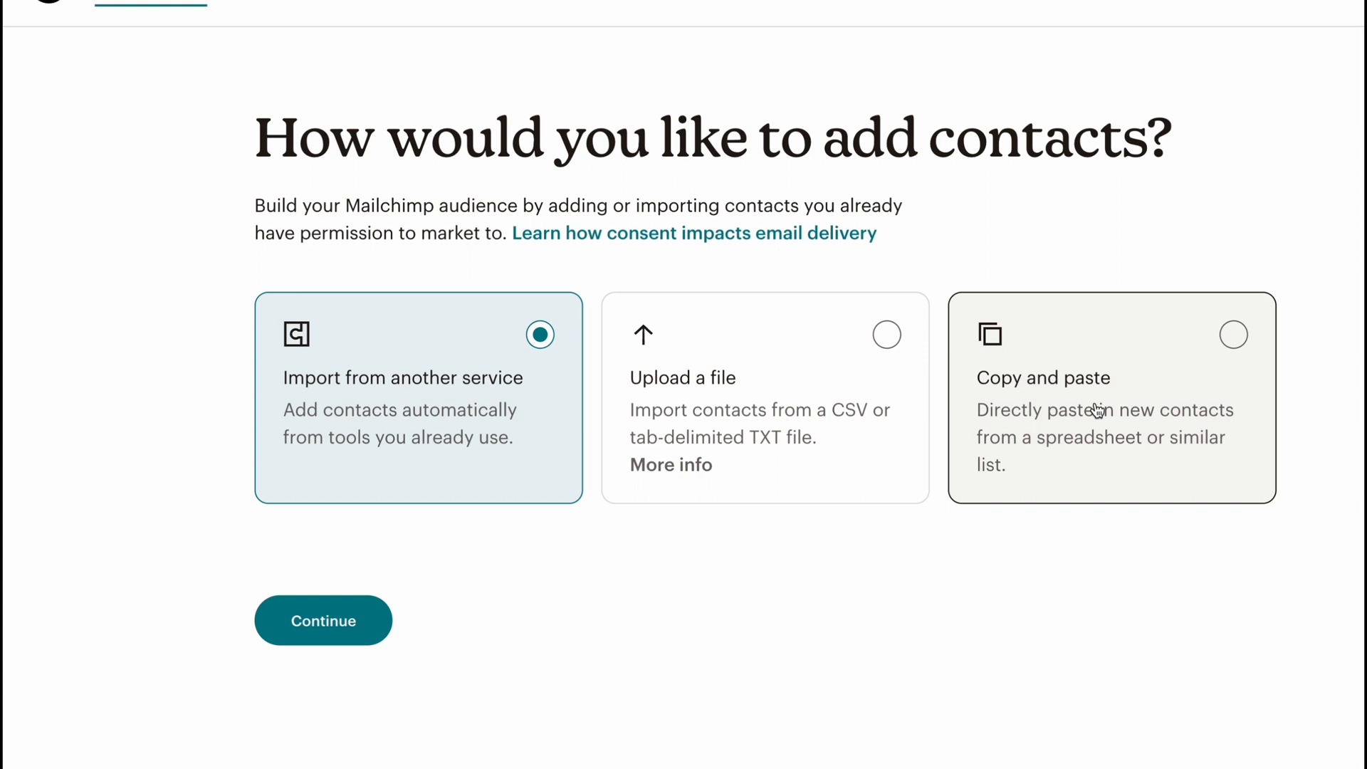
{"action": "mouse_move", "coordinate": [1034, 402]}
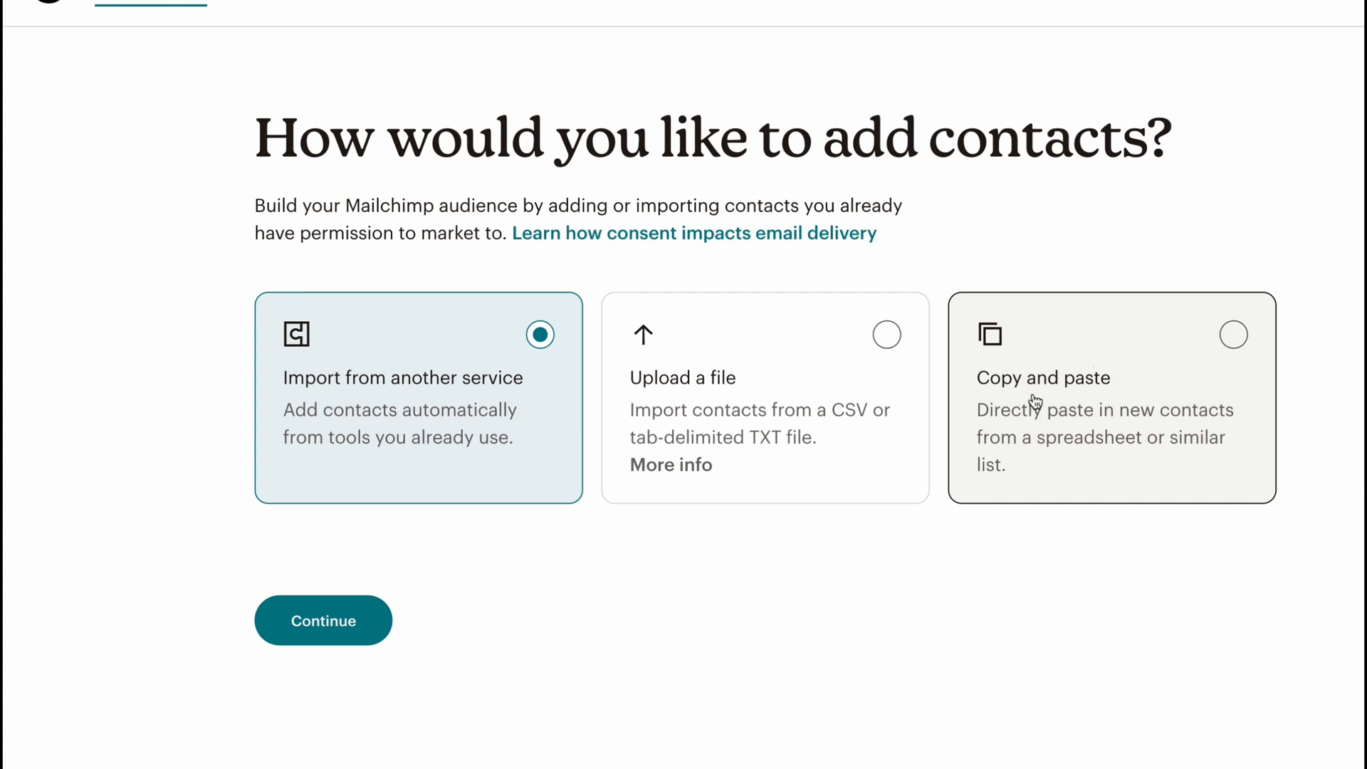
{"action": "mouse_move", "coordinate": [434, 476]}
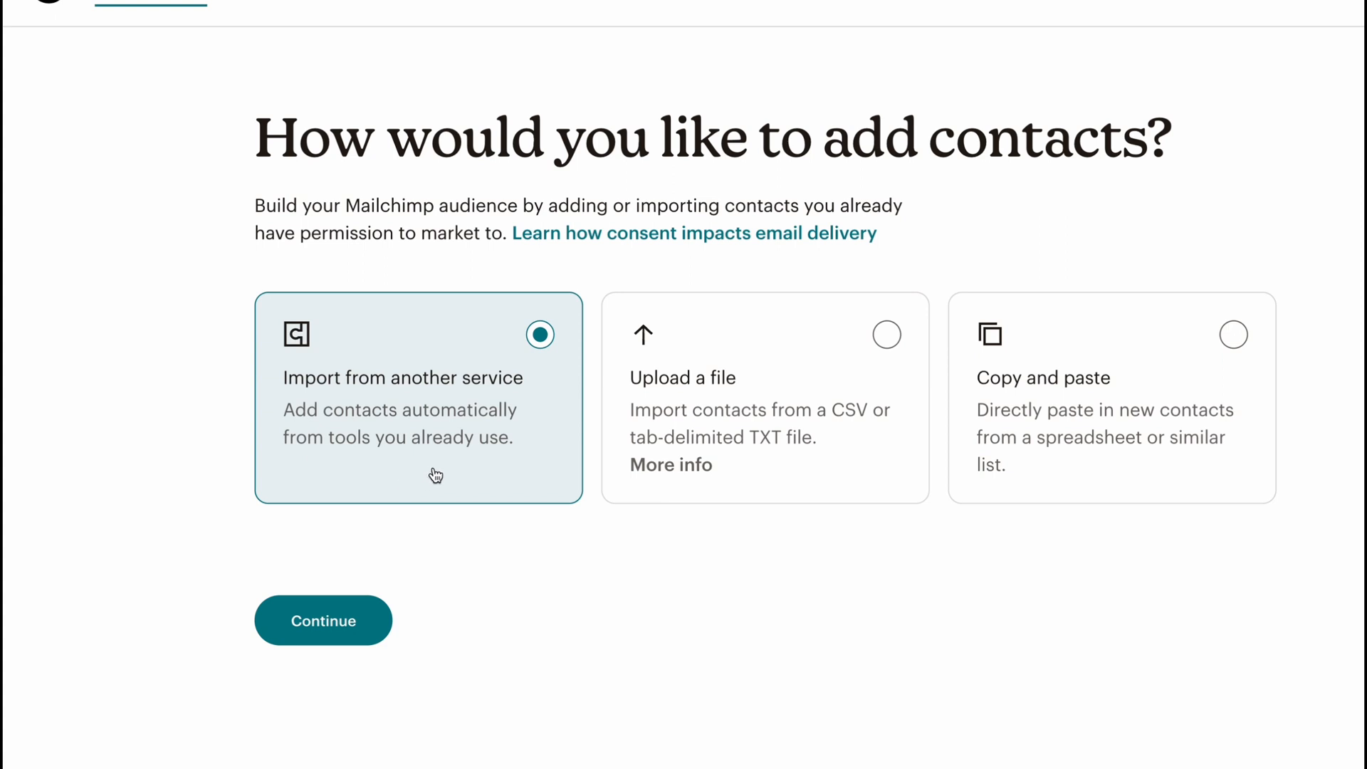
{"action": "mouse_move", "coordinate": [323, 420]}
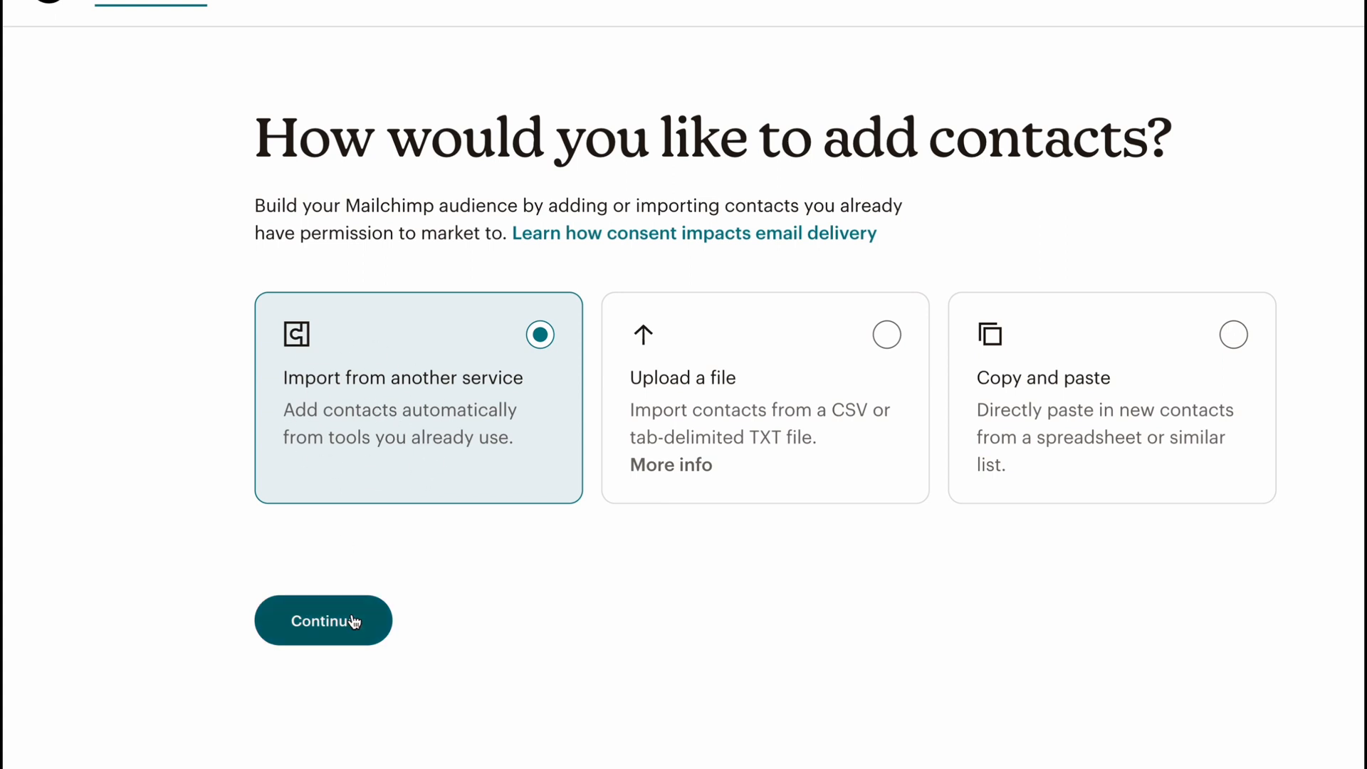
- Continue with Import from another service and scroll the integrations list (Zapier, Salesforce, Shopify...)
{"action": "left_click", "coordinate": [323, 619]}
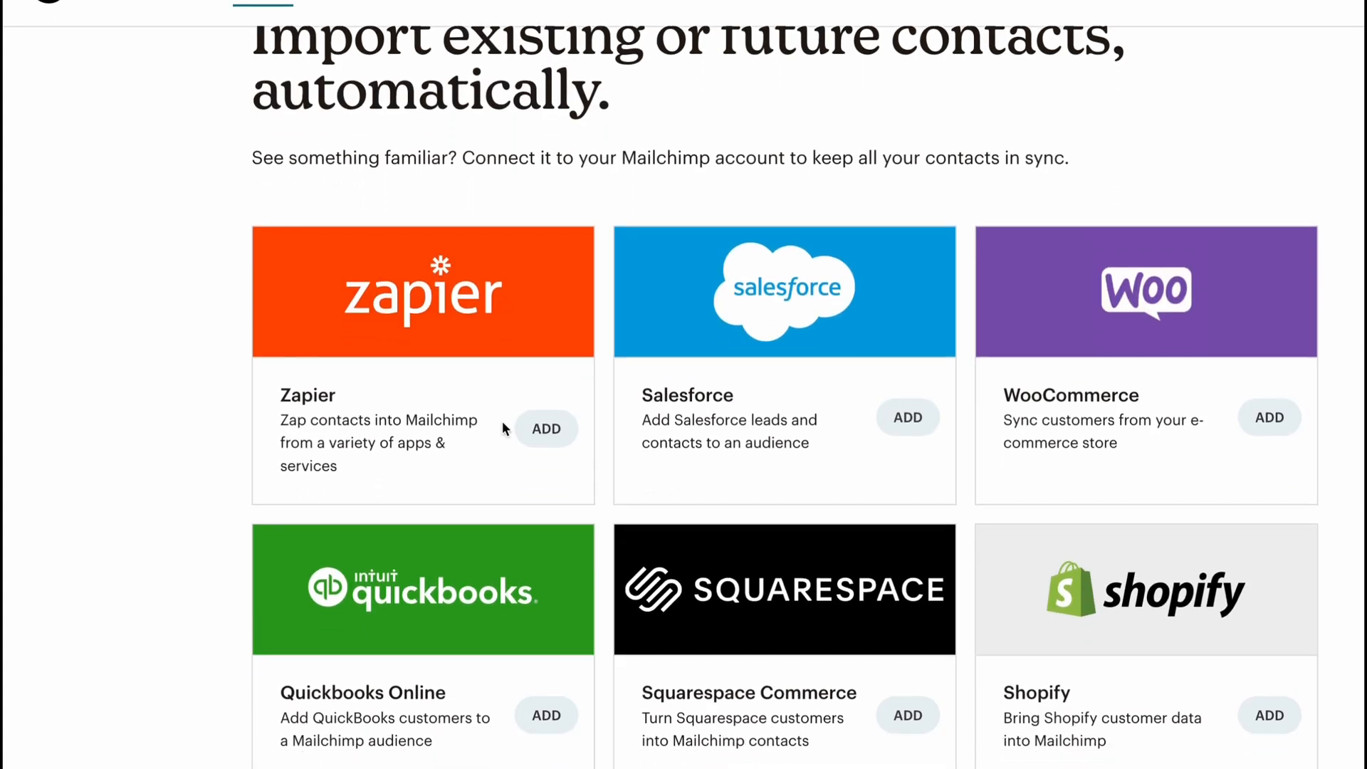
{"action": "scroll", "scroll_direction": "down", "scroll_amount": 3}
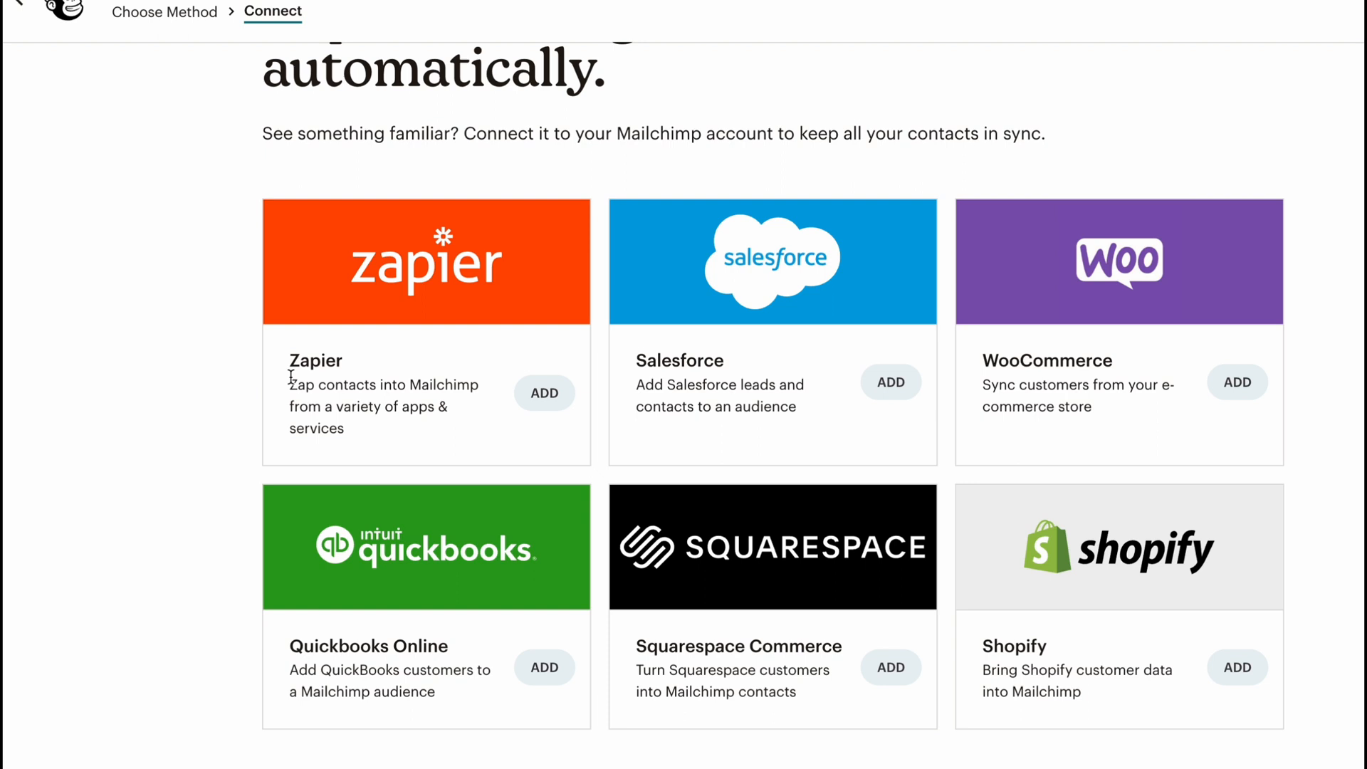
{"action": "scroll", "scroll_direction": "down", "scroll_amount": 3}
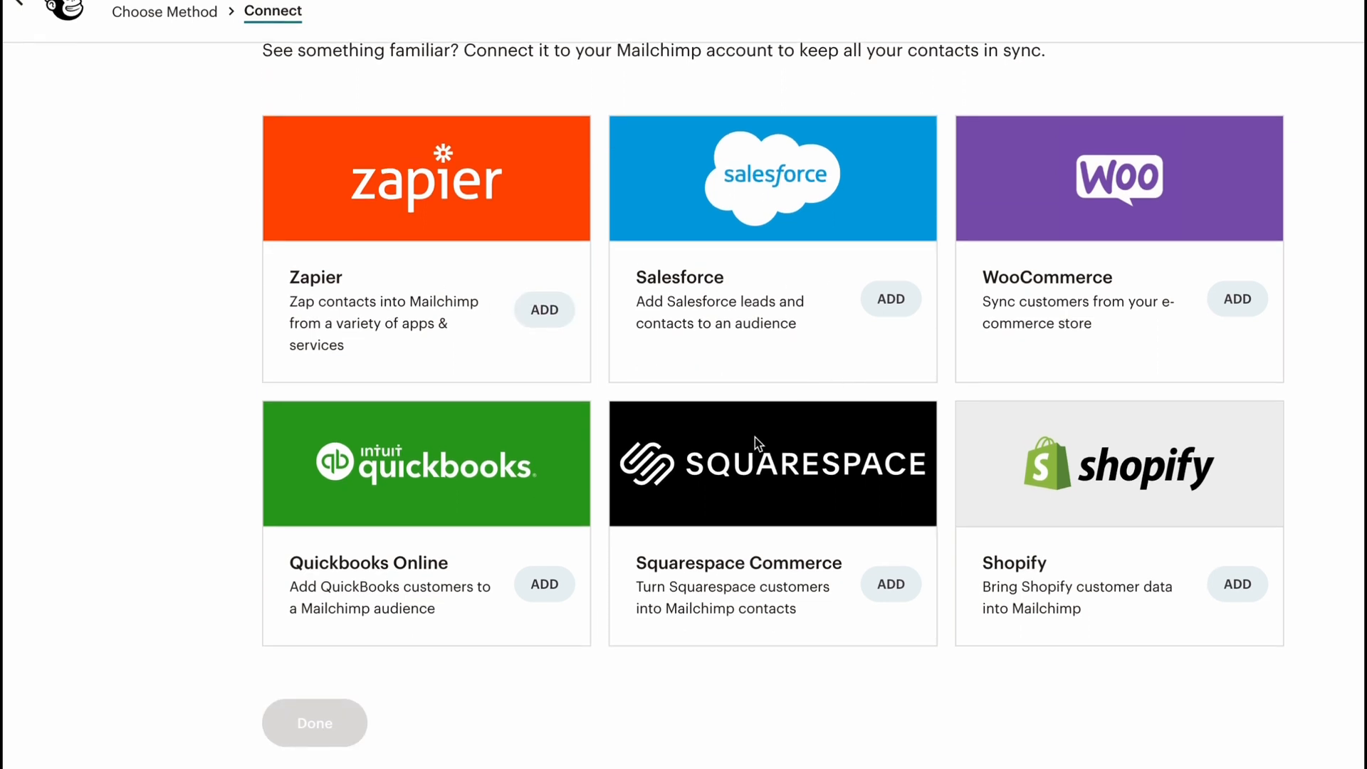
{"action": "scroll", "scroll_direction": "down", "scroll_amount": 3}
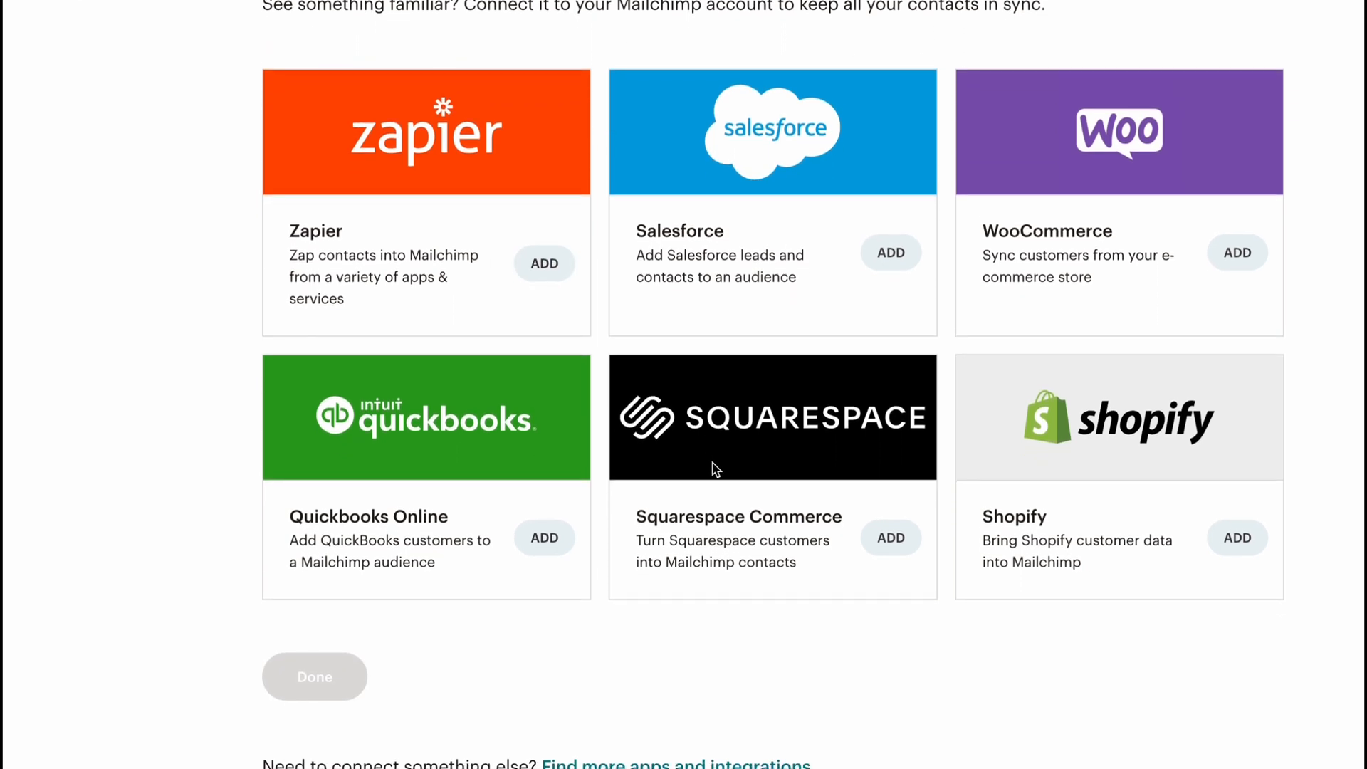
{"action": "scroll", "scroll_direction": "up", "scroll_amount": 3}
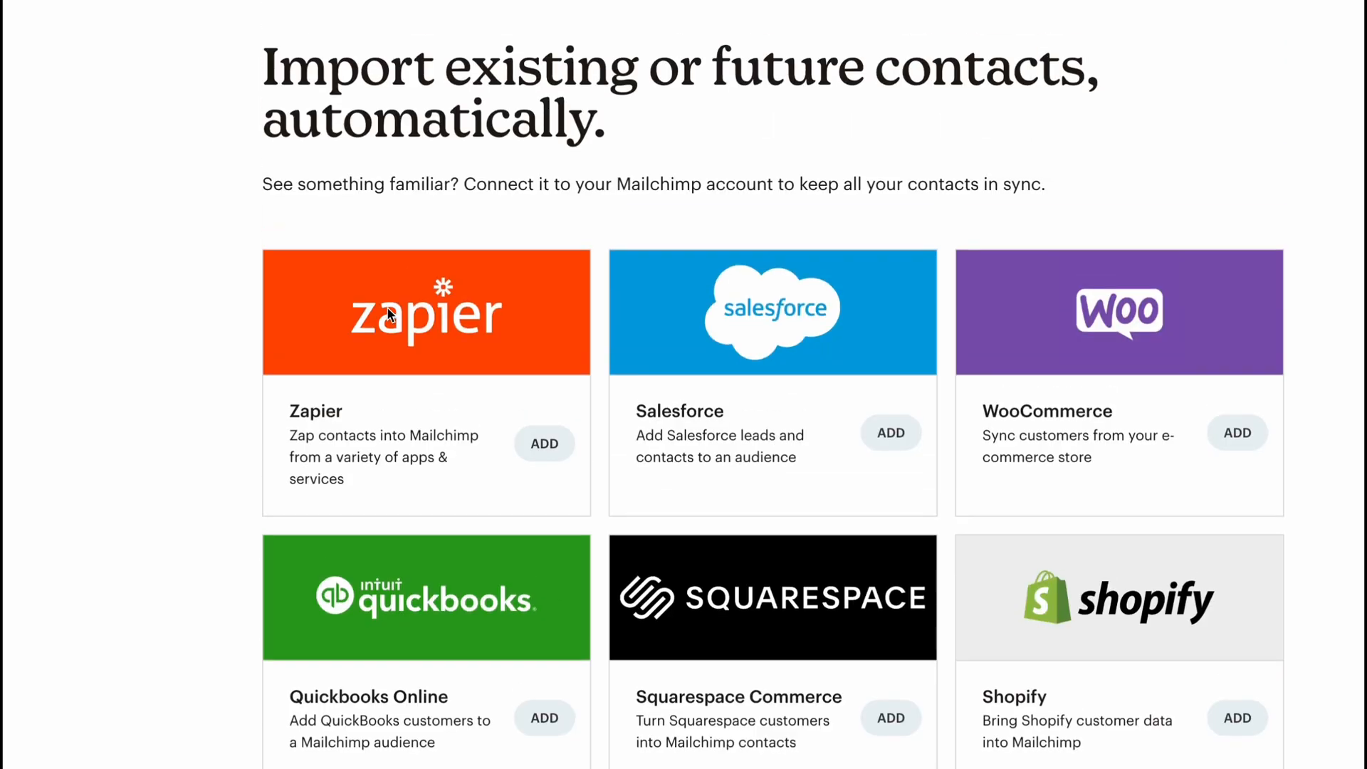
{"action": "mouse_move", "coordinate": [656, 307]}
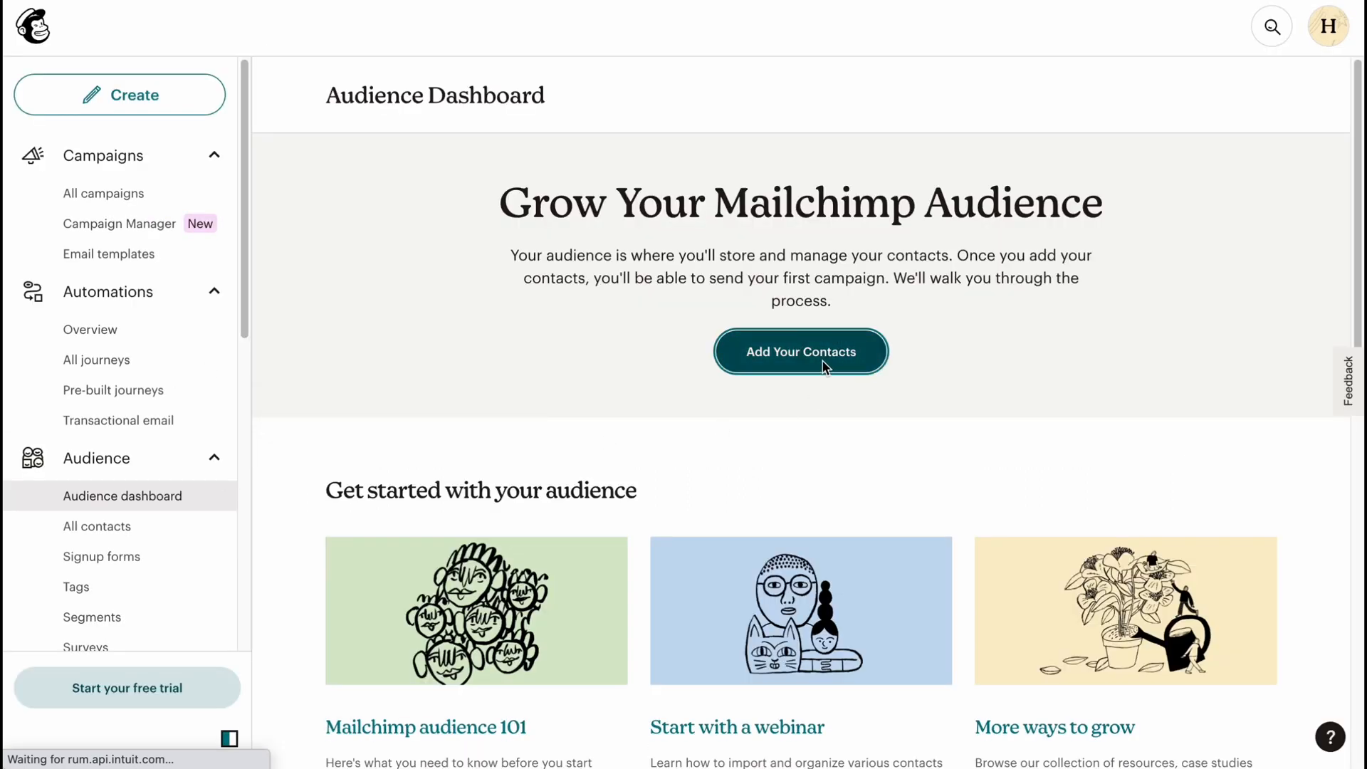
{"action": "left_click", "coordinate": [799, 352]}
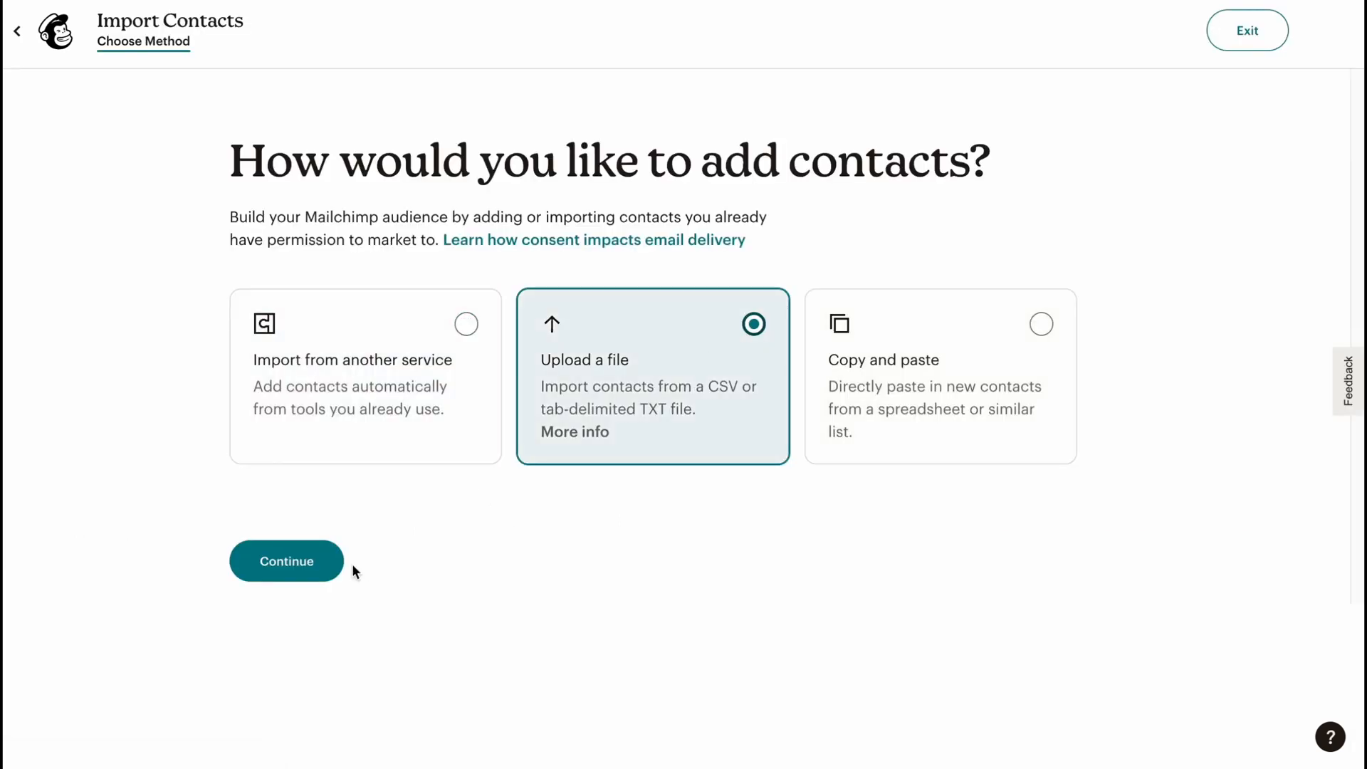
{"action": "left_click", "coordinate": [287, 561]}
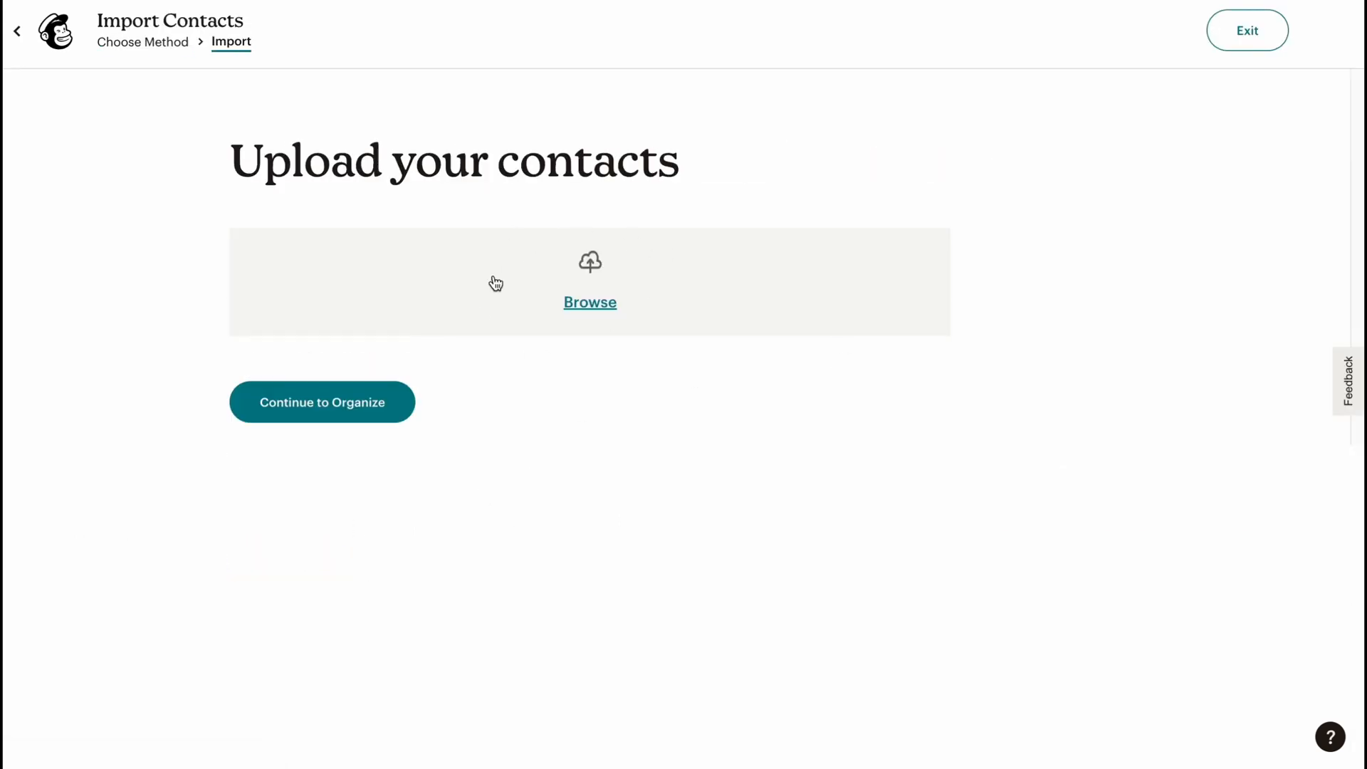
{"action": "mouse_move", "coordinate": [521, 306]}
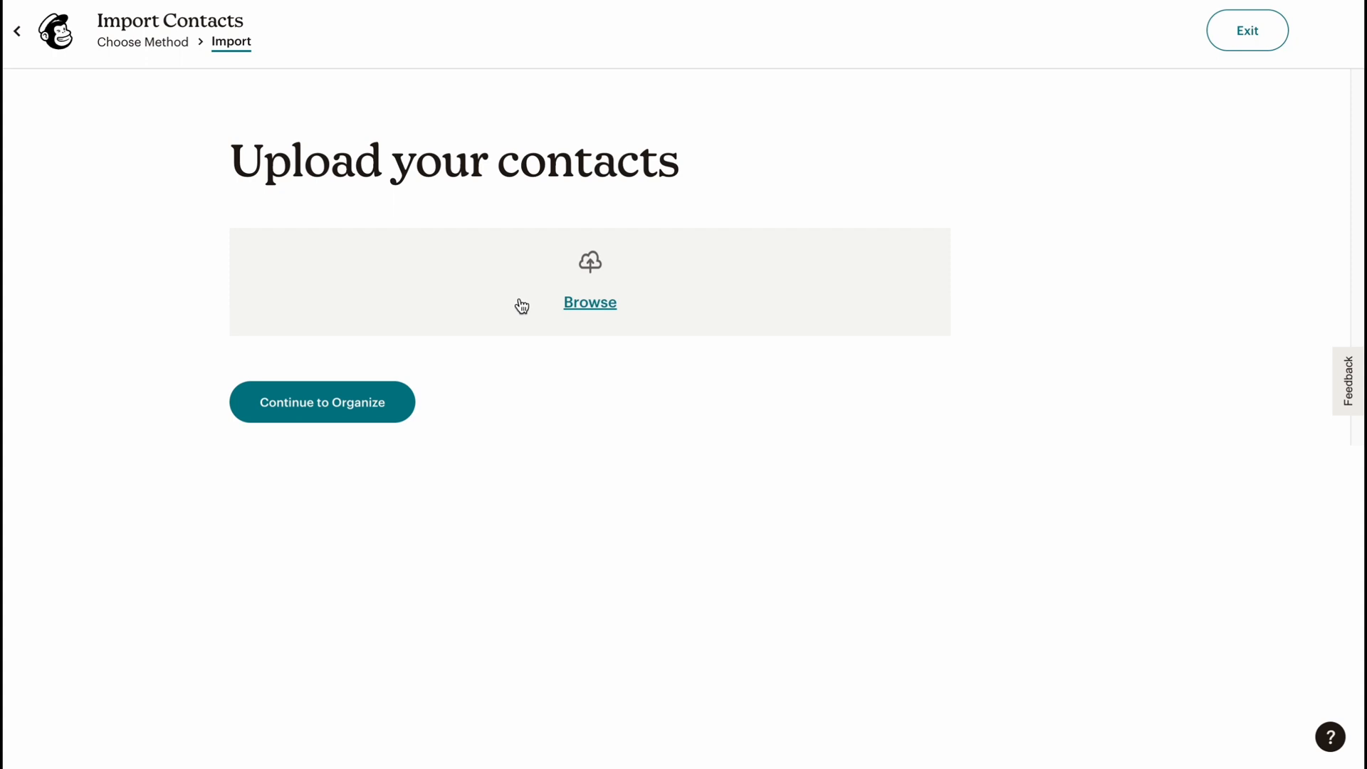
{"action": "mouse_move", "coordinate": [593, 287]}
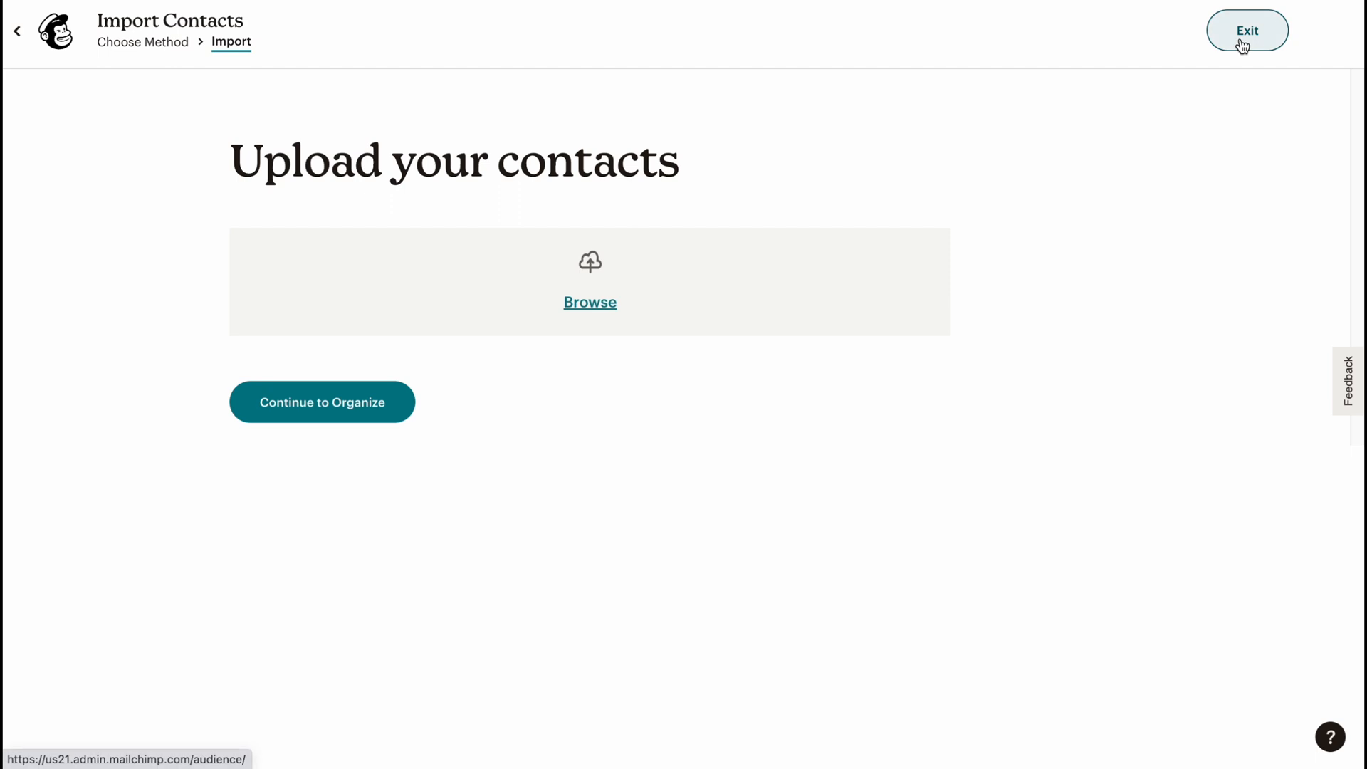
{"action": "left_click", "coordinate": [1246, 30]}
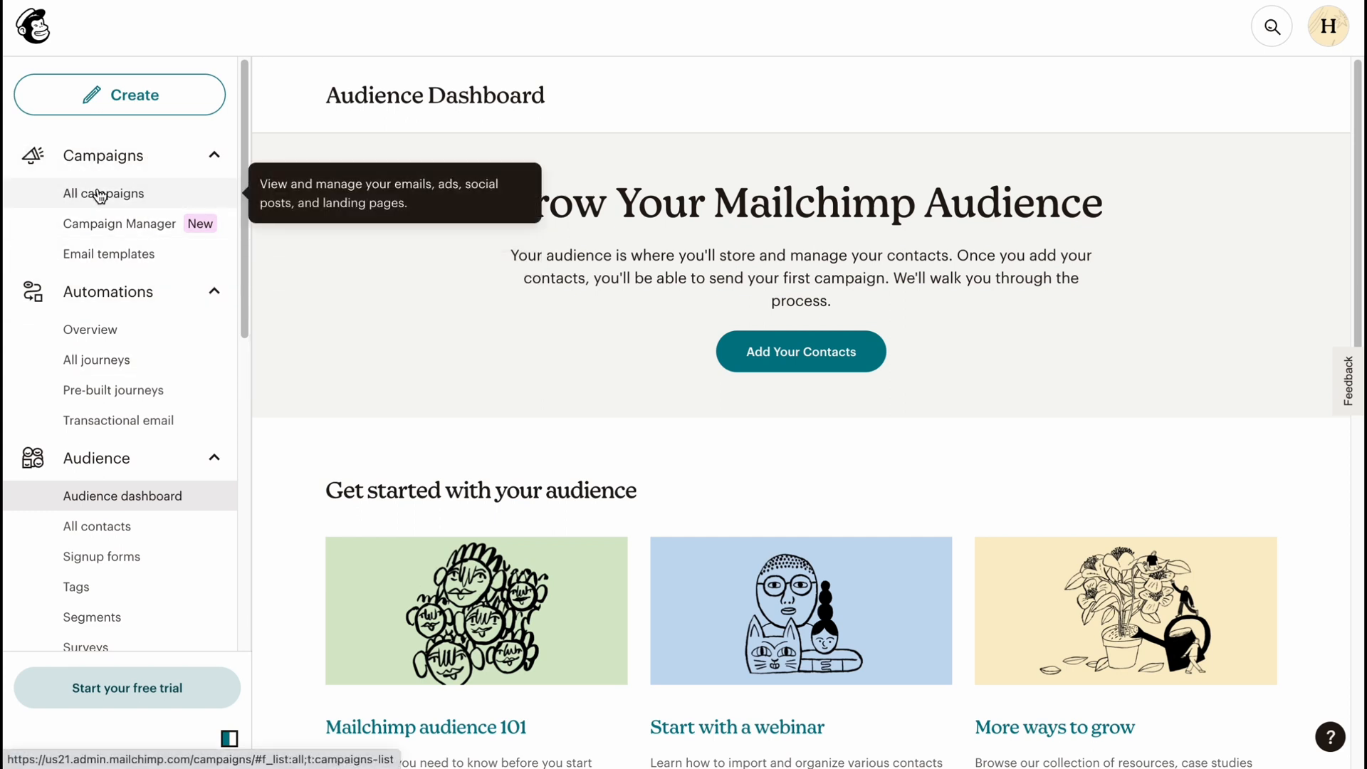
- Go to All campaigns in the sidebar and review the listed draft campaigns
{"action": "left_click", "coordinate": [104, 192]}
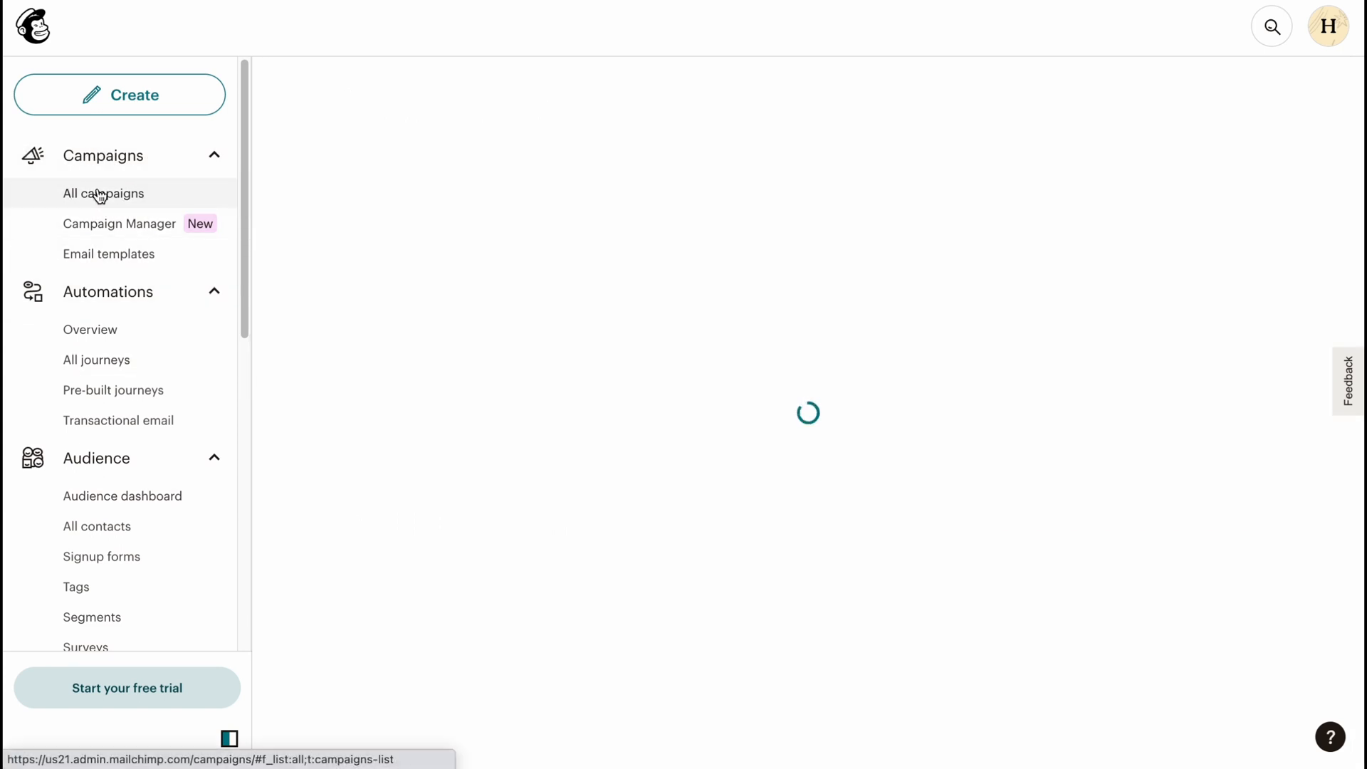
{"action": "left_click", "coordinate": [103, 192]}
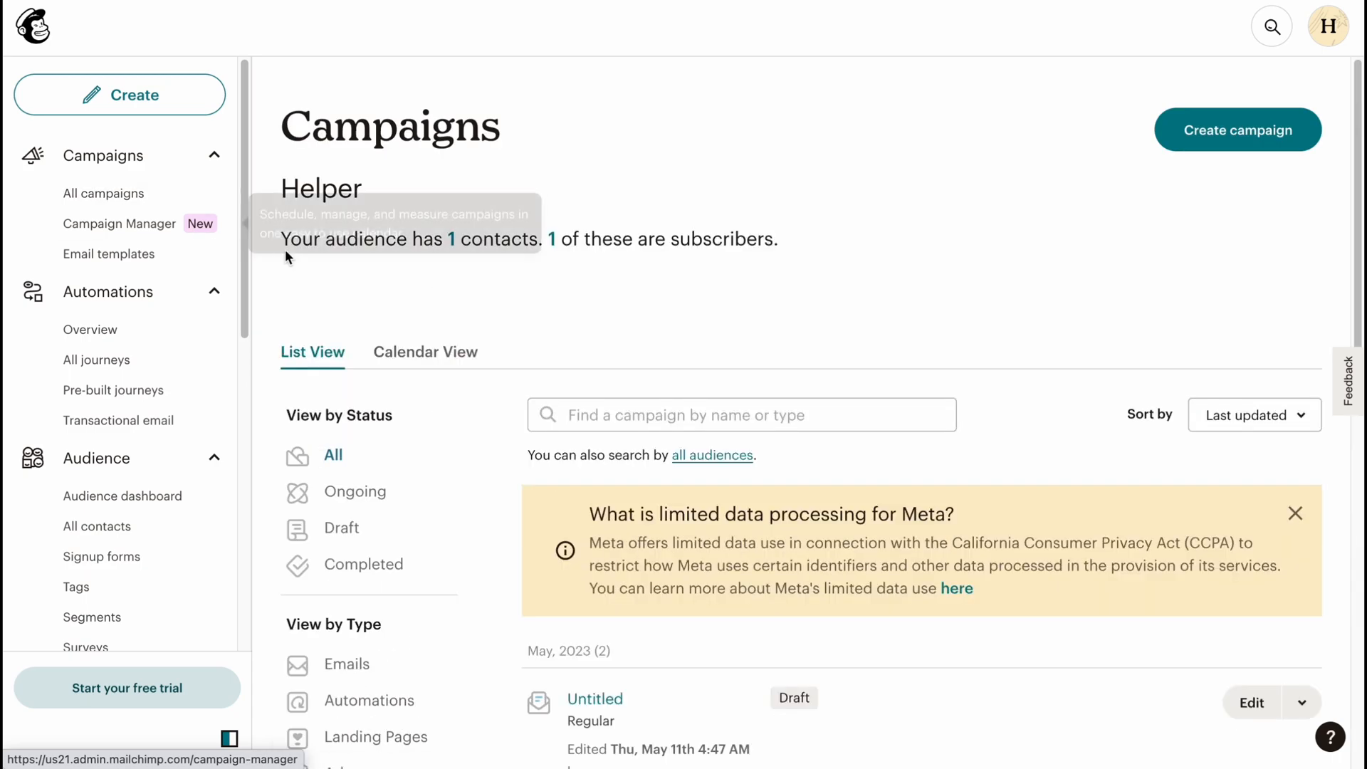
{"action": "scroll", "scroll_direction": "down", "scroll_amount": 3}
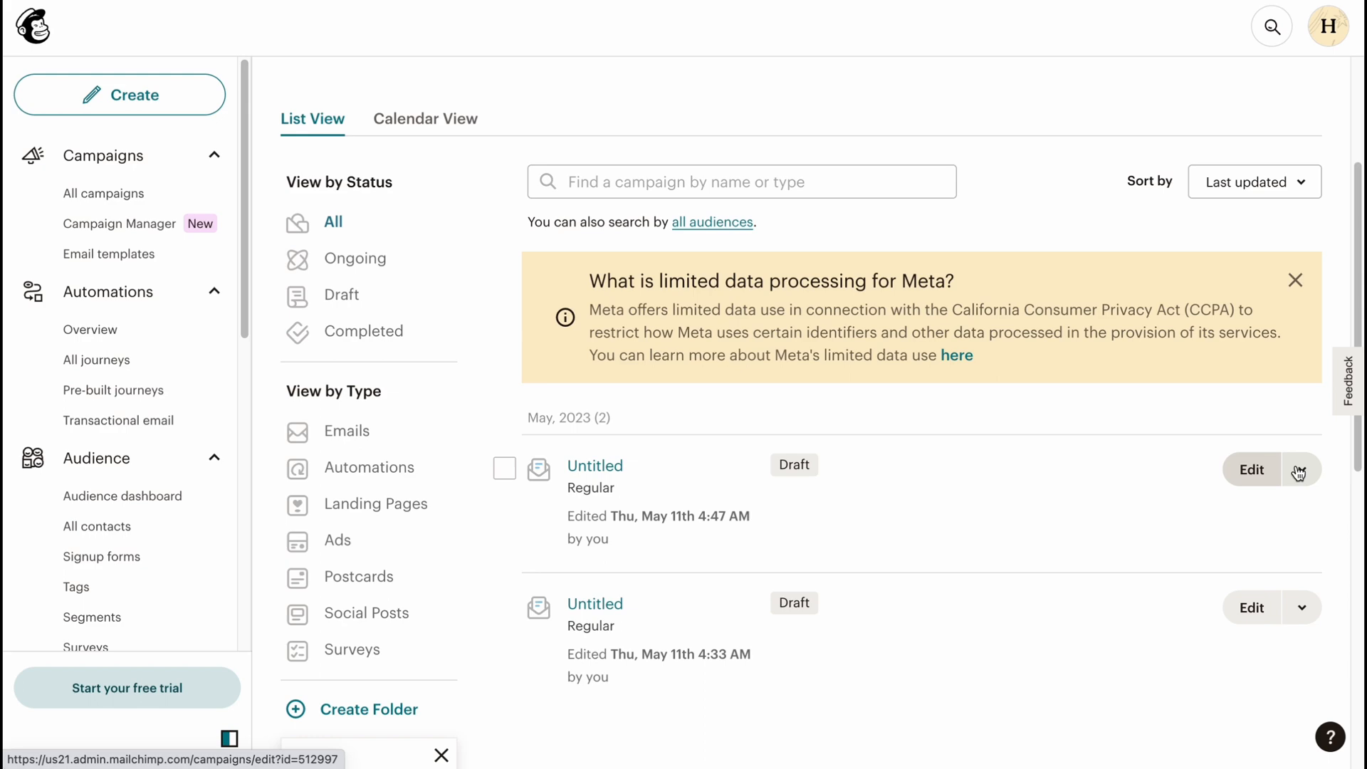
{"action": "left_click", "coordinate": [1301, 468]}
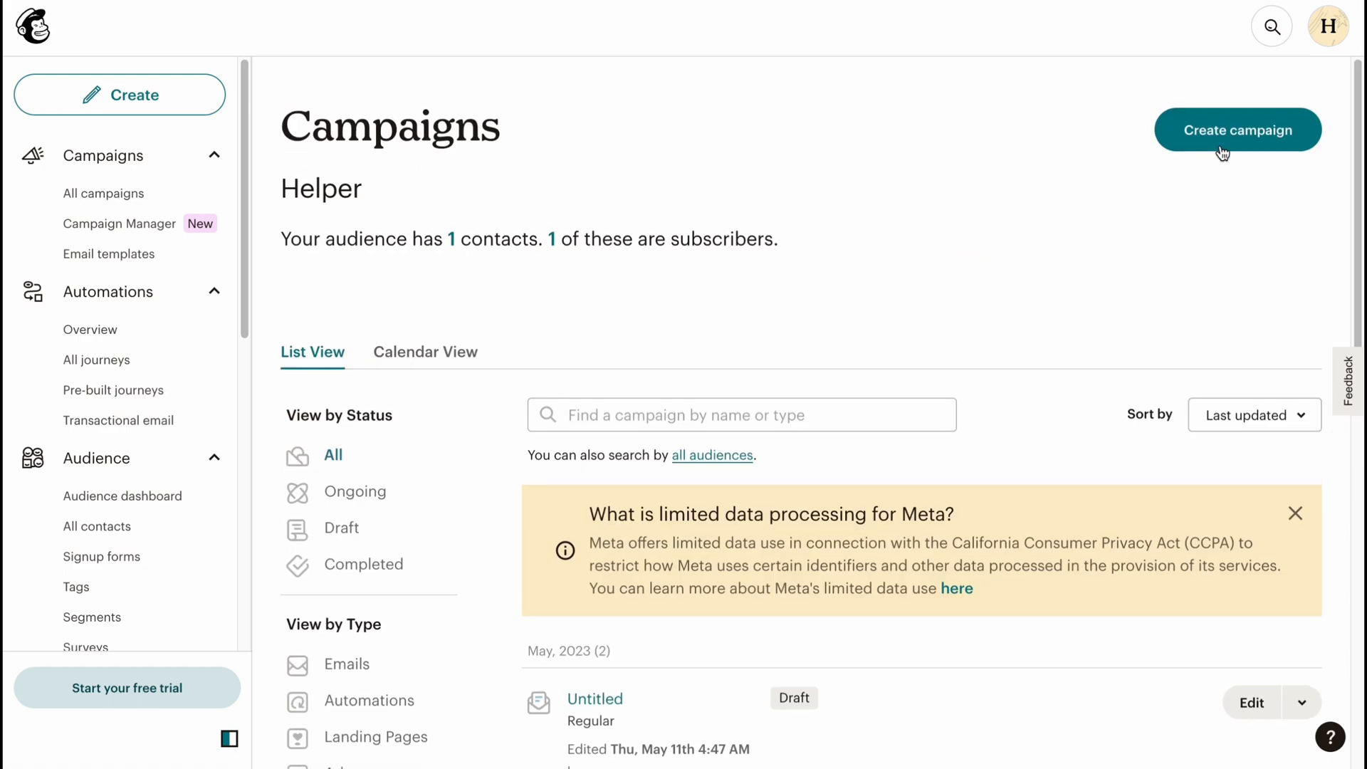
{"action": "left_click", "coordinate": [1237, 129]}
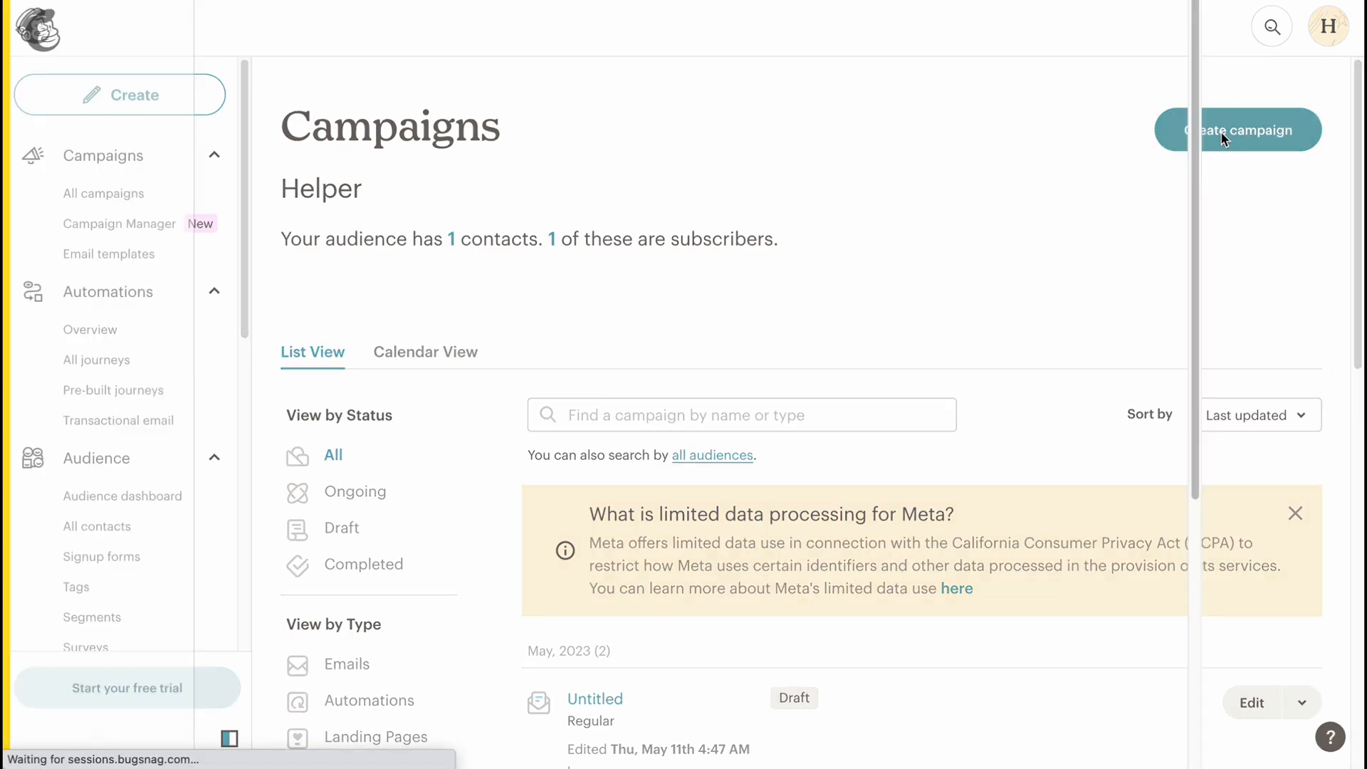
- Create a new campaign and choose Design Email for a Regular email
{"action": "left_click", "coordinate": [1236, 130]}
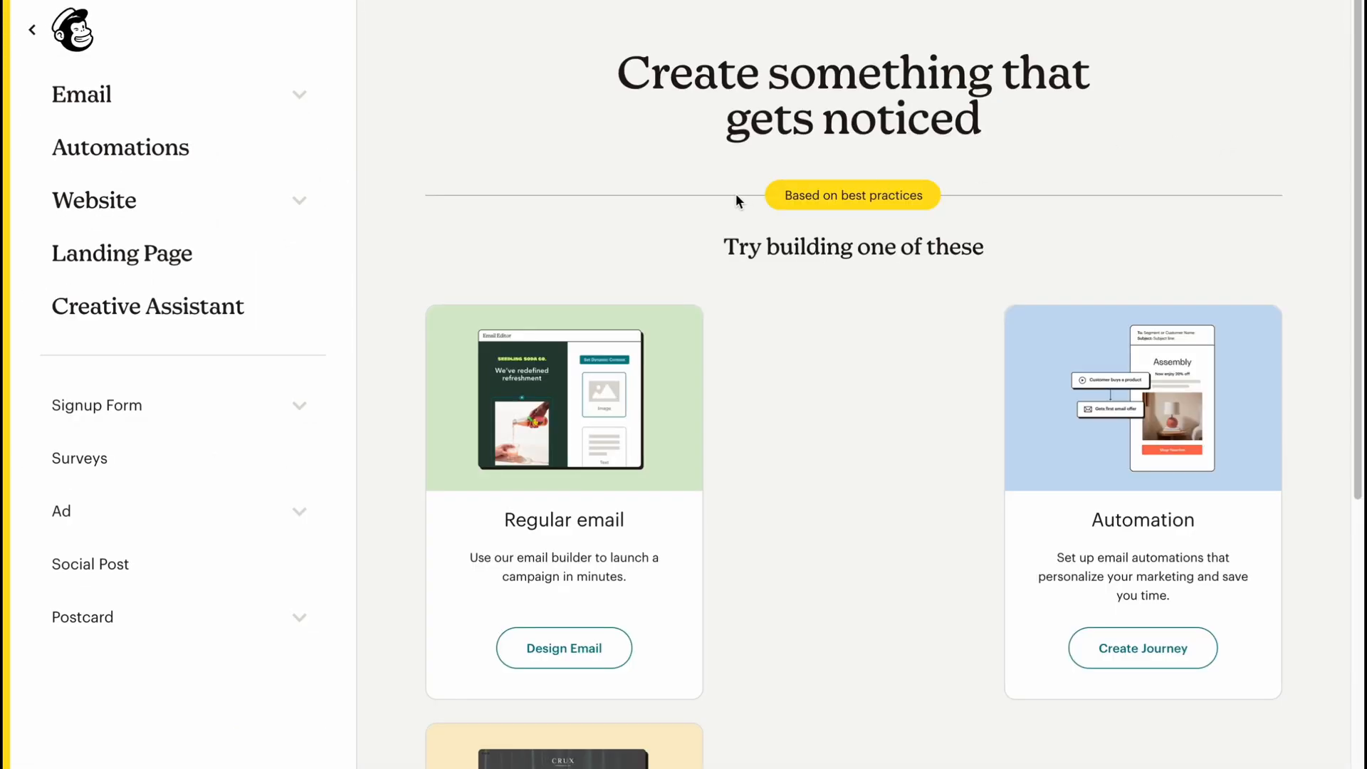
{"action": "mouse_move", "coordinate": [690, 248]}
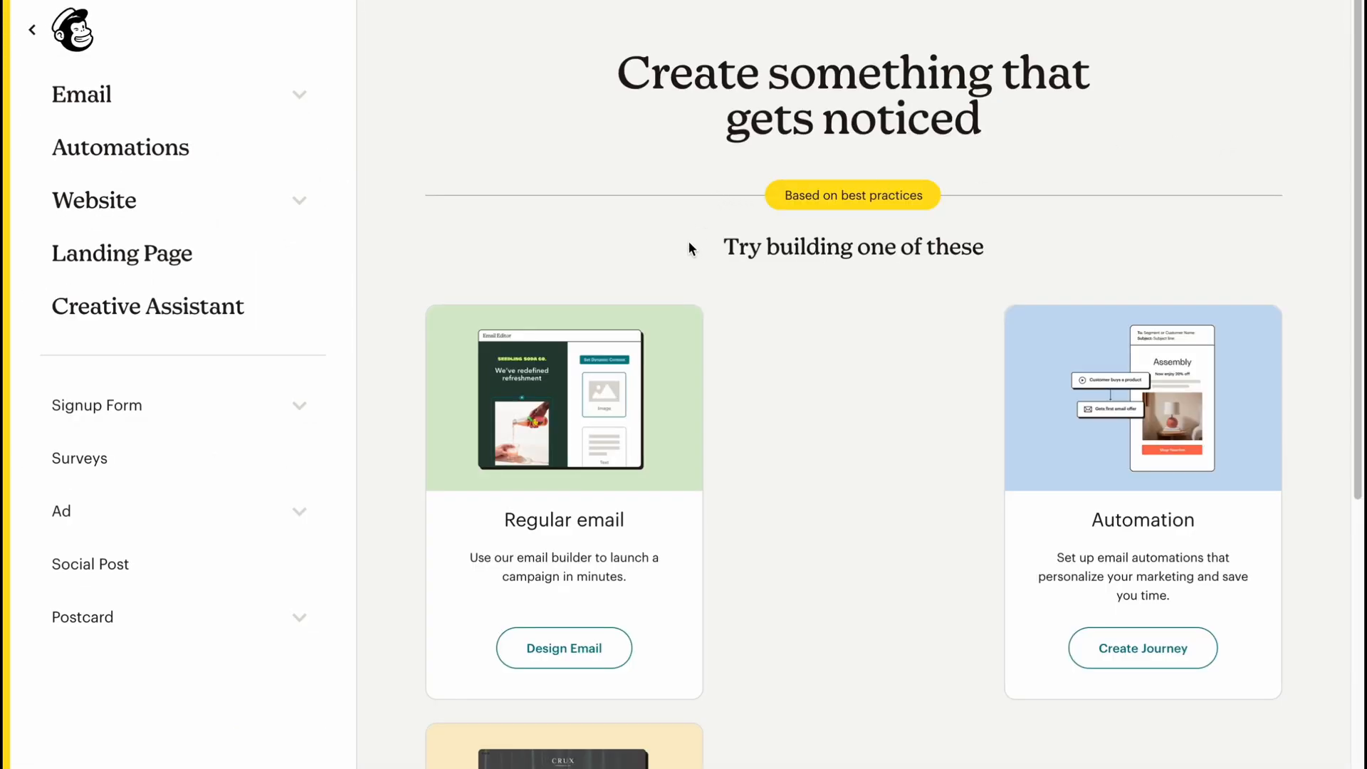
{"action": "scroll", "scroll_direction": "down", "scroll_amount": 3}
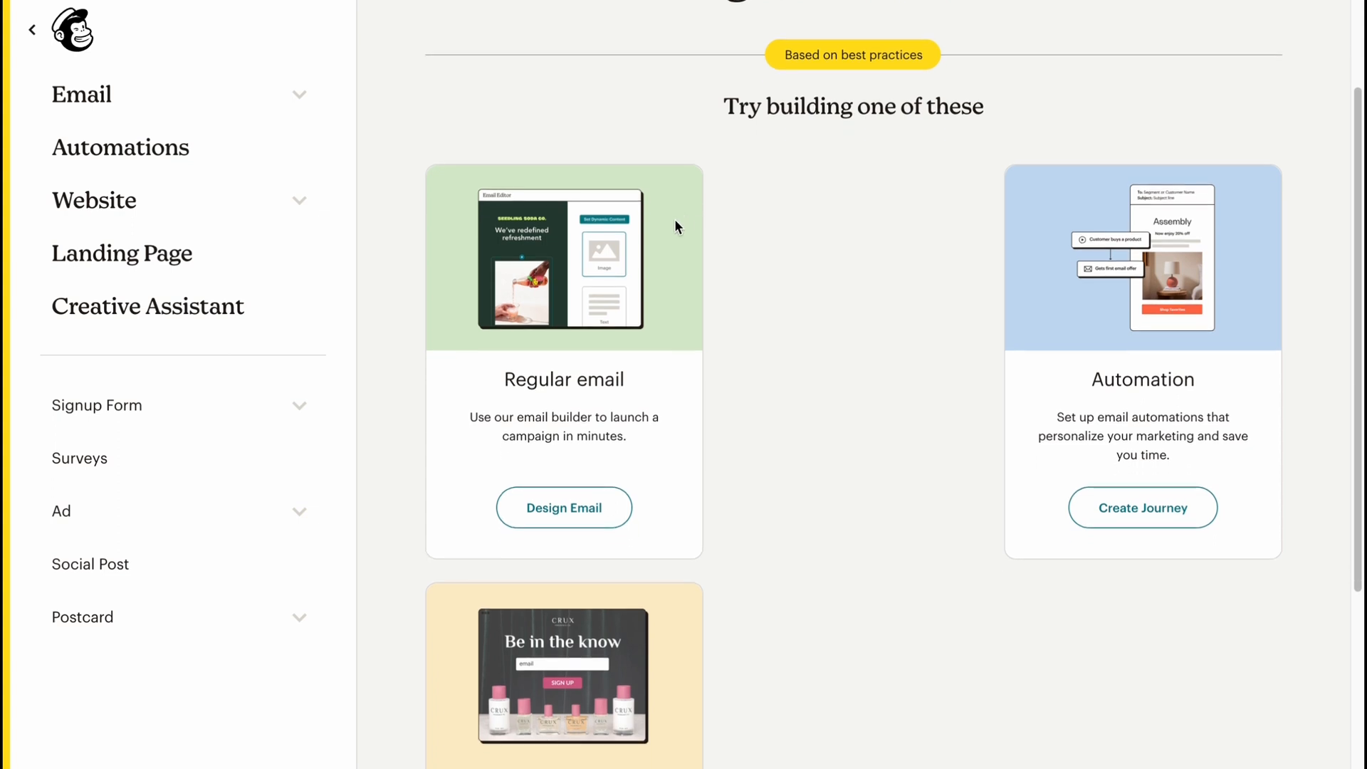
{"action": "double_click", "coordinate": [564, 379]}
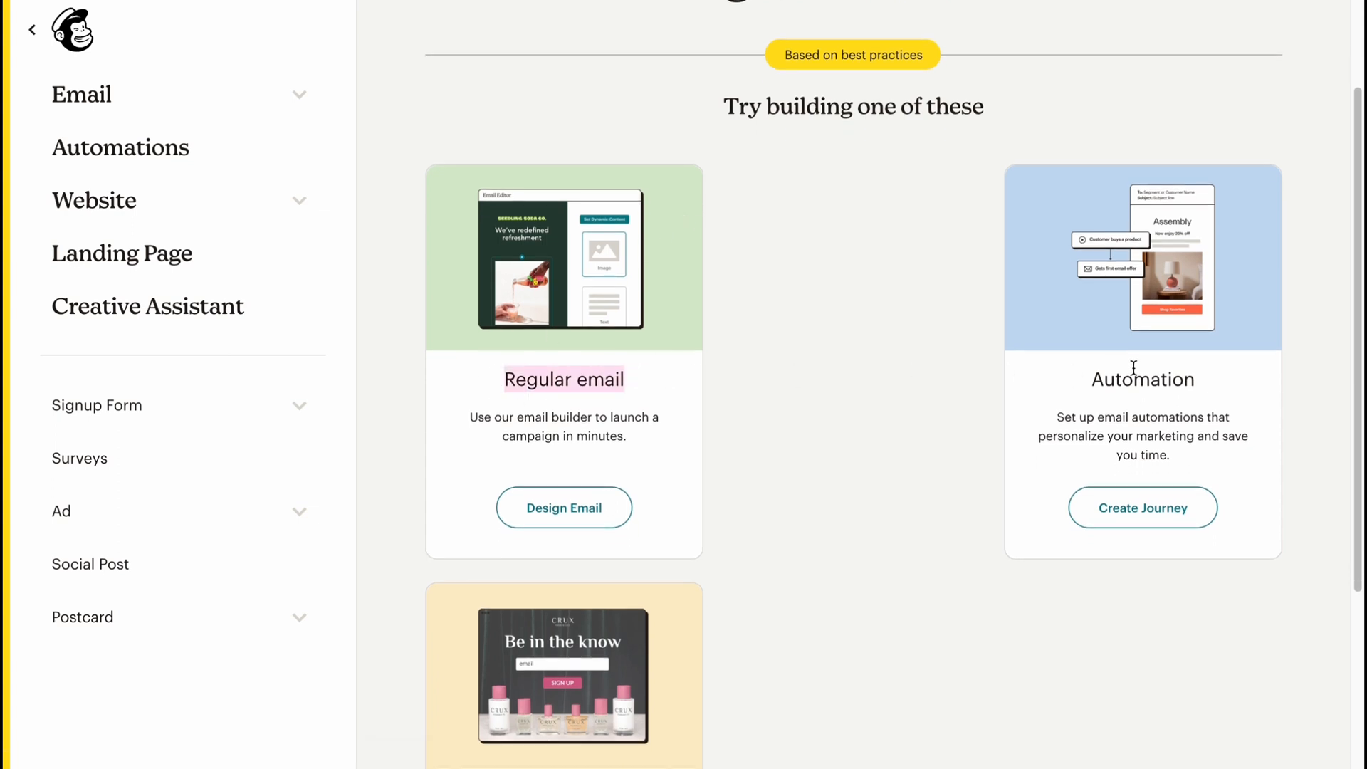
{"action": "scroll", "scroll_direction": "down", "scroll_amount": 3}
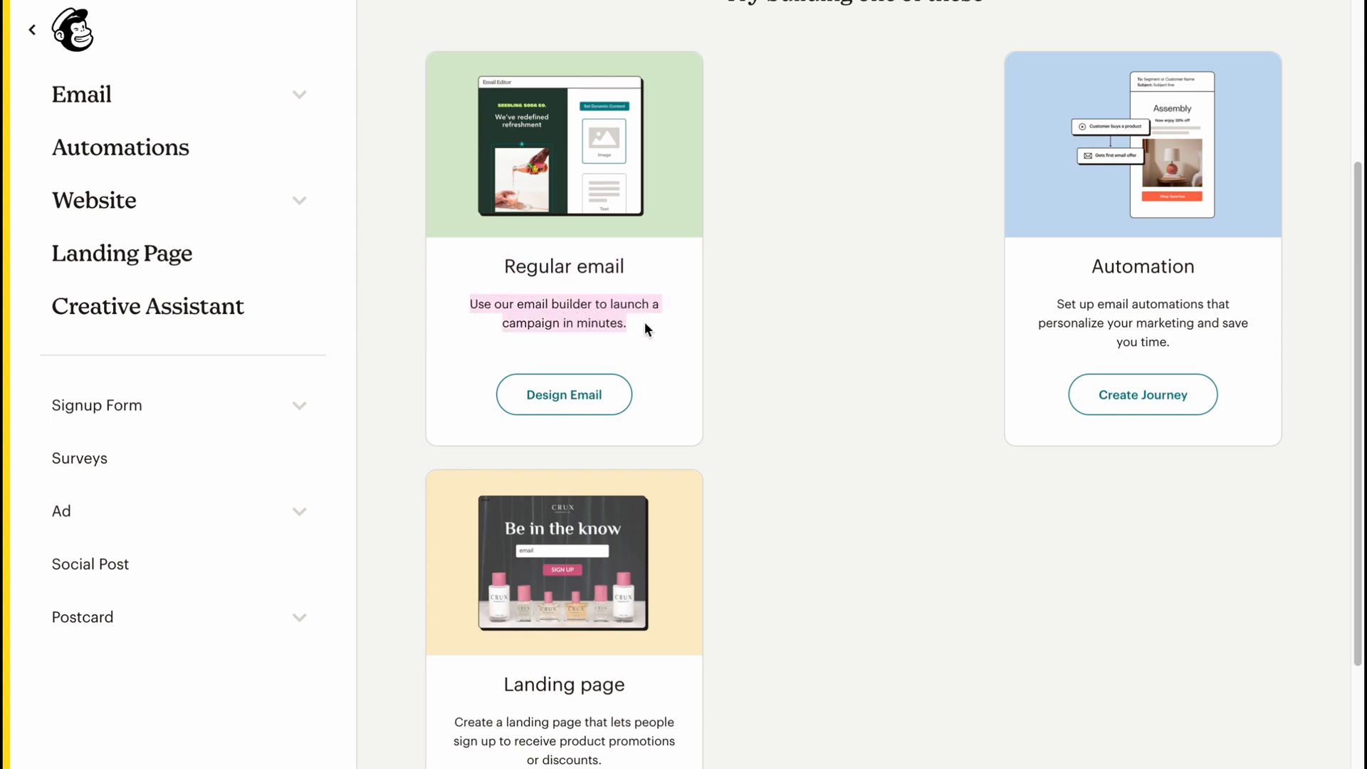
{"action": "left_click", "coordinate": [564, 394]}
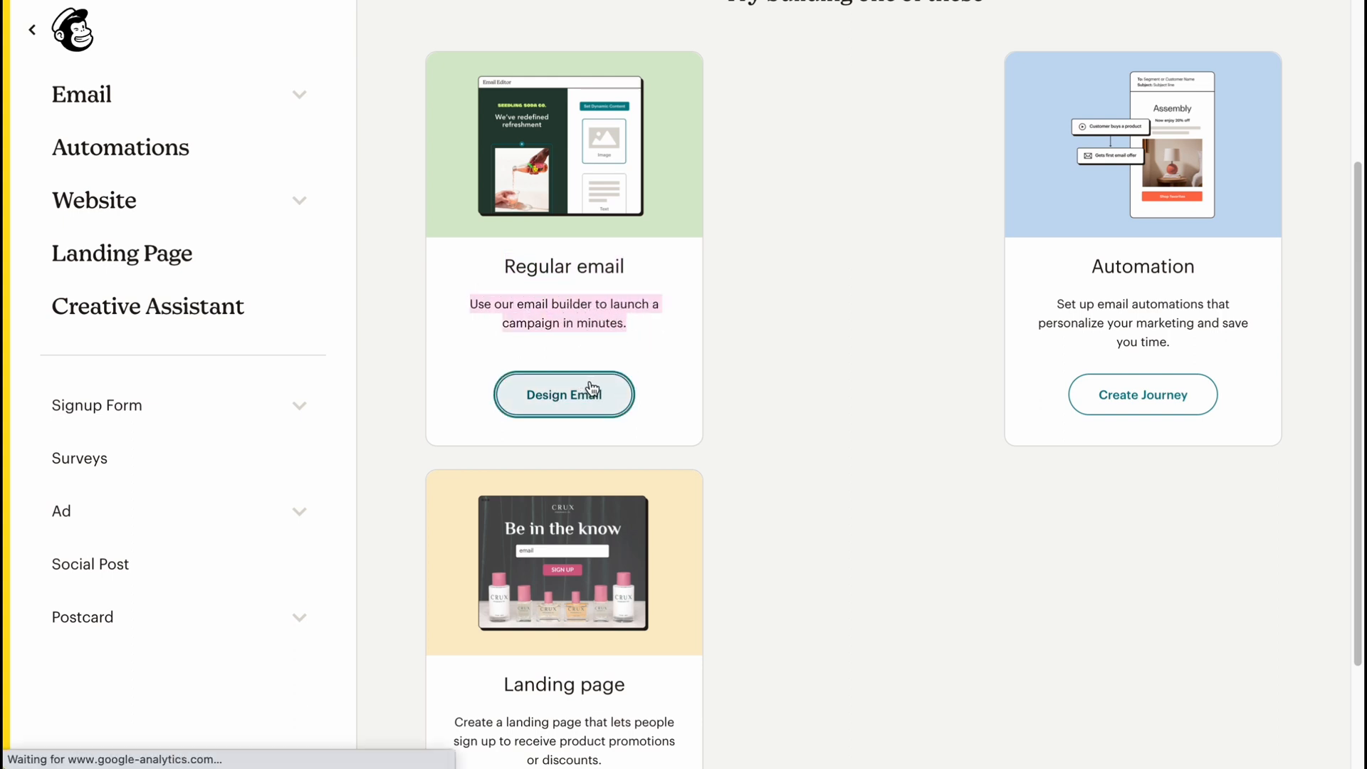
{"action": "mouse_move", "coordinate": [612, 437]}
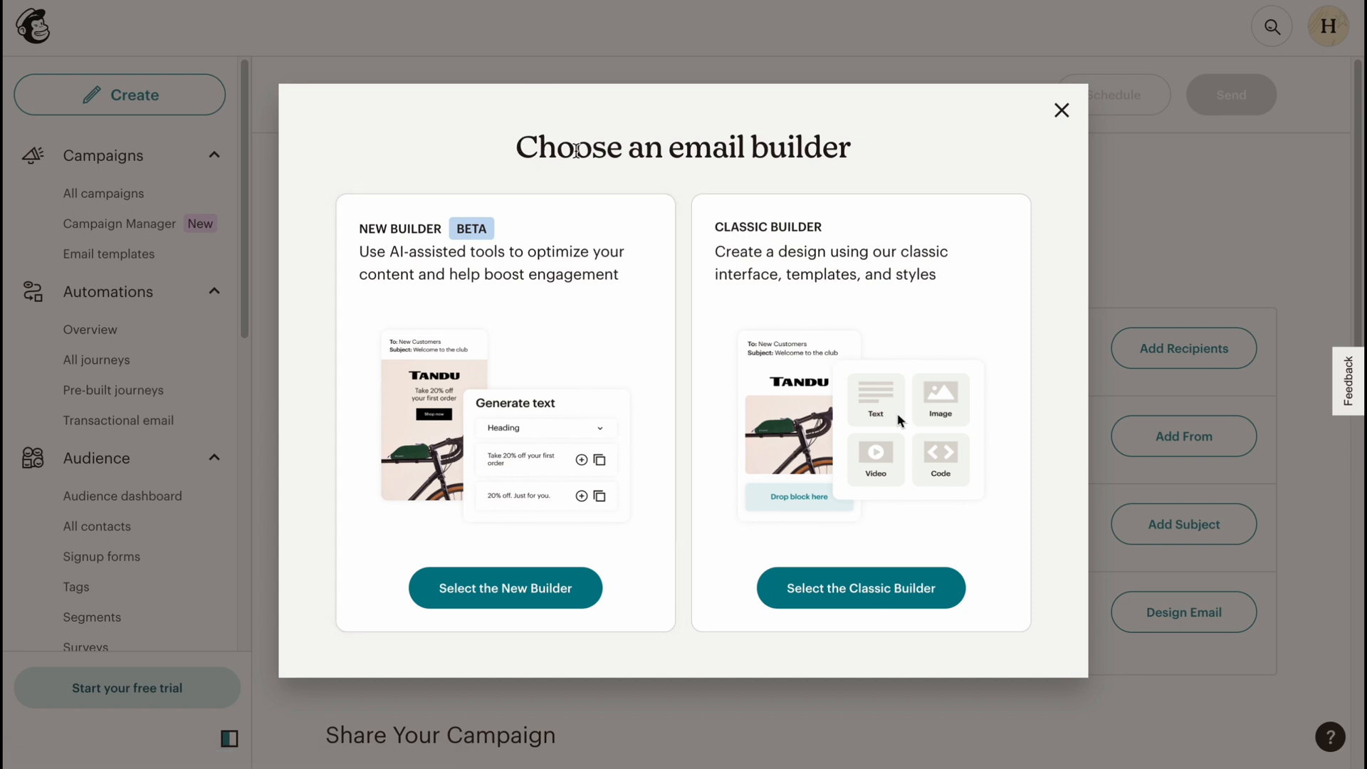
{"action": "mouse_move", "coordinate": [460, 248]}
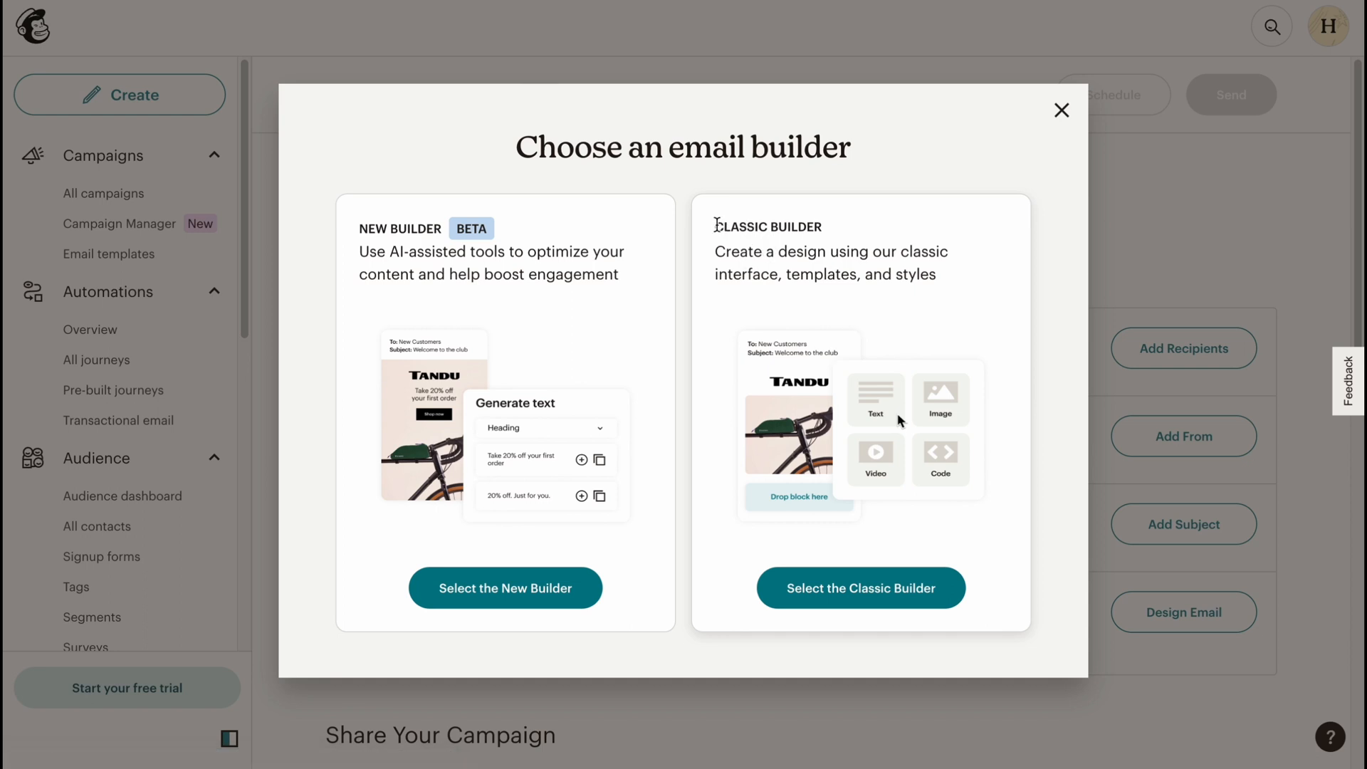
- Choose the Classic Builder in the Choose an email builder dialog
{"action": "double_click", "coordinate": [767, 227]}
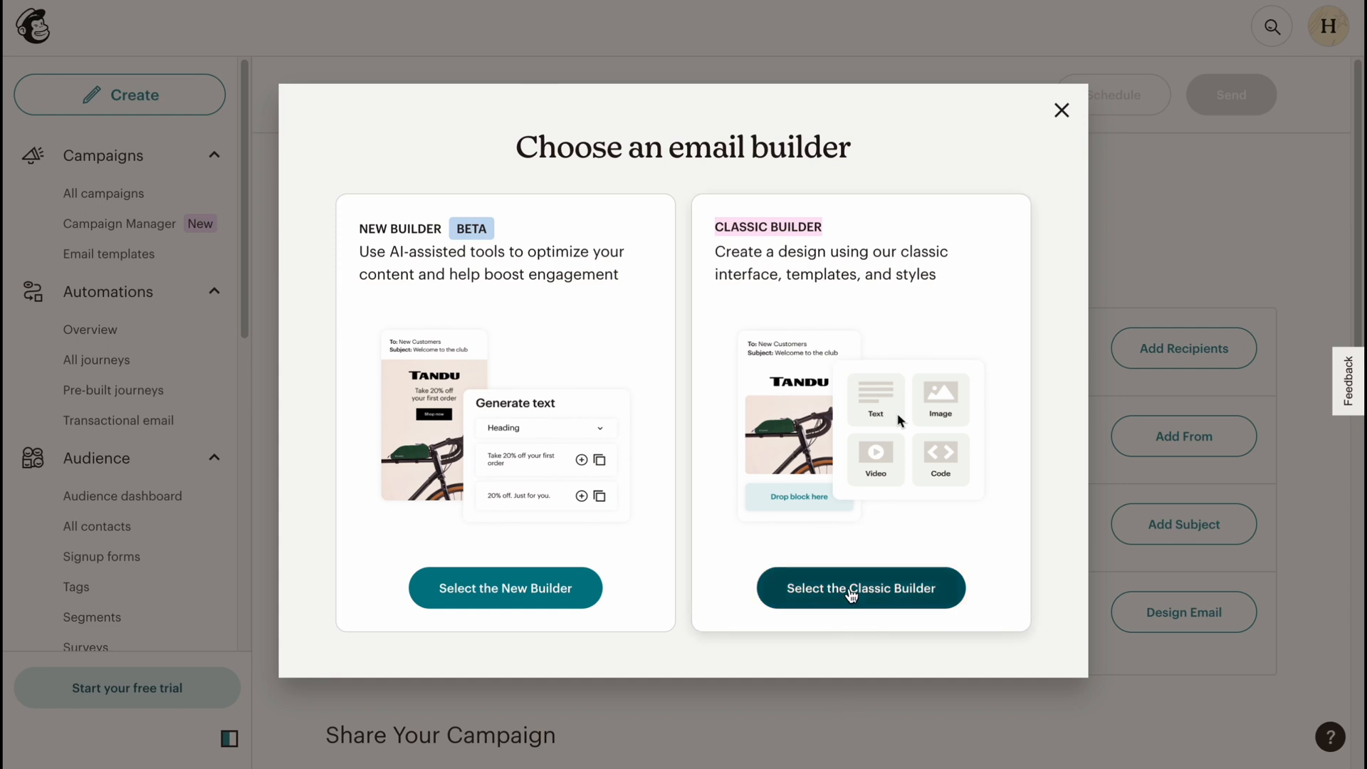
{"action": "left_click", "coordinate": [860, 586]}
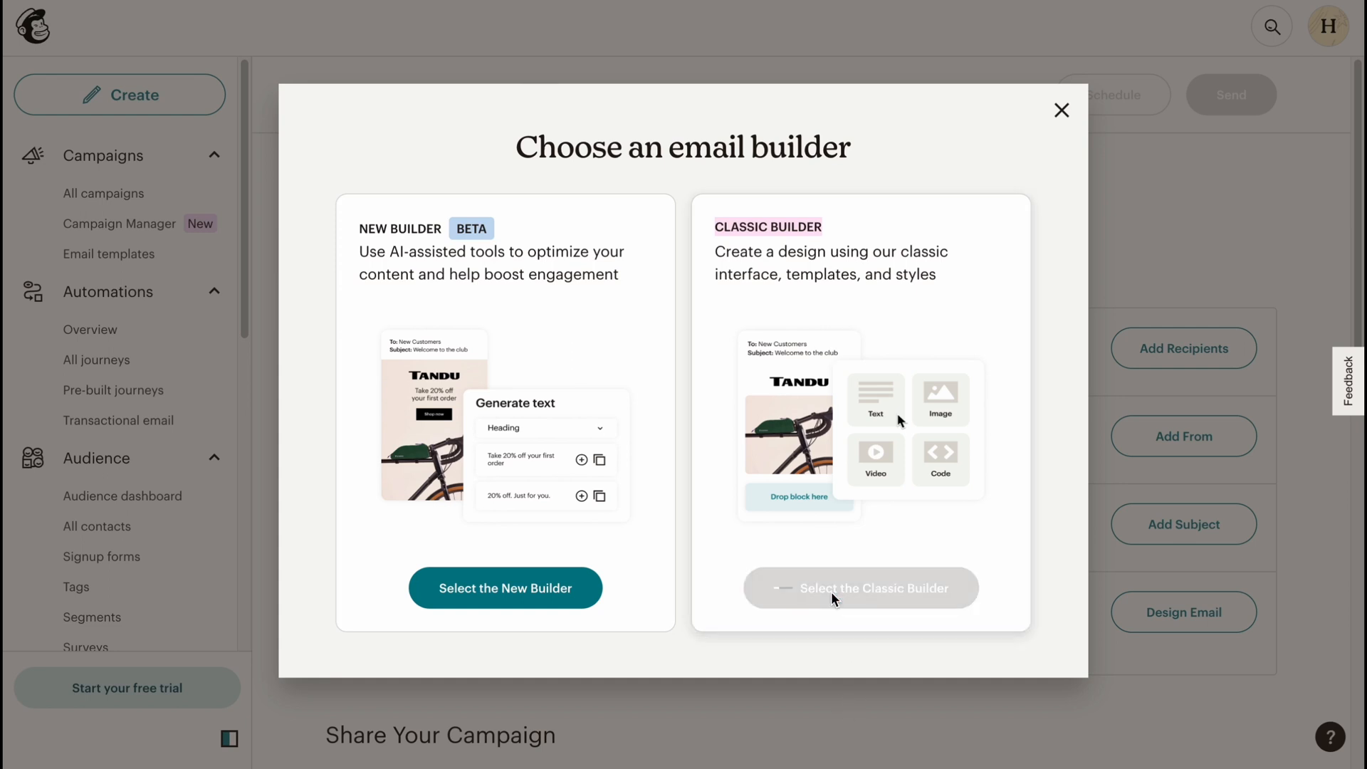
{"action": "left_click", "coordinate": [861, 588]}
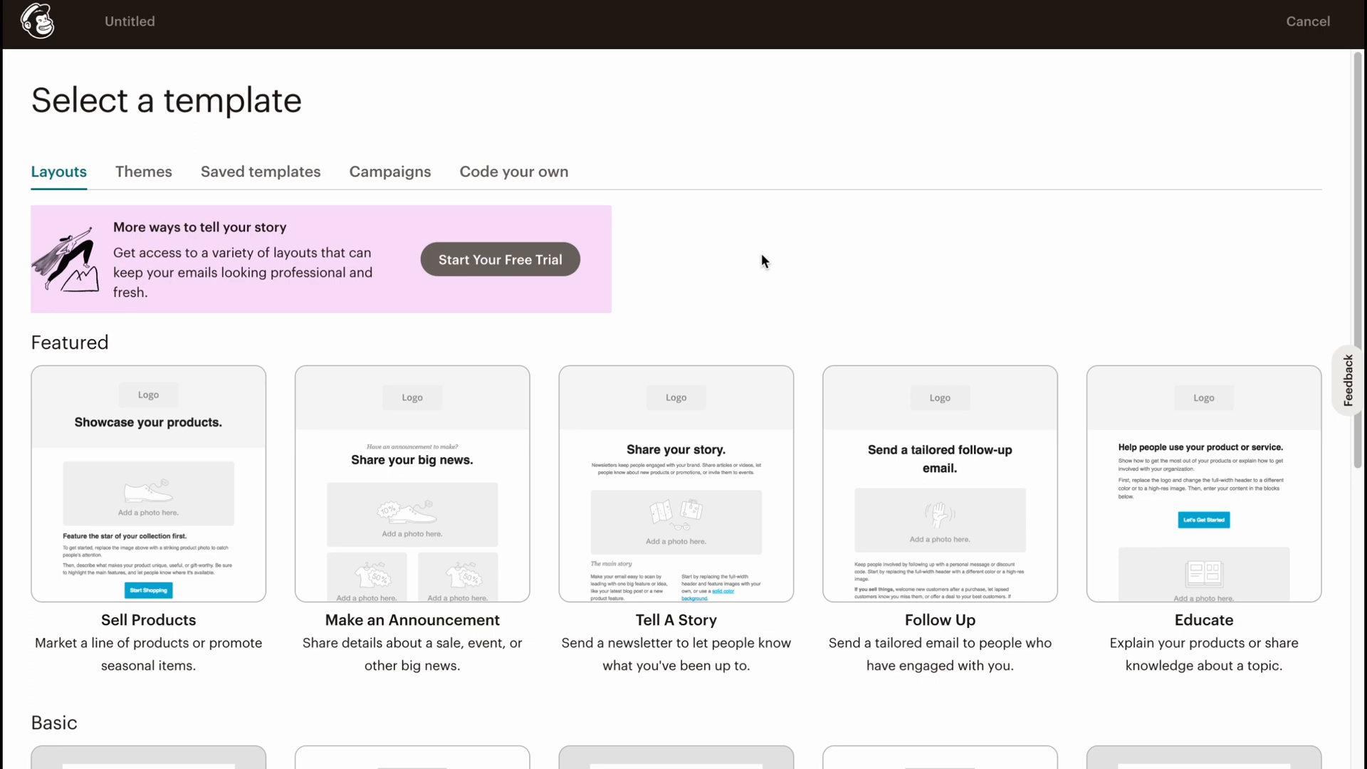
- Scroll through the Featured and Basic layout templates on the Select a template page
{"action": "scroll", "scroll_direction": "down", "scroll_amount": 3}
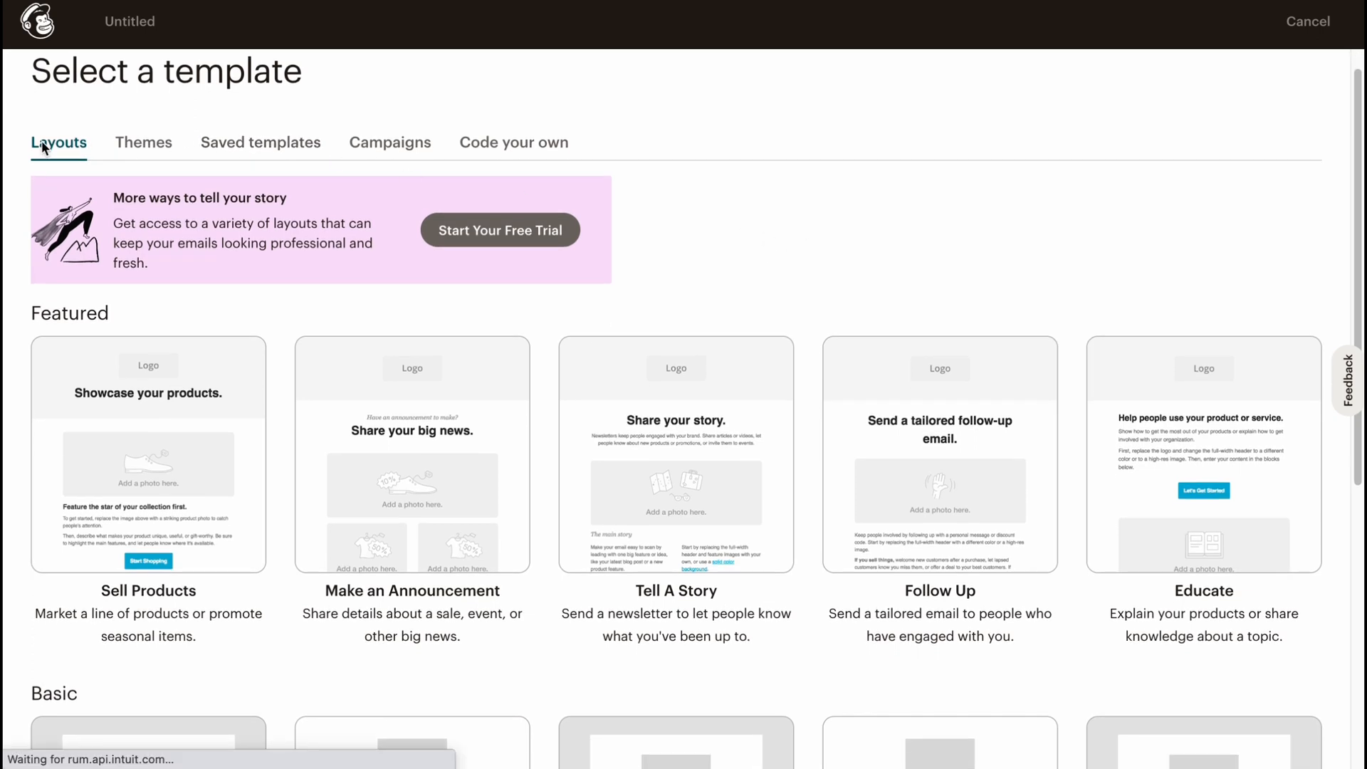
{"action": "scroll", "scroll_direction": "down", "scroll_amount": 3}
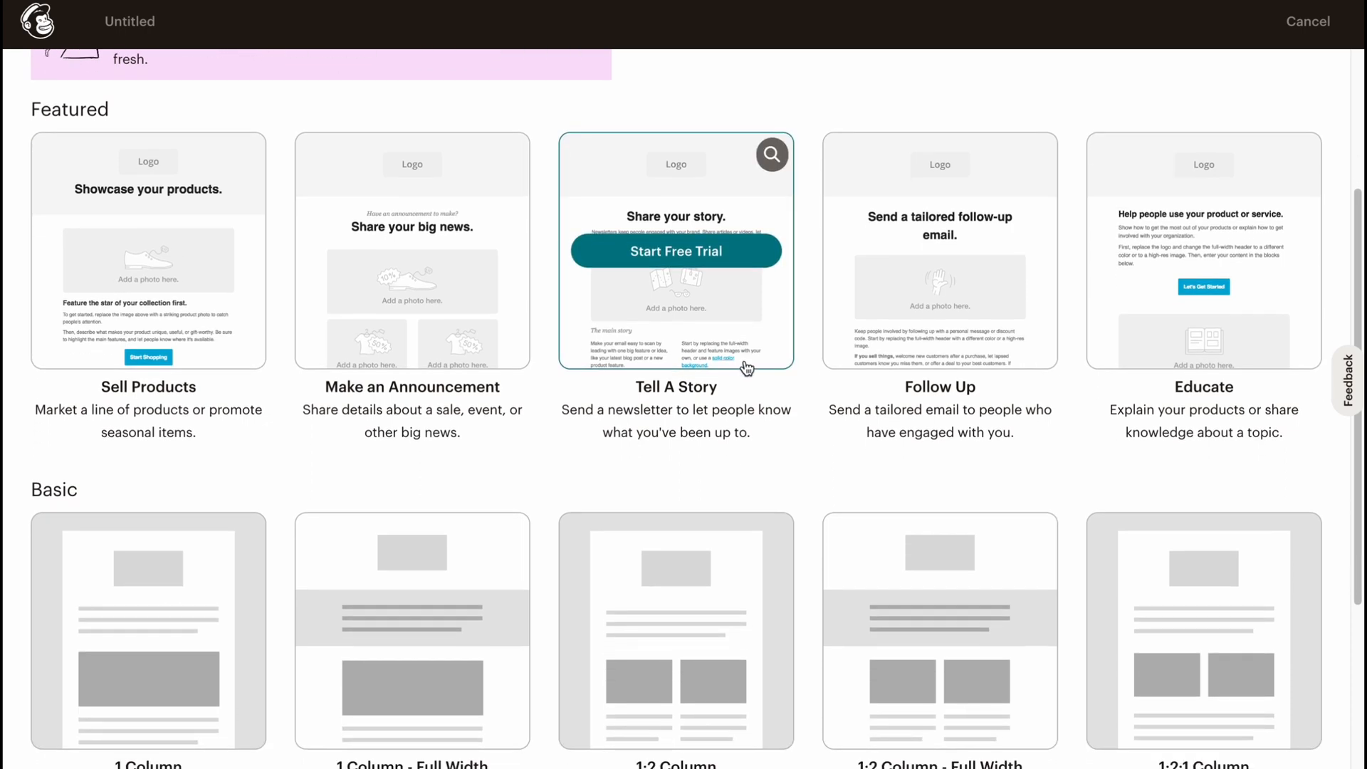
{"action": "scroll", "scroll_direction": "down", "scroll_amount": 3}
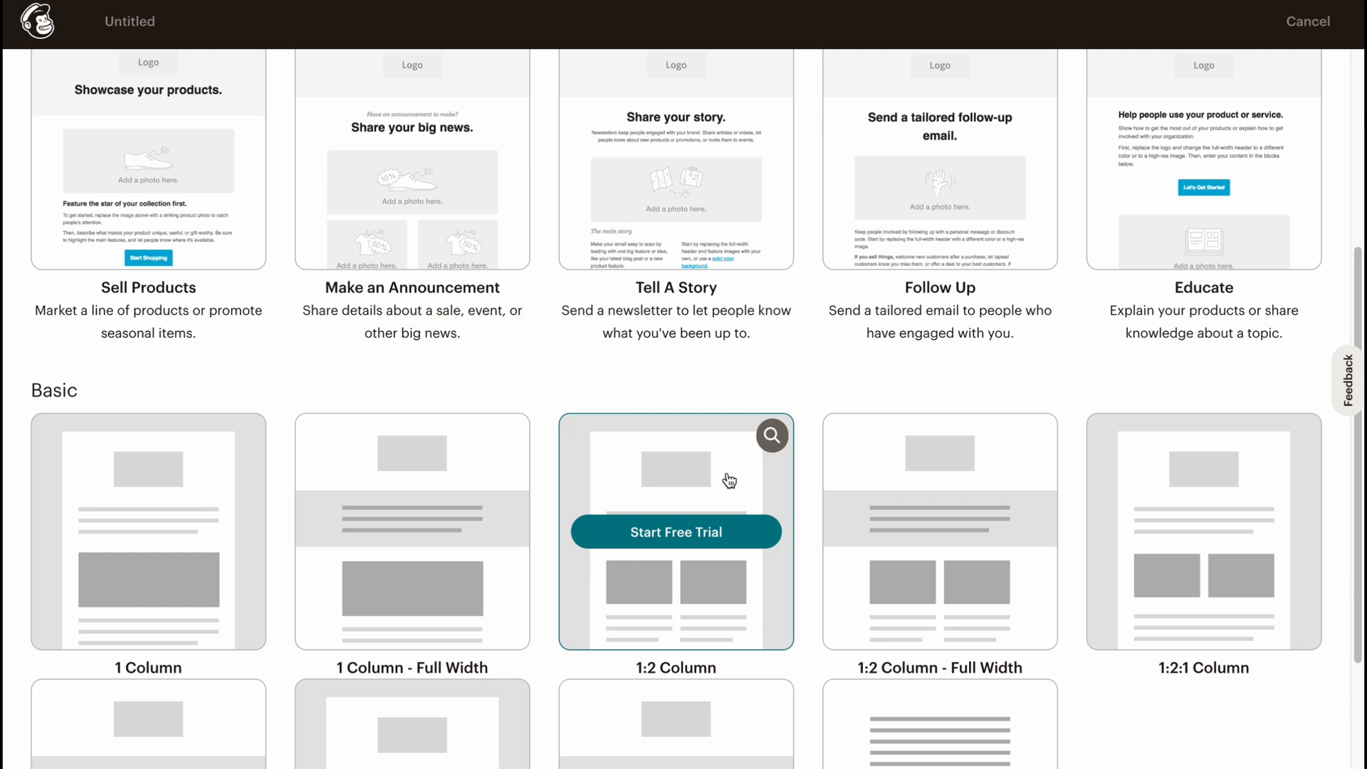
{"action": "scroll", "scroll_direction": "down", "scroll_amount": 3}
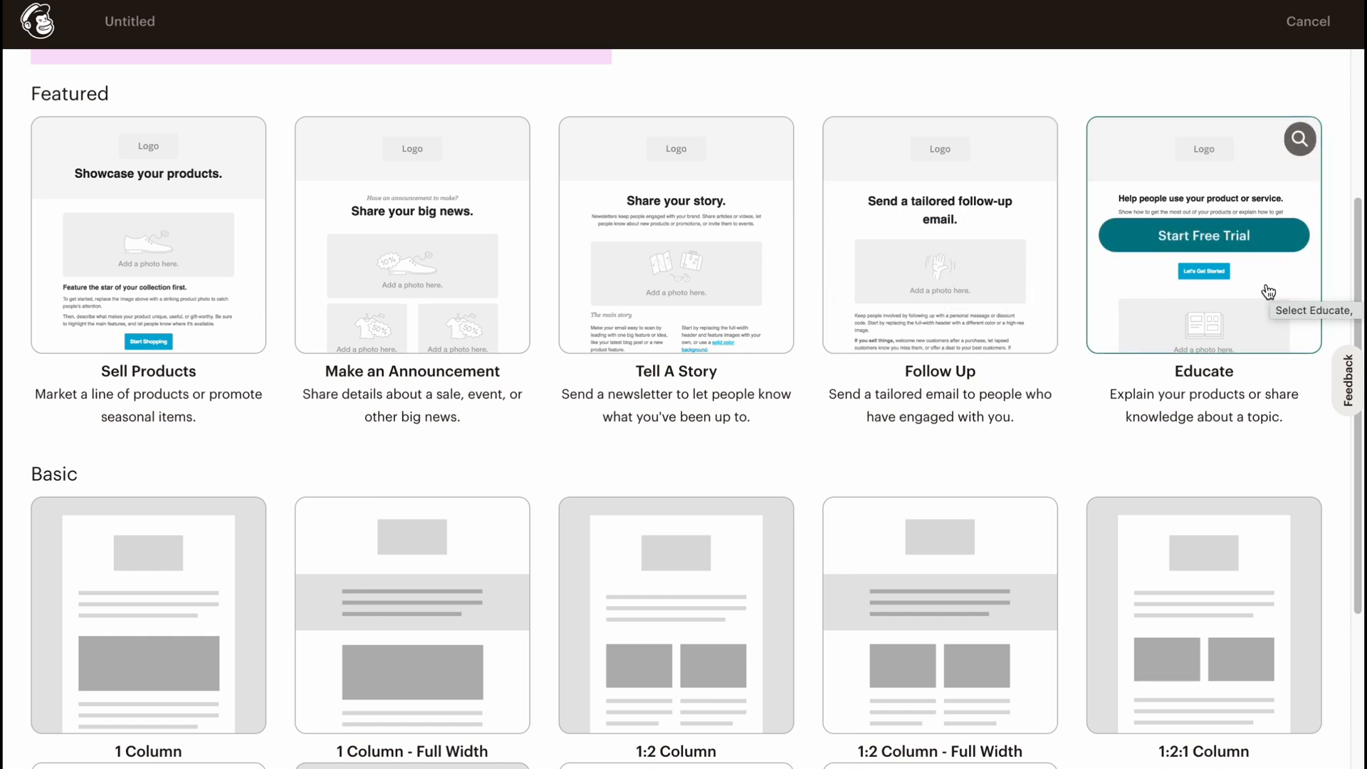
{"action": "mouse_move", "coordinate": [782, 462]}
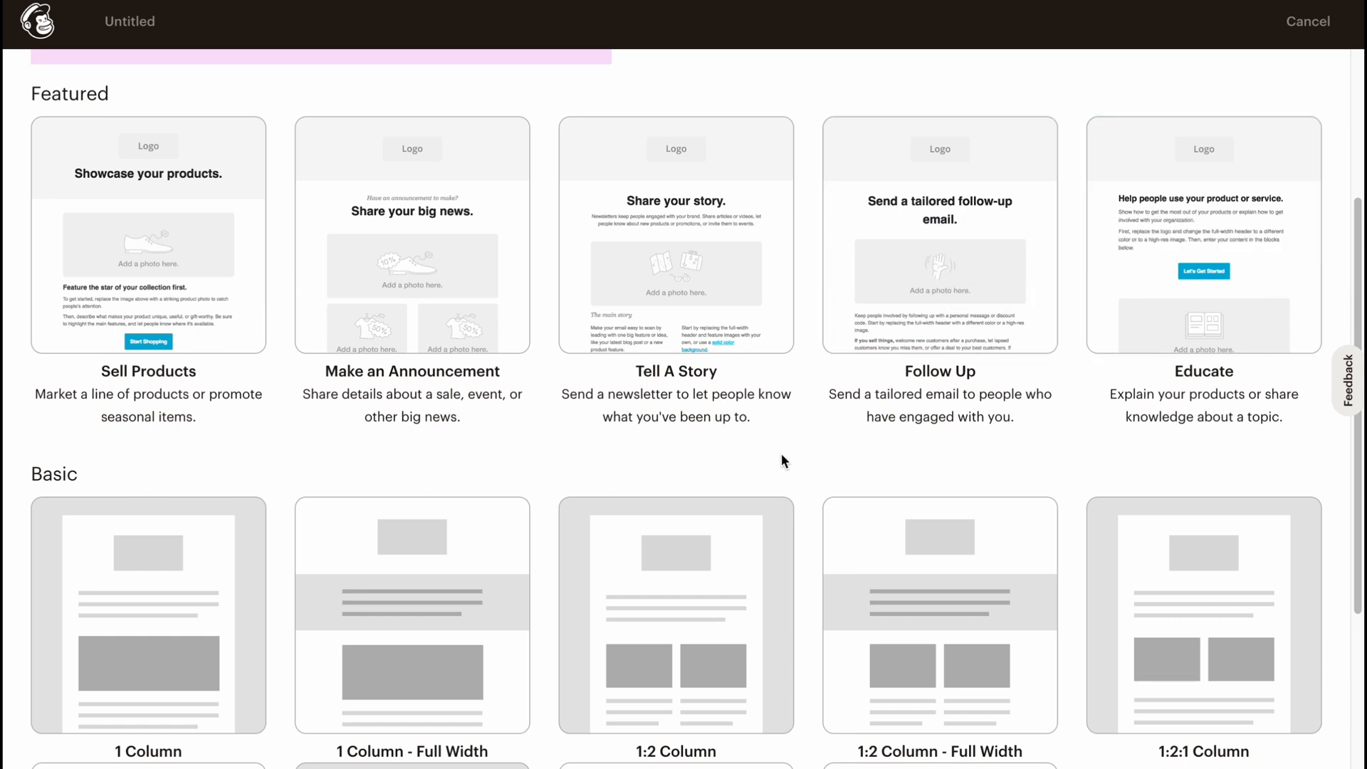
{"action": "scroll", "scroll_direction": "down", "scroll_amount": 3}
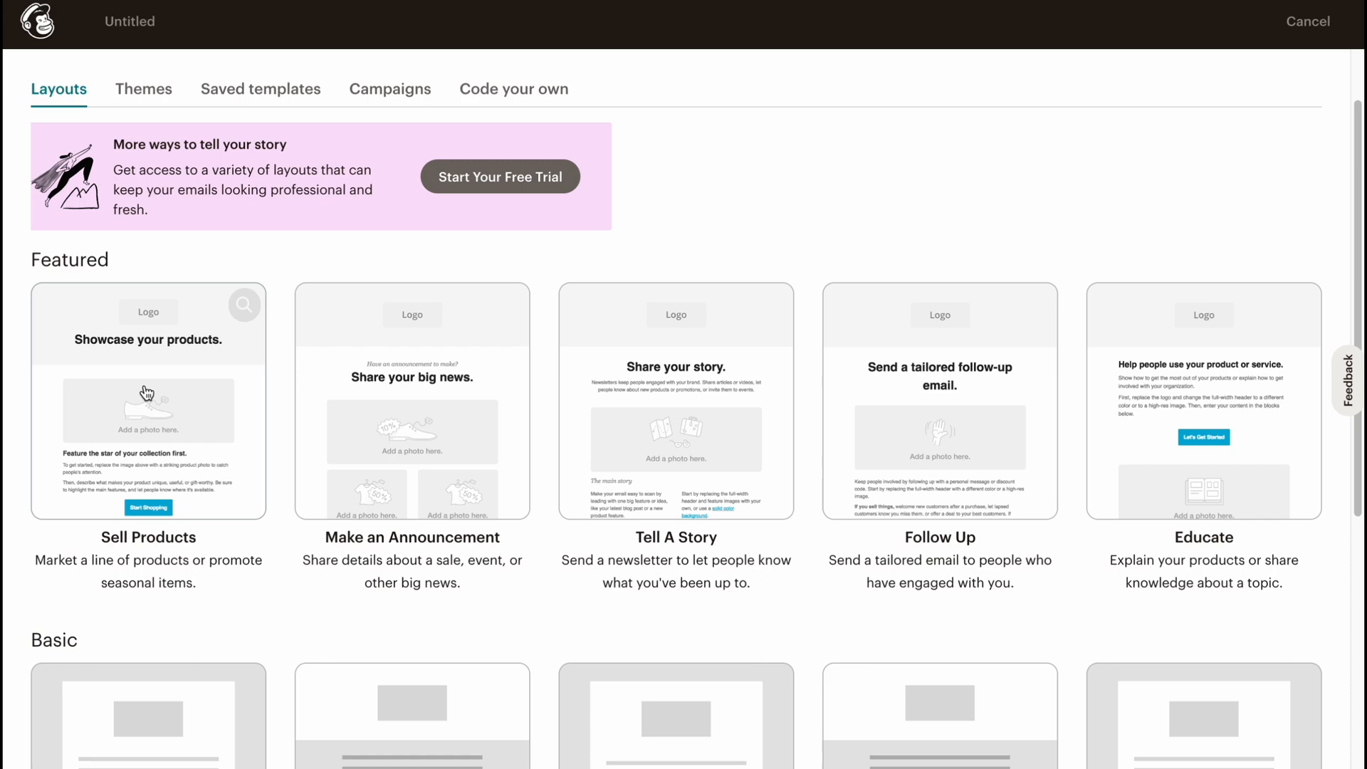
{"action": "mouse_move", "coordinate": [224, 343]}
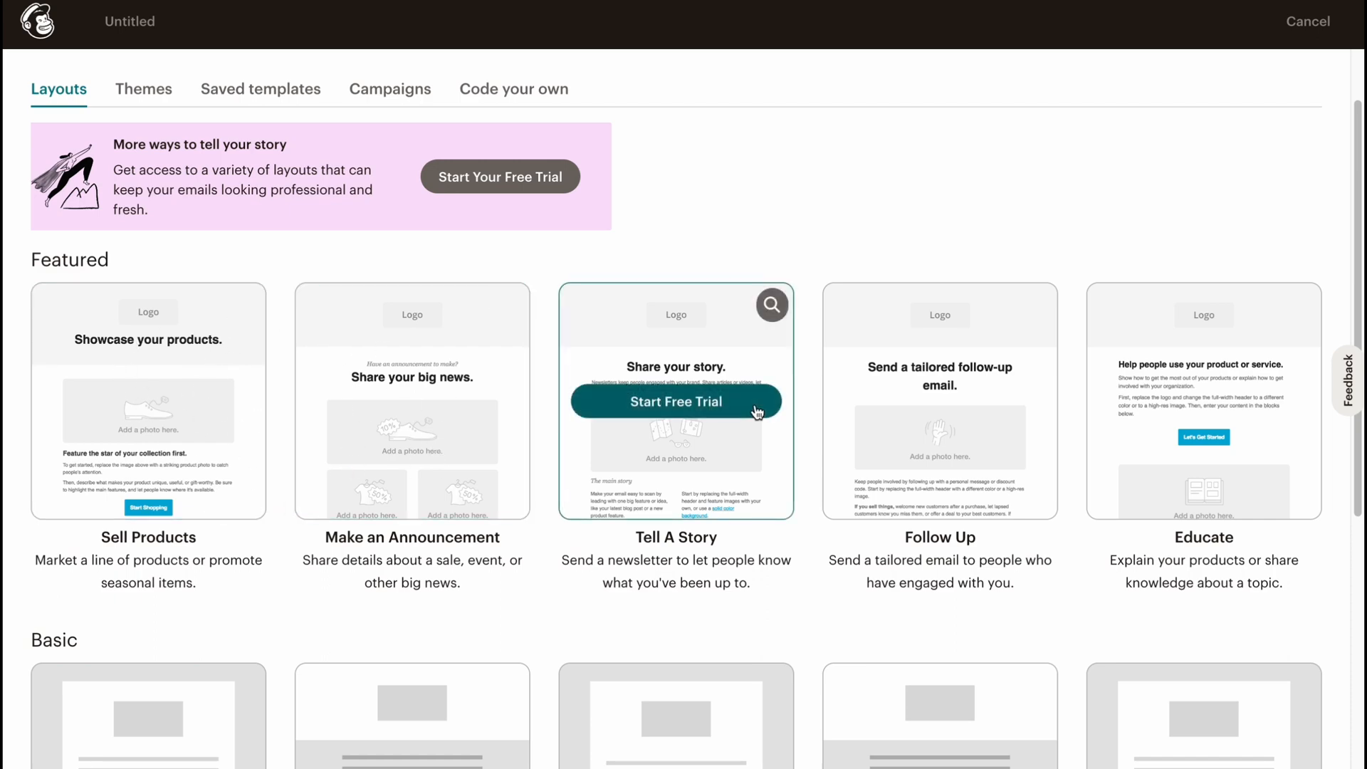
{"action": "left_click", "coordinate": [675, 401]}
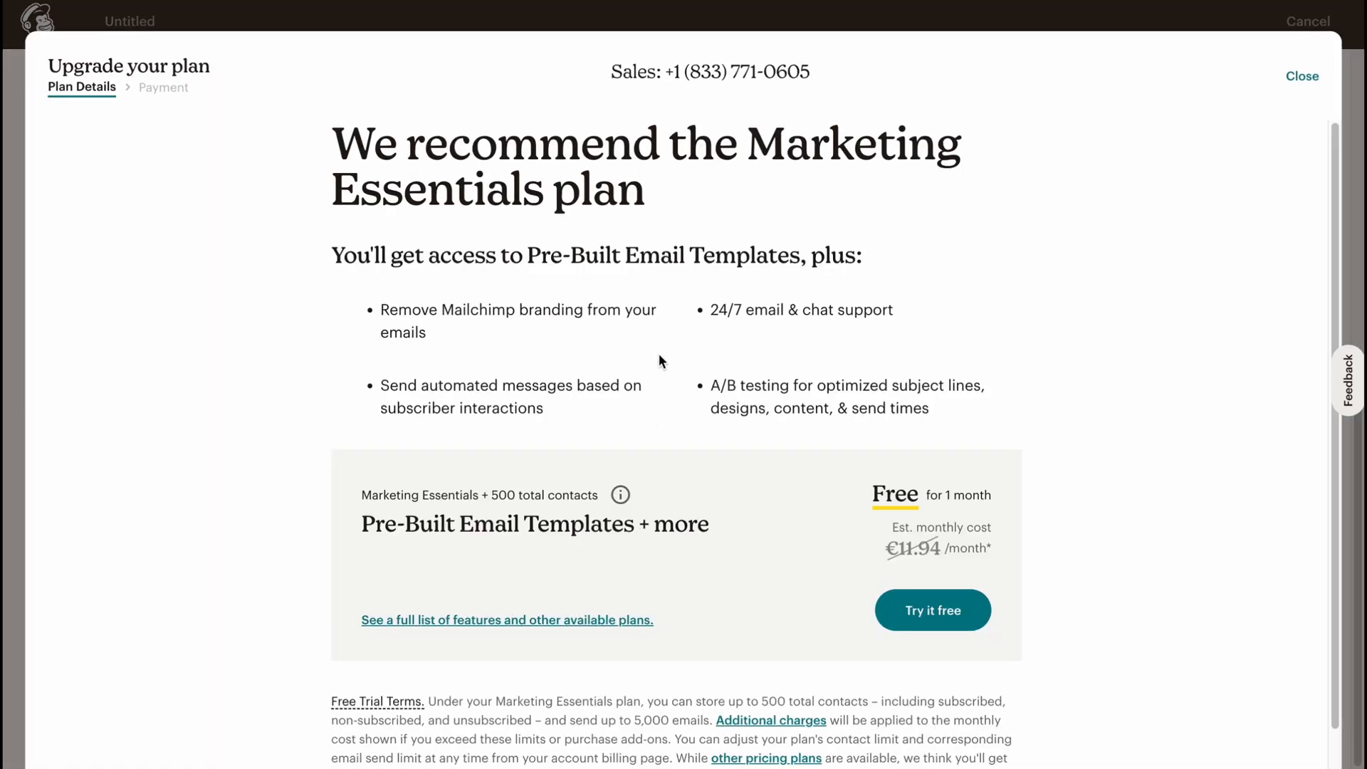
{"action": "mouse_move", "coordinate": [452, 553]}
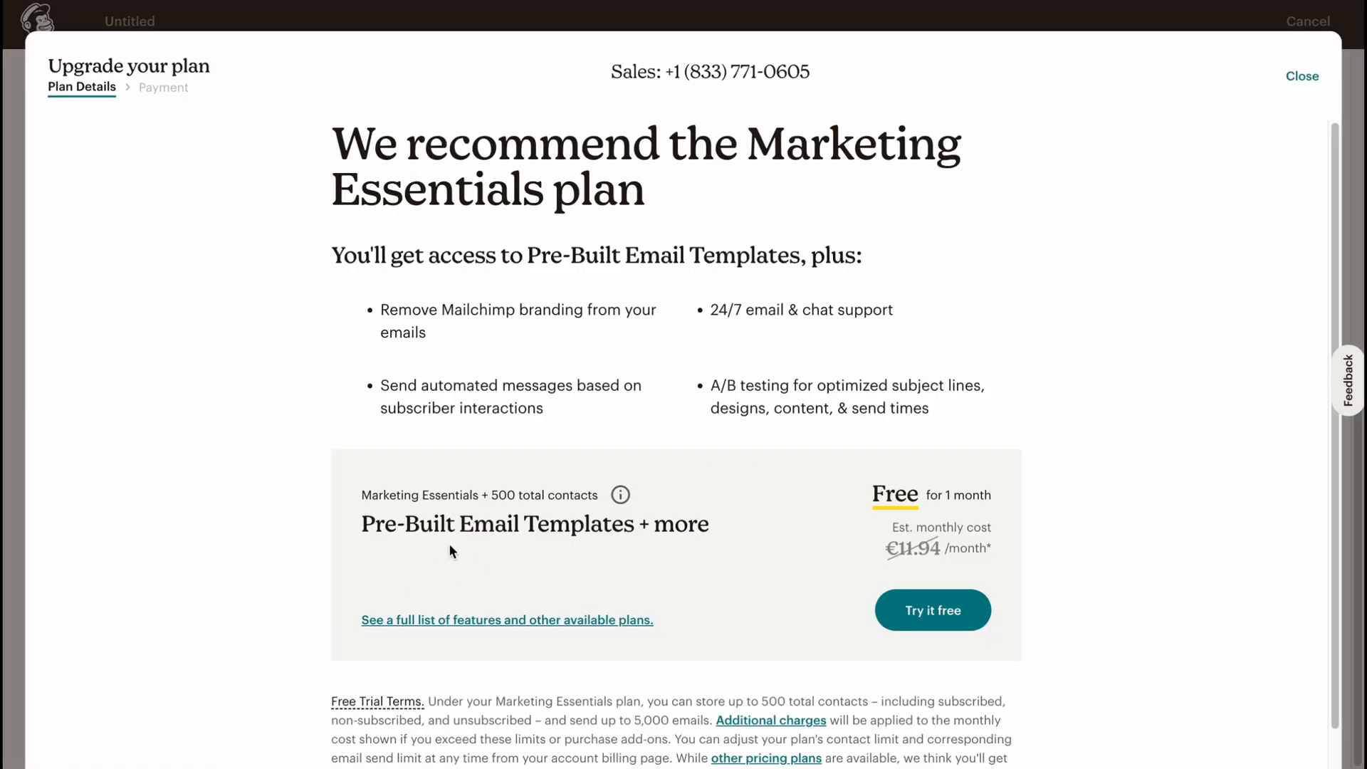
{"action": "mouse_move", "coordinate": [873, 488]}
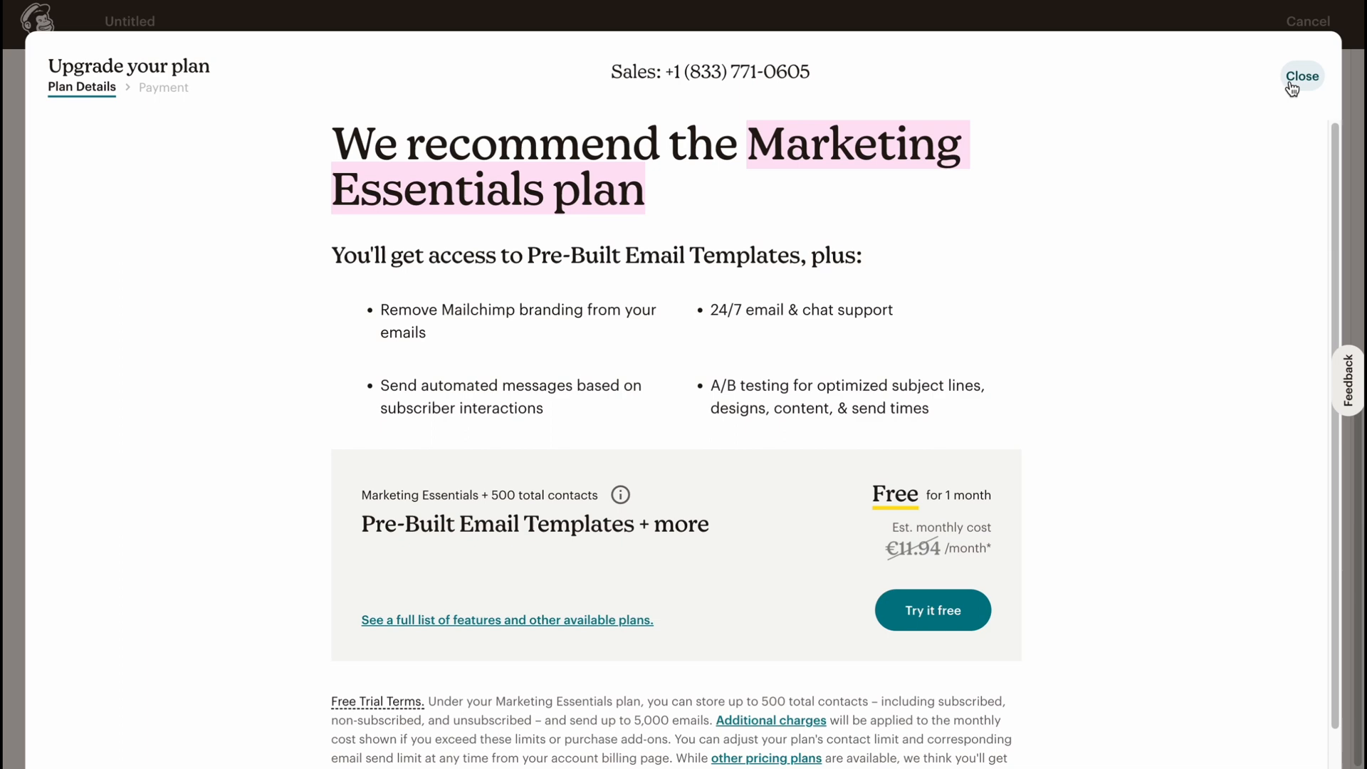
{"action": "left_click", "coordinate": [1303, 76]}
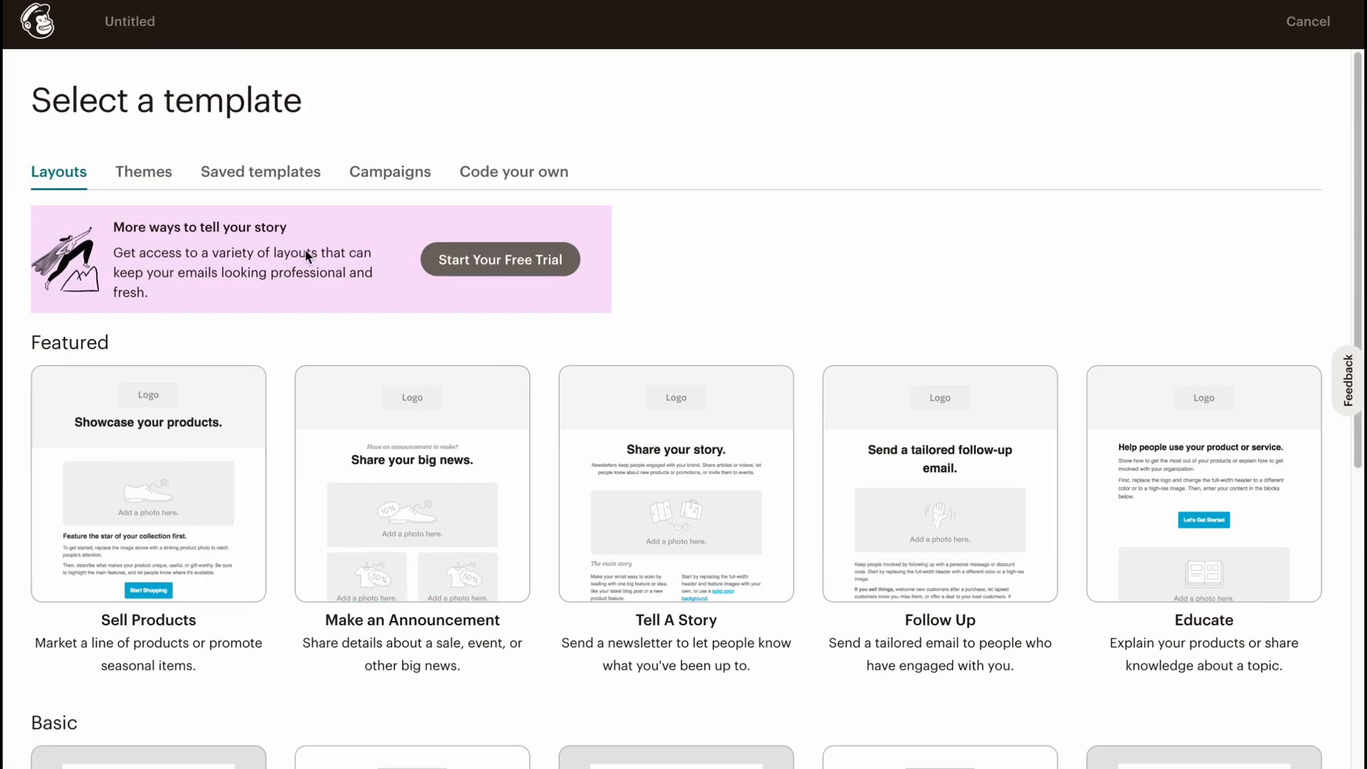
- Switch to the Themes tab and scroll the E-commerce, Holiday, Integrations and Newsletters themes
{"action": "left_click", "coordinate": [144, 171]}
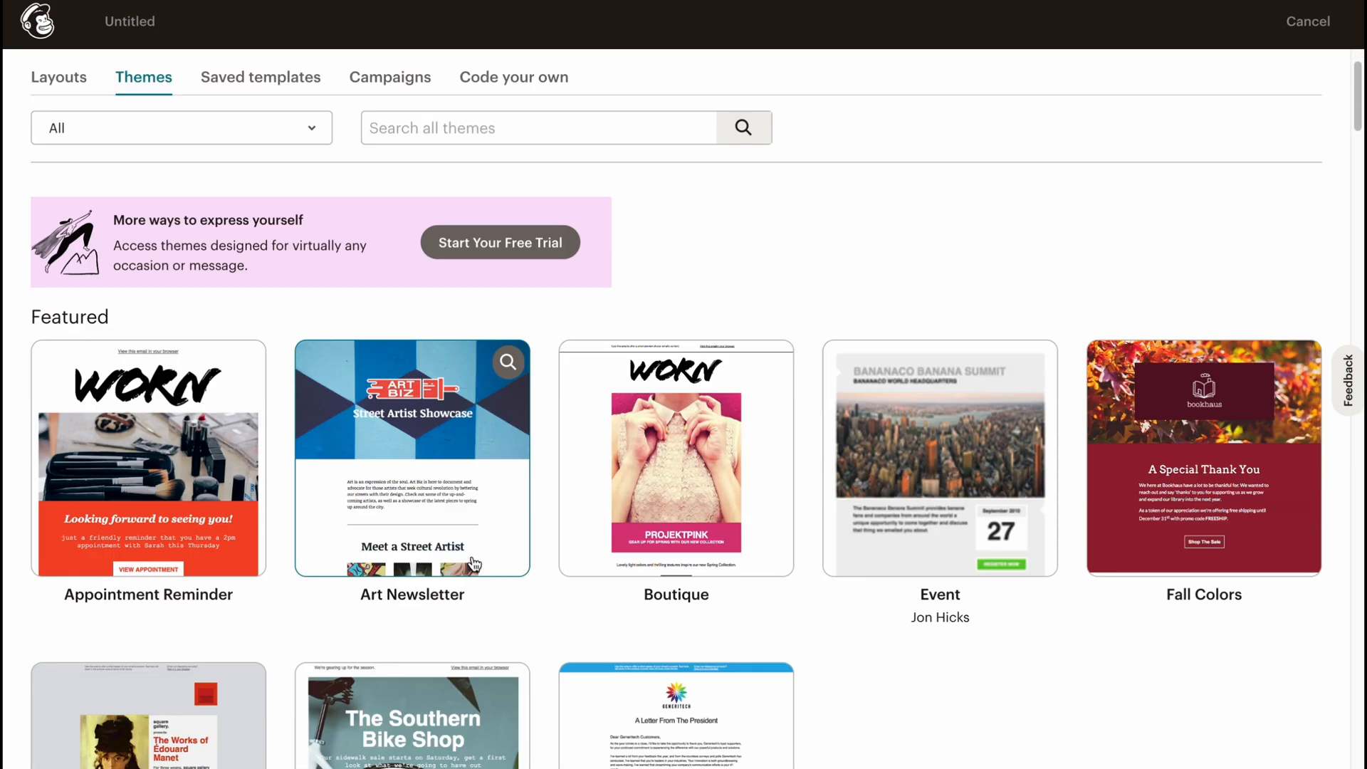
{"action": "scroll", "scroll_direction": "down", "scroll_amount": 3}
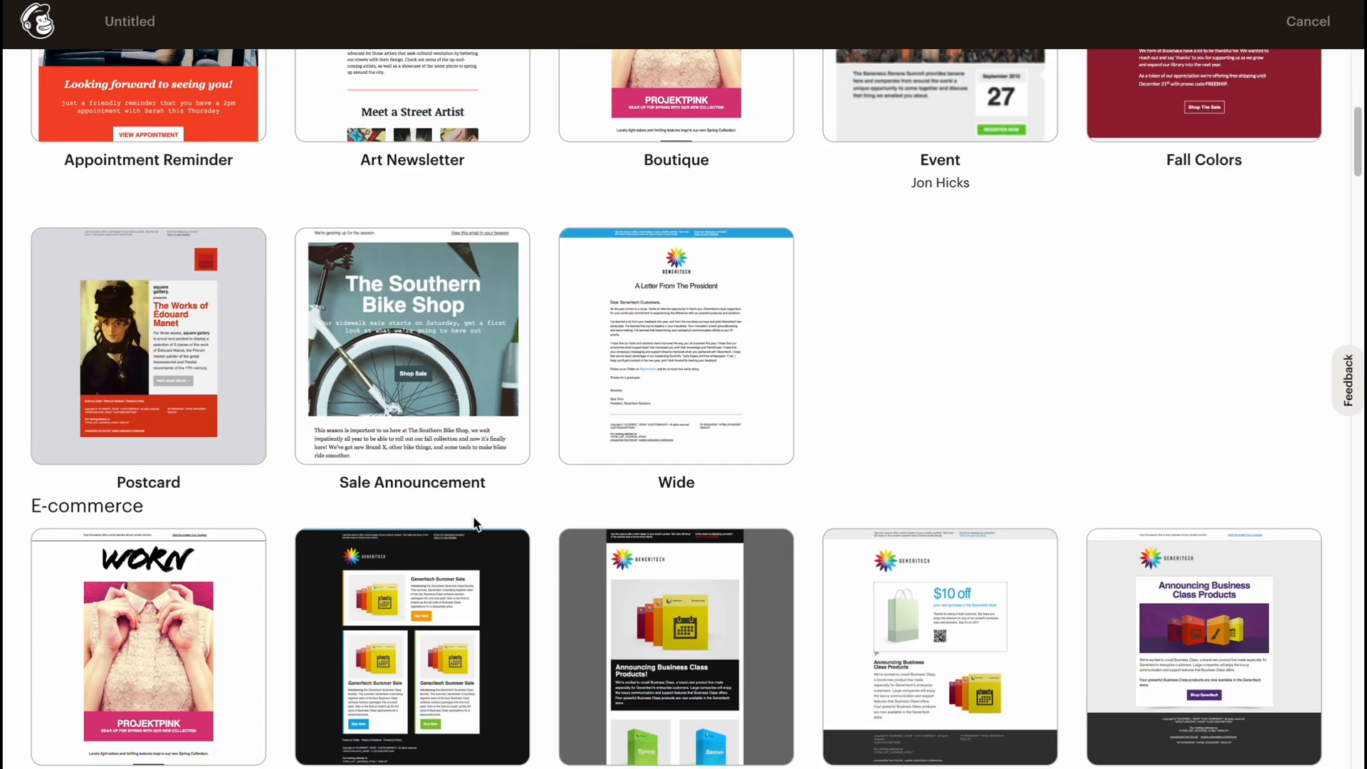
{"action": "scroll", "scroll_direction": "down", "scroll_amount": 3}
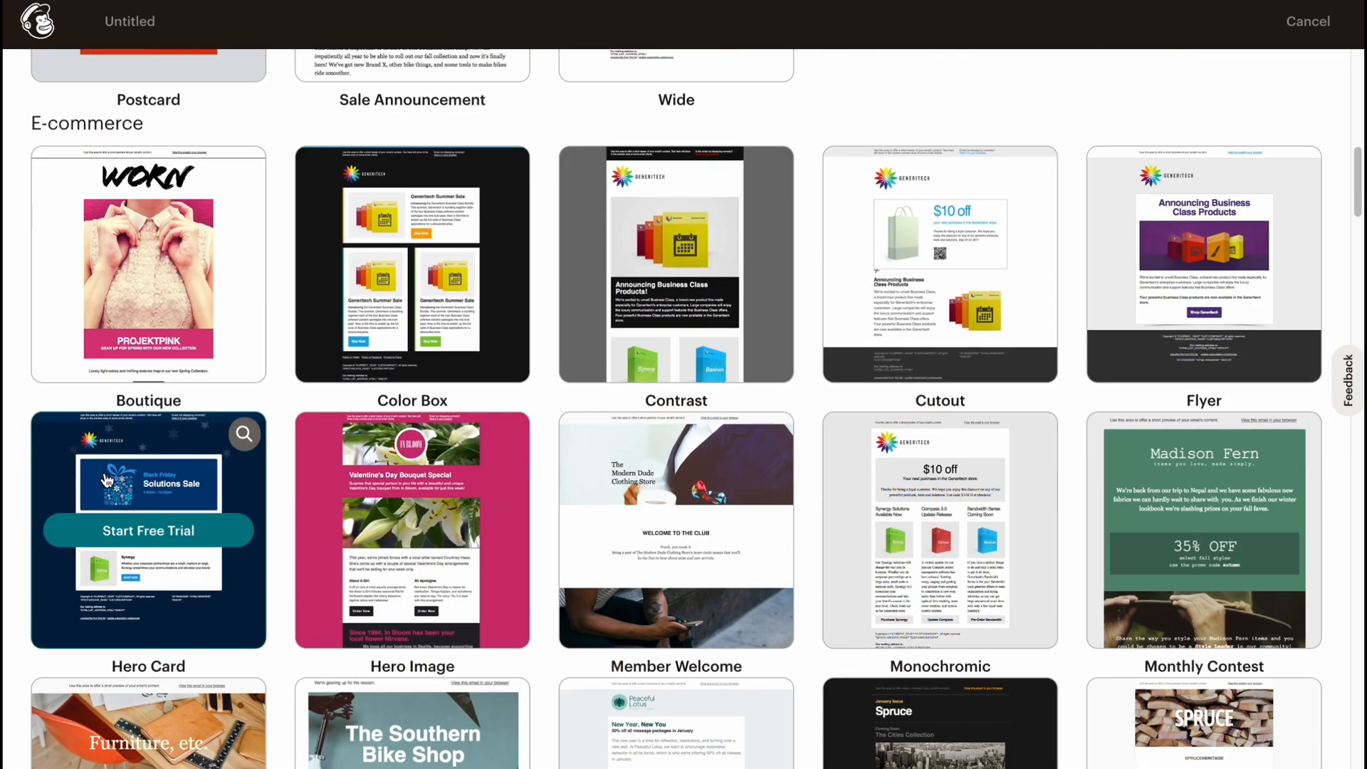
{"action": "scroll", "scroll_direction": "down", "scroll_amount": 3}
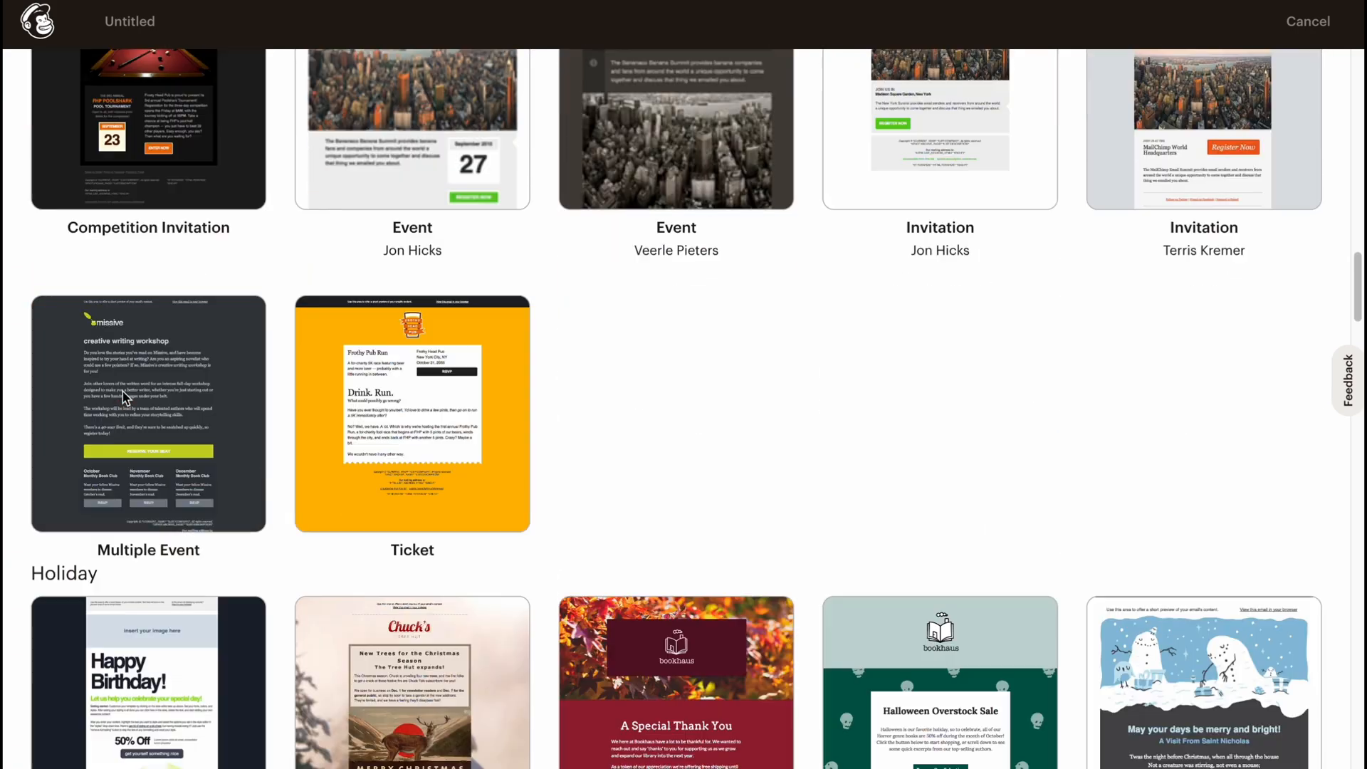
{"action": "scroll", "scroll_direction": "down", "scroll_amount": 3}
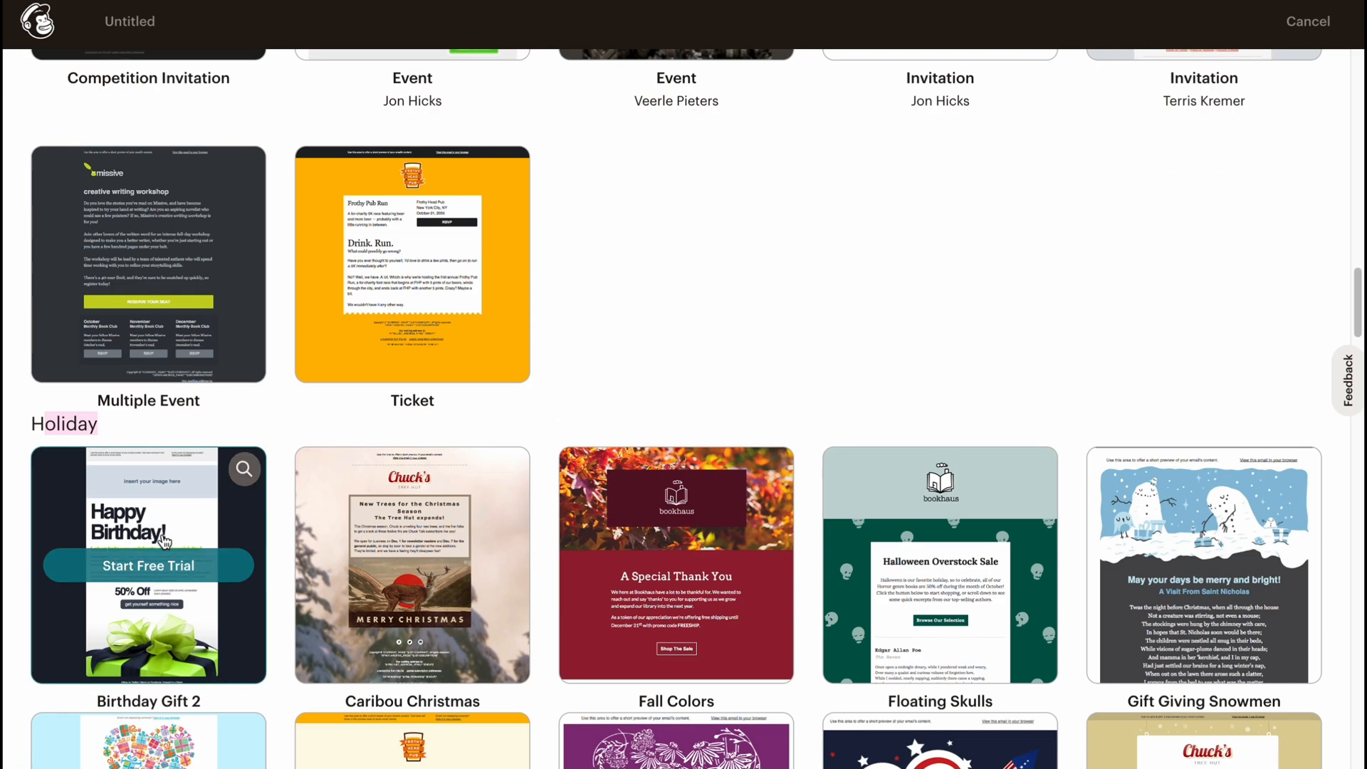
{"action": "scroll", "scroll_direction": "down", "scroll_amount": 3}
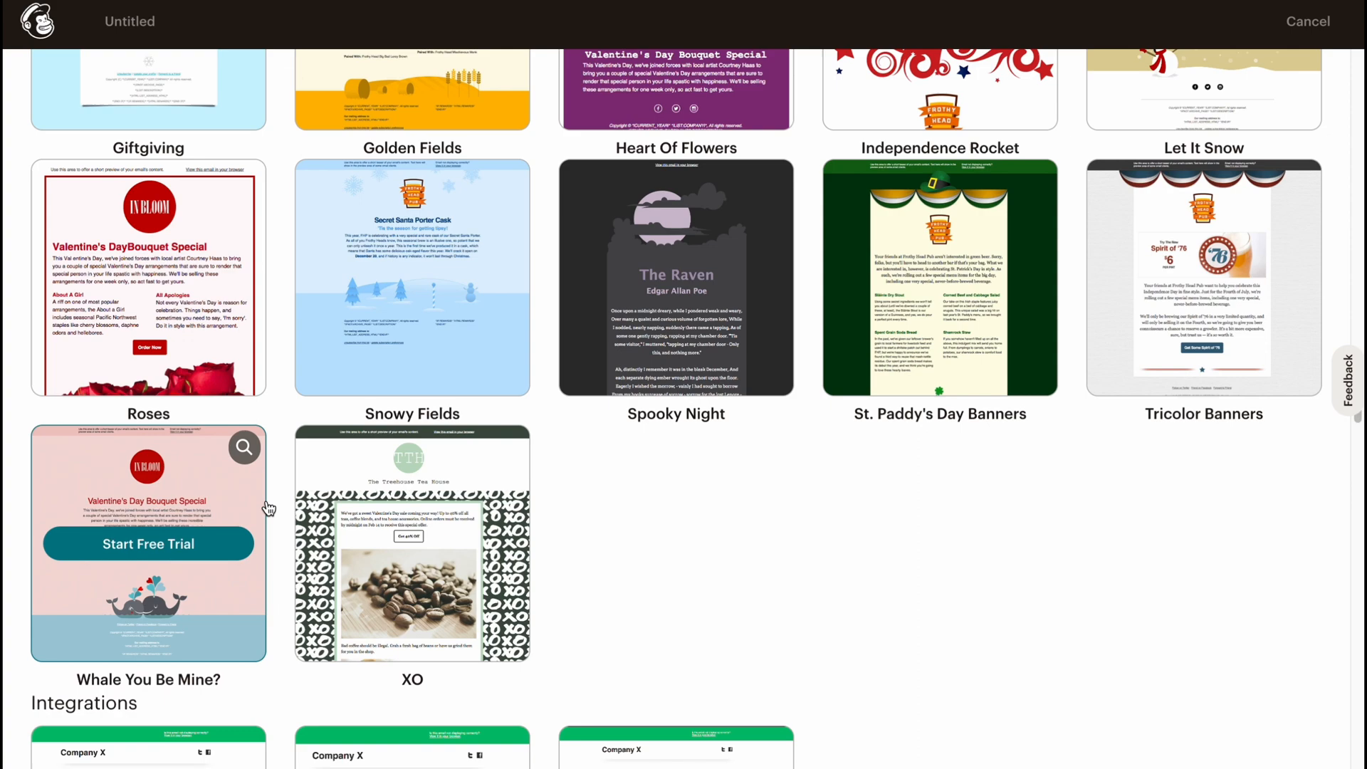
{"action": "scroll", "scroll_direction": "down", "scroll_amount": 3}
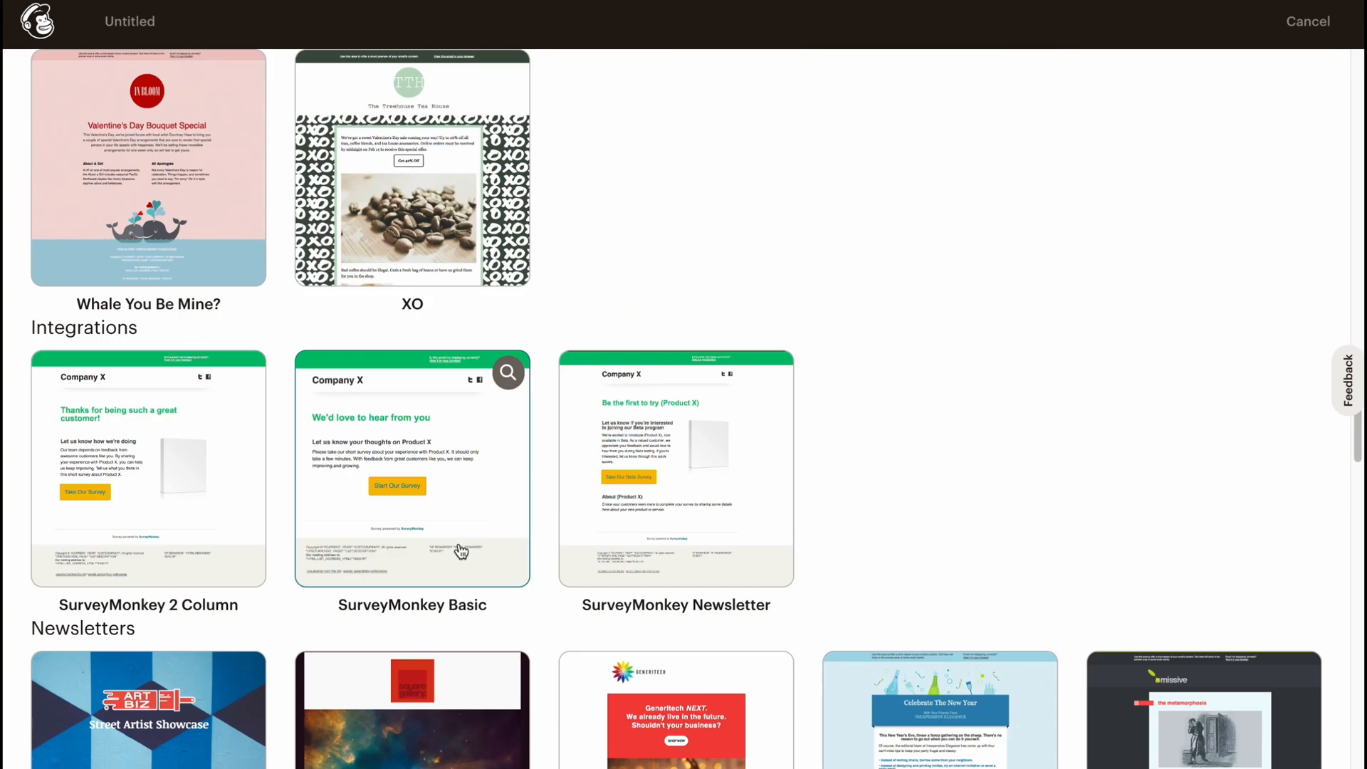
{"action": "scroll", "scroll_direction": "down", "scroll_amount": 3}
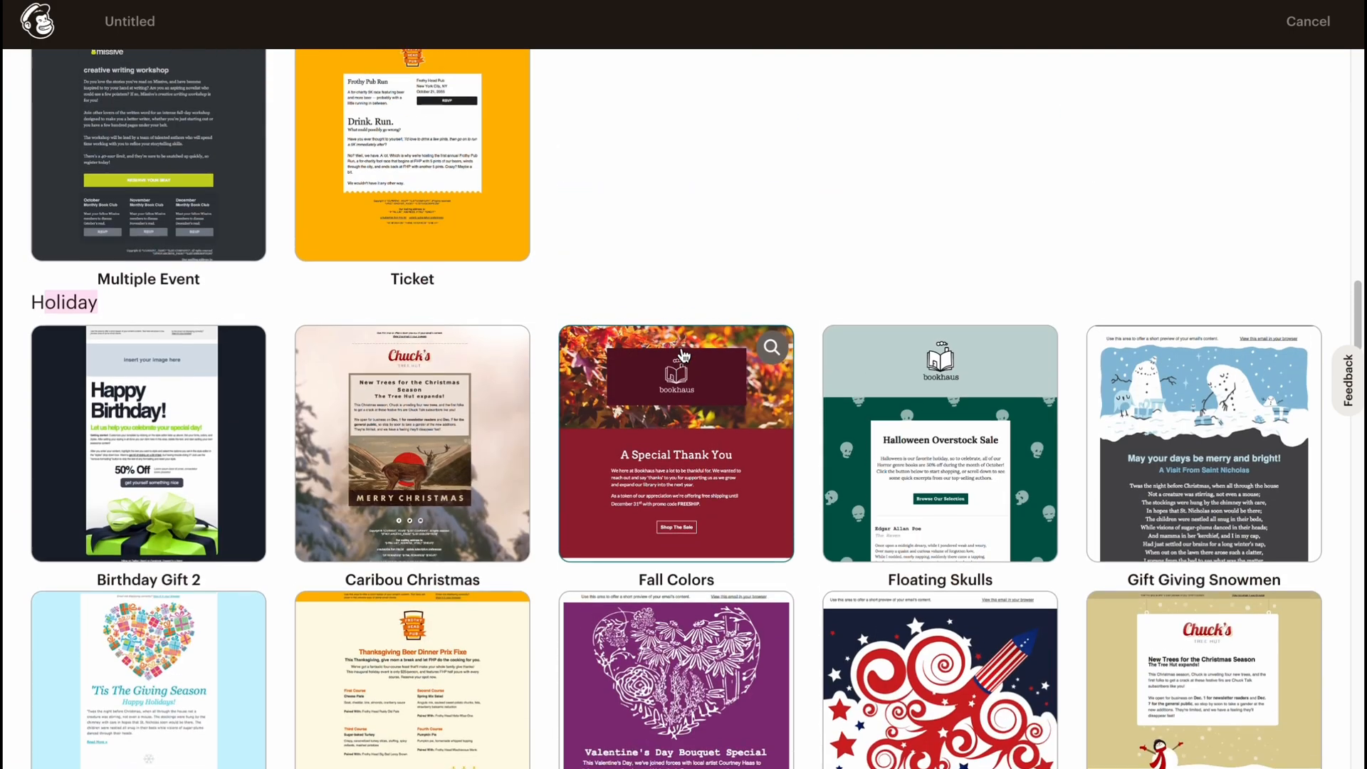
{"action": "scroll", "scroll_direction": "down", "scroll_amount": 3}
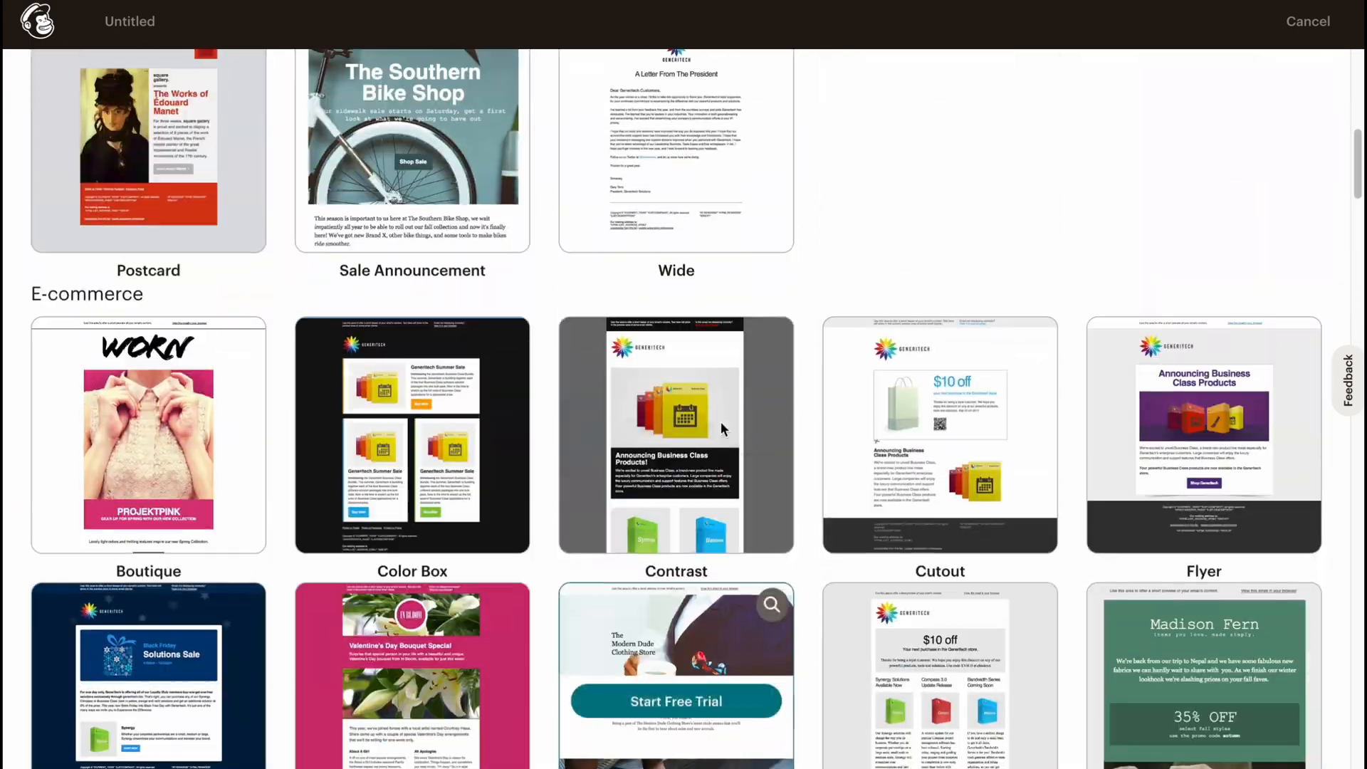
- Check the Saved templates, Campaigns and Code your own tabs, then return to Layouts
{"action": "left_click", "coordinate": [259, 173]}
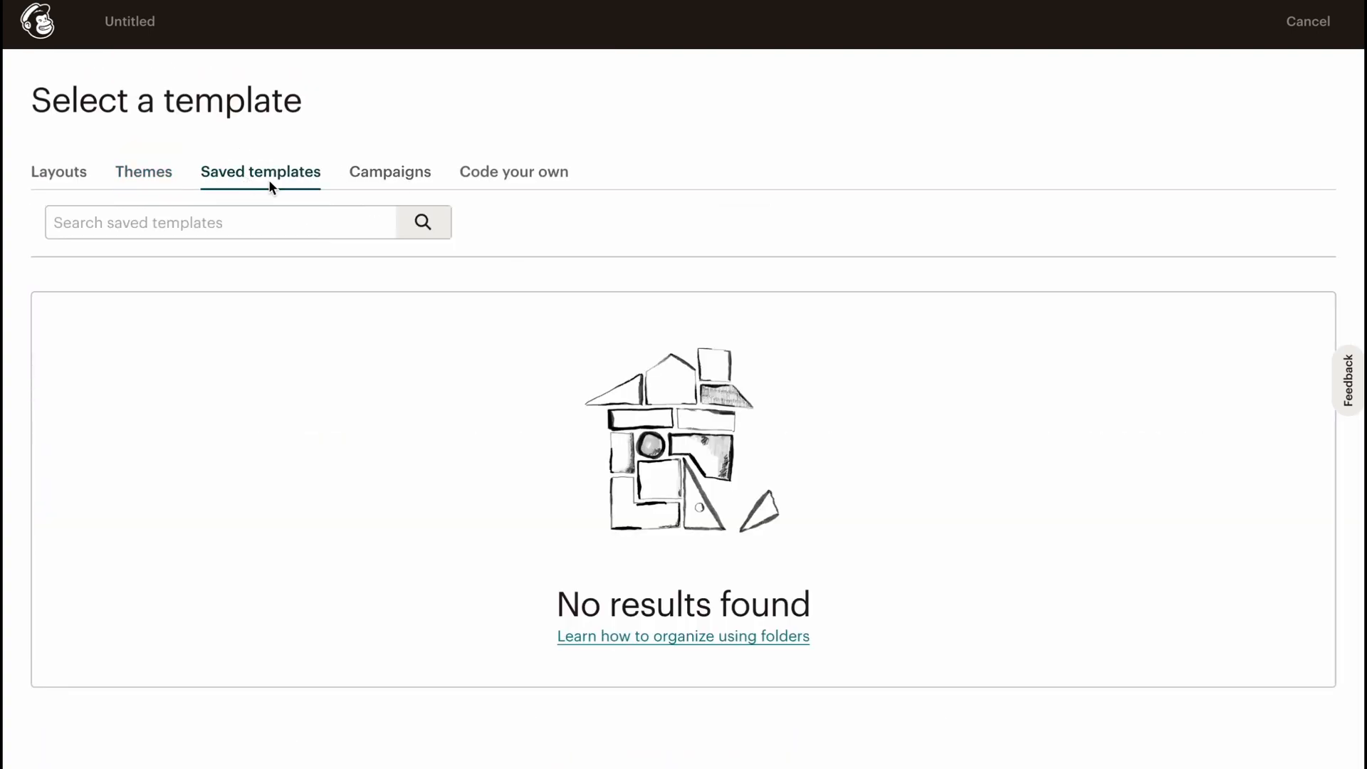
{"action": "left_click", "coordinate": [390, 172]}
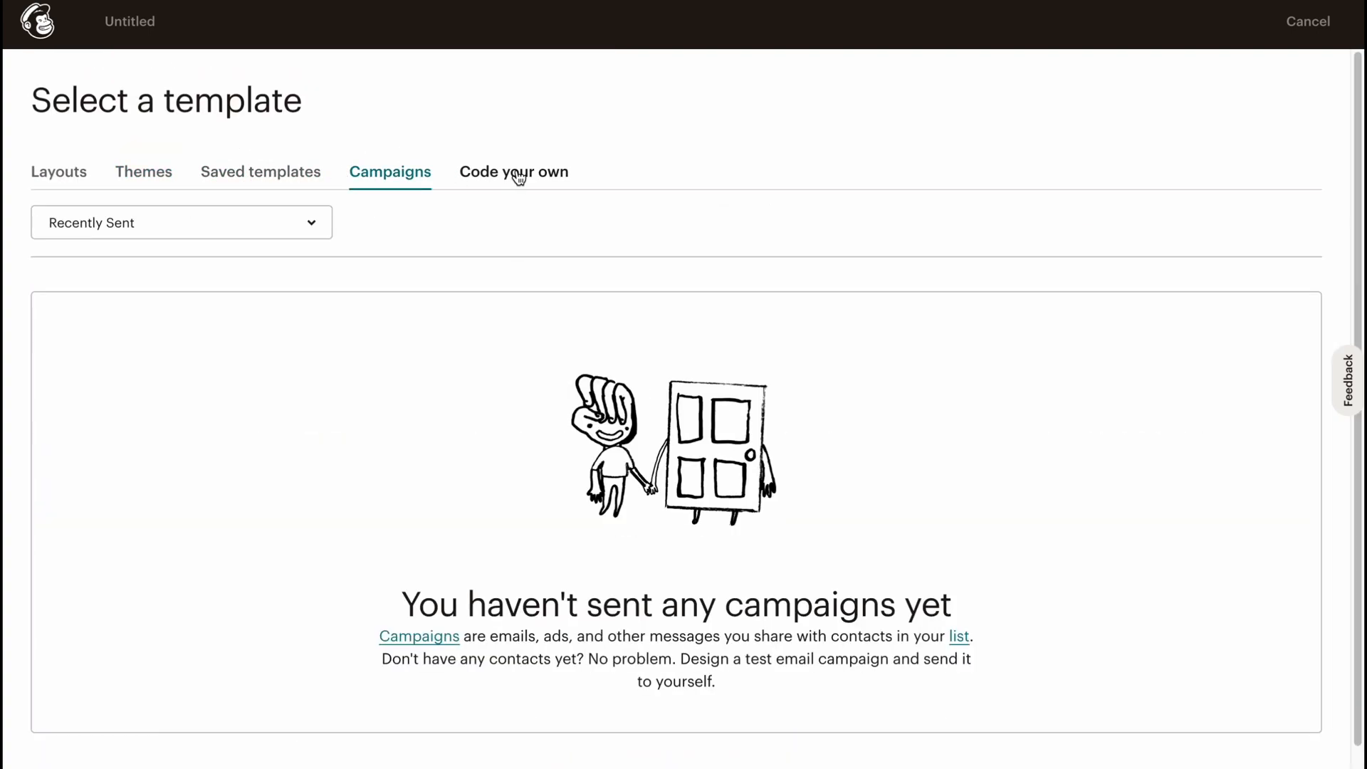
{"action": "left_click", "coordinate": [514, 172]}
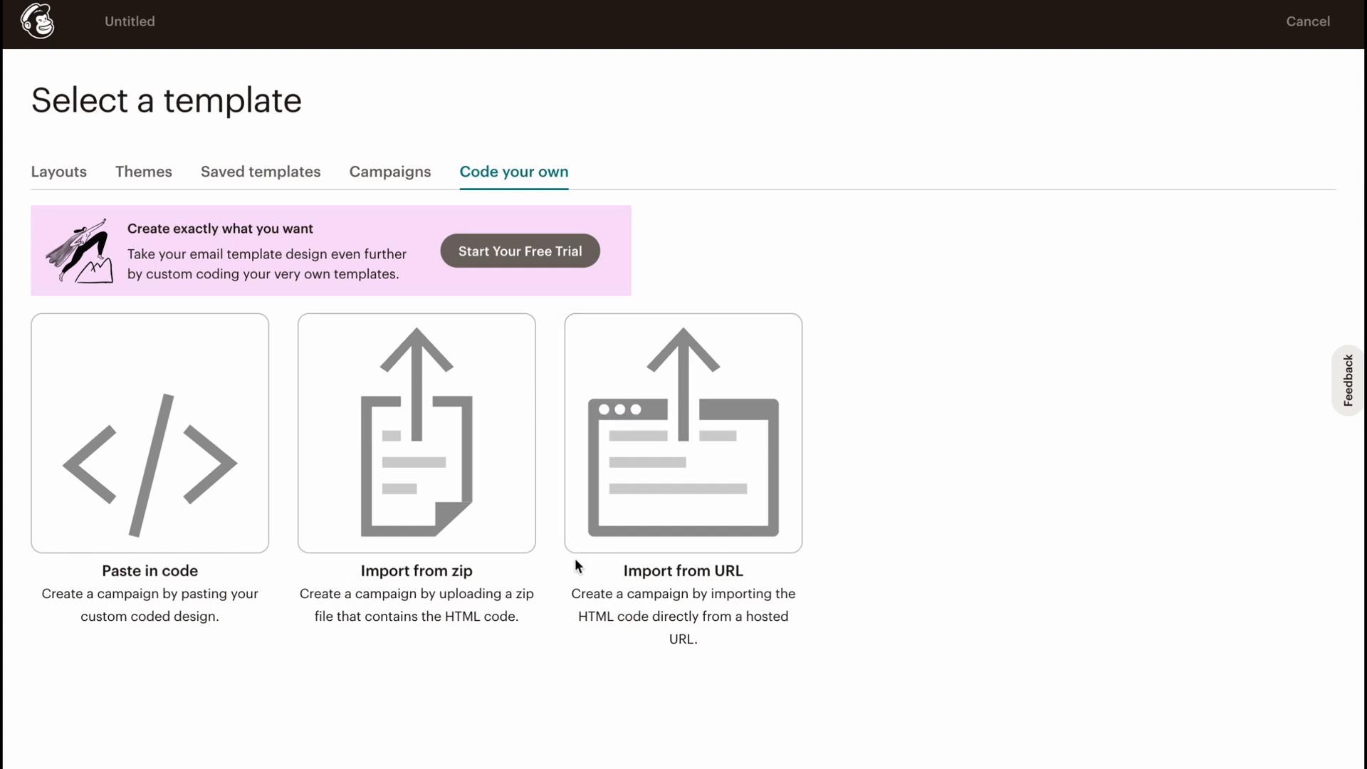
{"action": "left_click", "coordinate": [58, 172]}
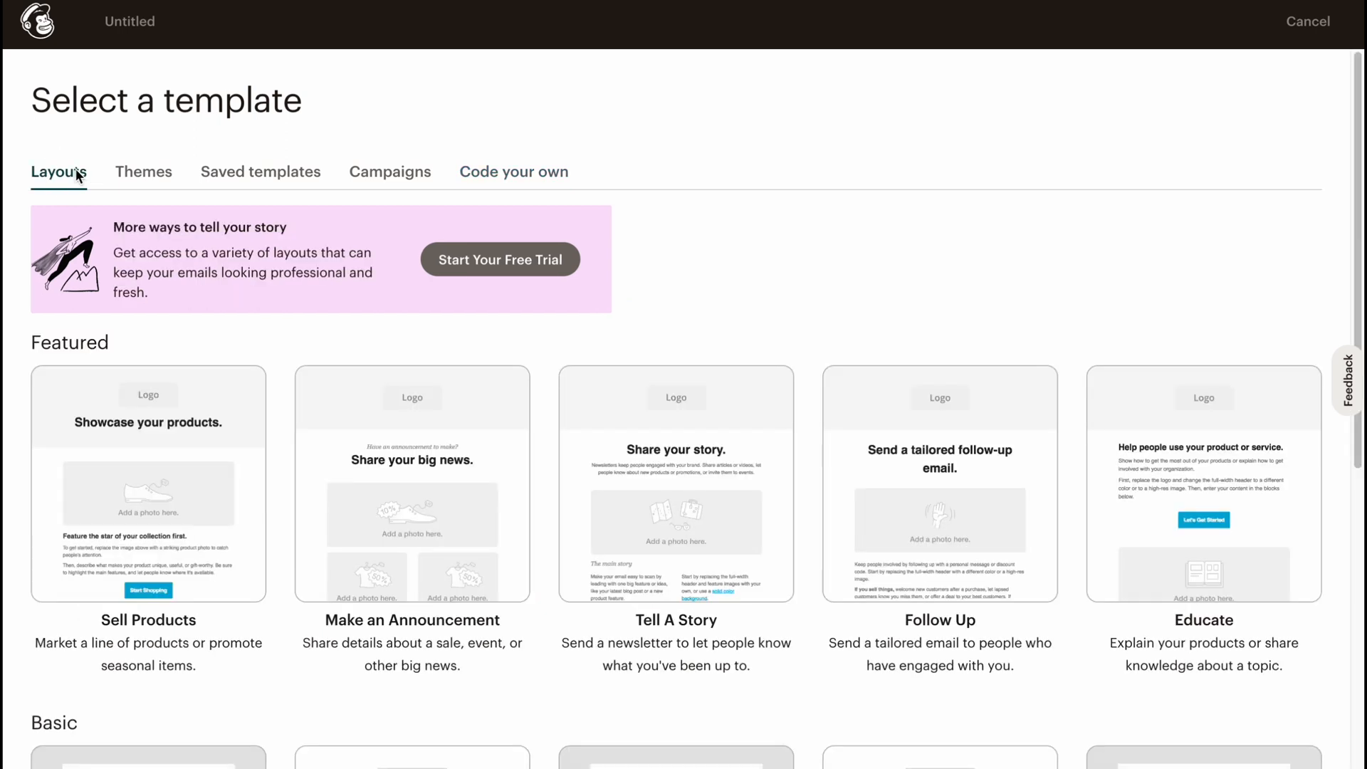
{"action": "mouse_move", "coordinate": [412, 501]}
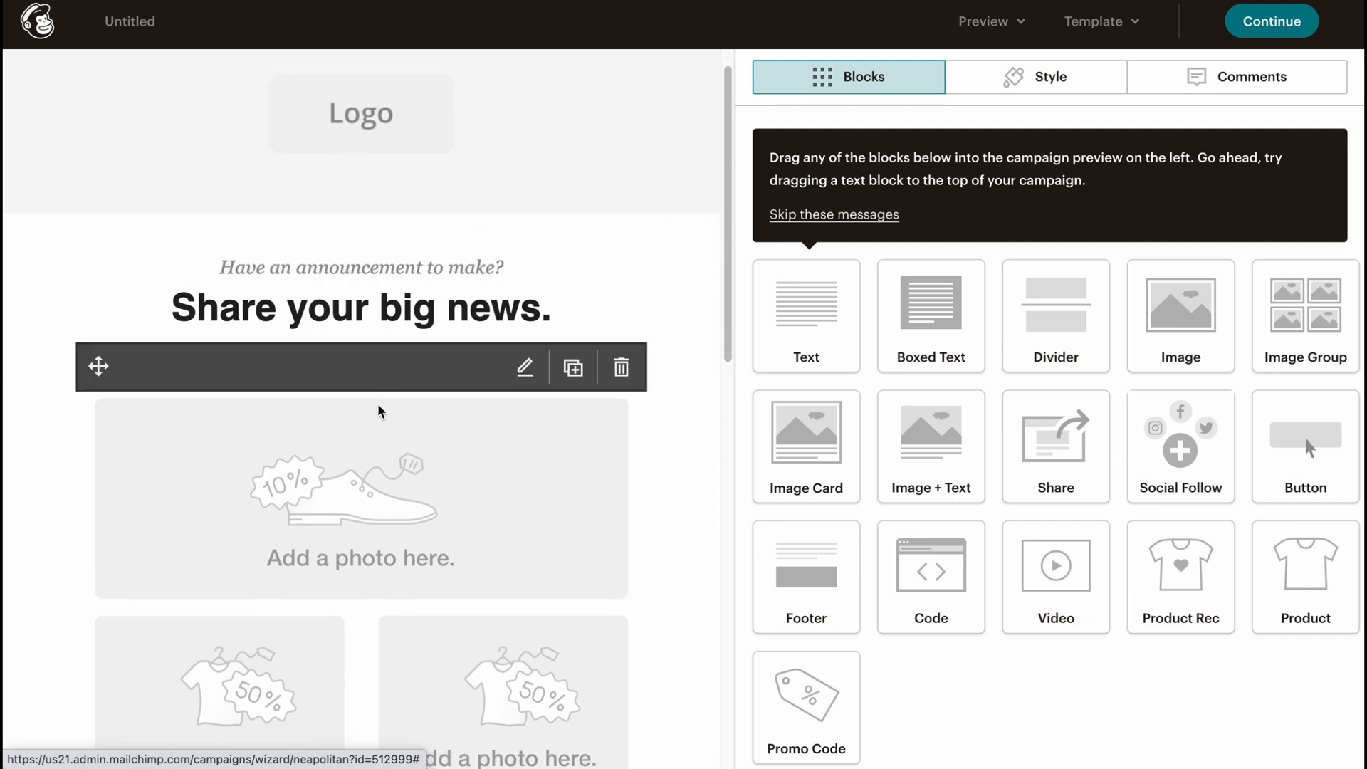
- Scroll through the Make an Announcement layout's content blocks in the campaign editor
{"action": "scroll", "scroll_direction": "down", "scroll_amount": 3}
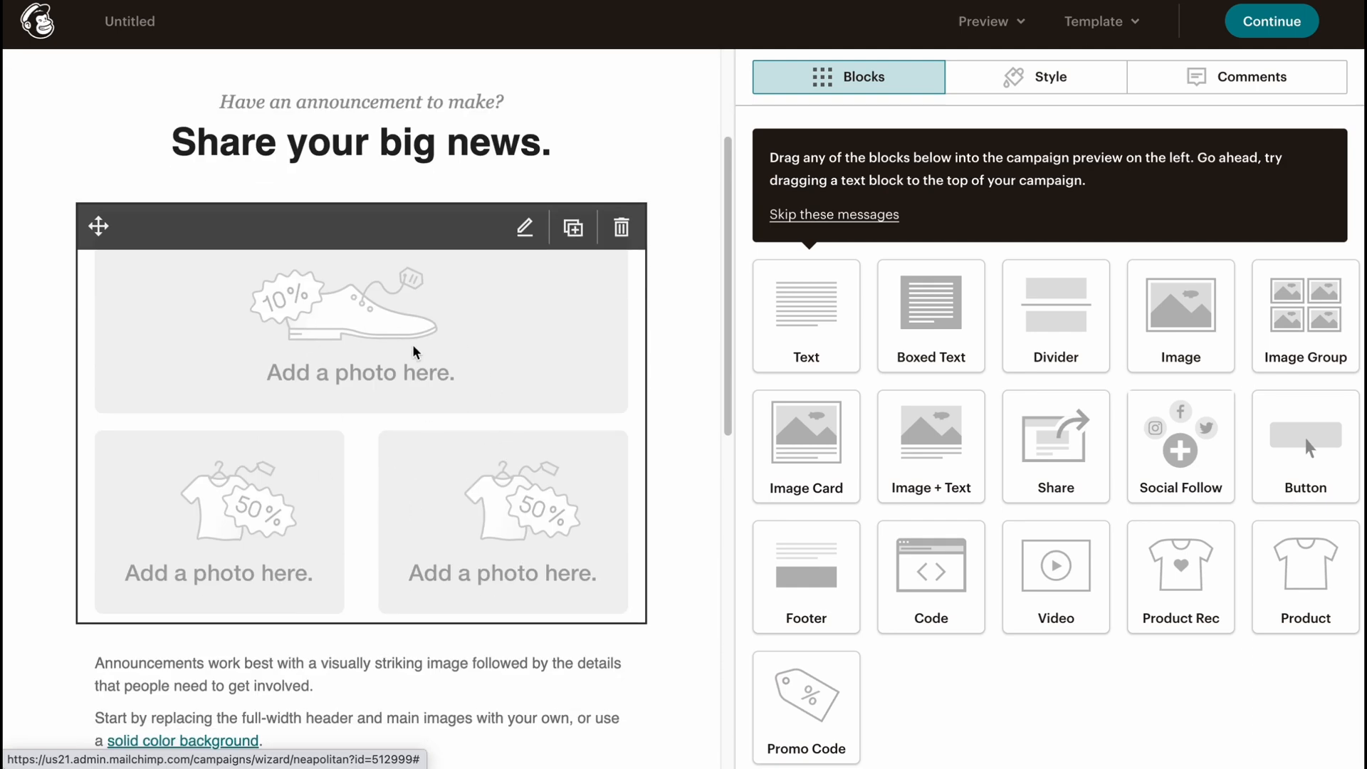
{"action": "scroll", "scroll_direction": "down", "scroll_amount": 3}
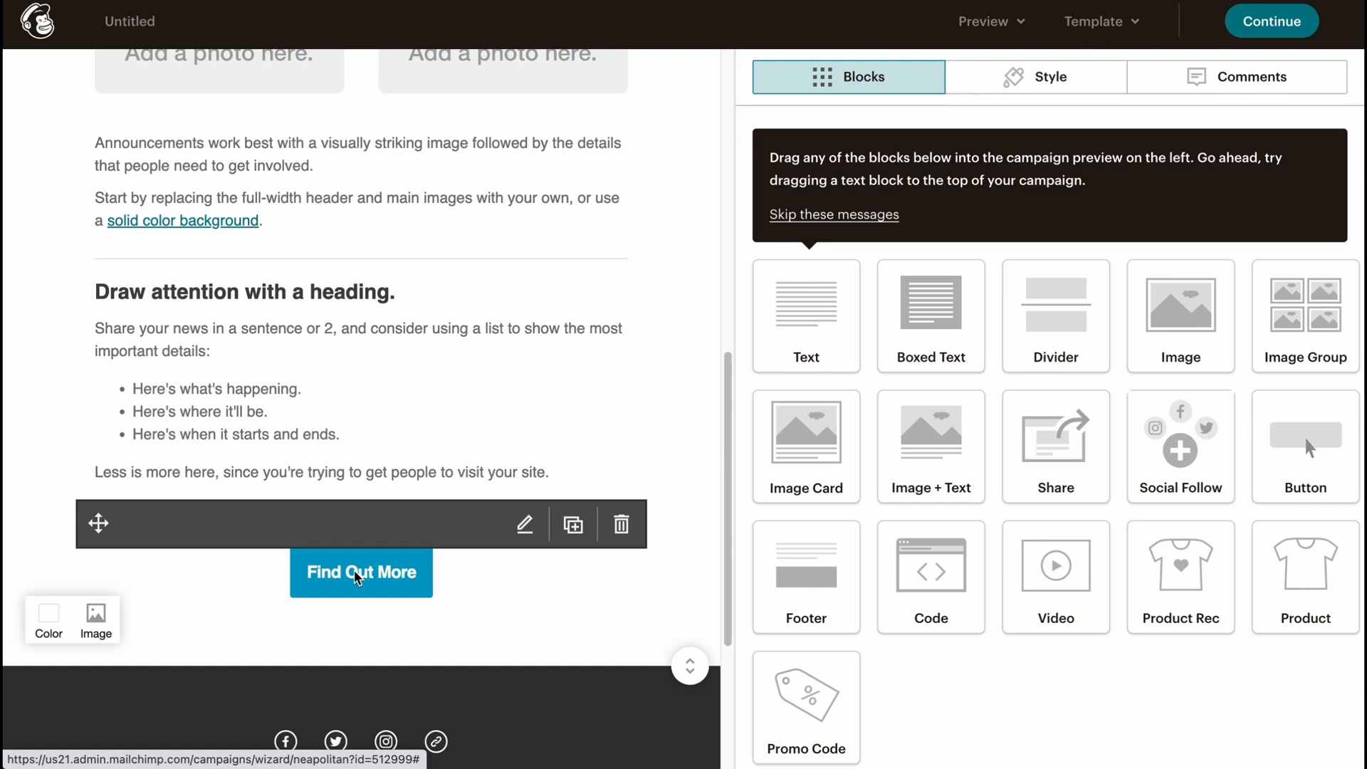
{"action": "scroll", "scroll_direction": "down", "scroll_amount": 3}
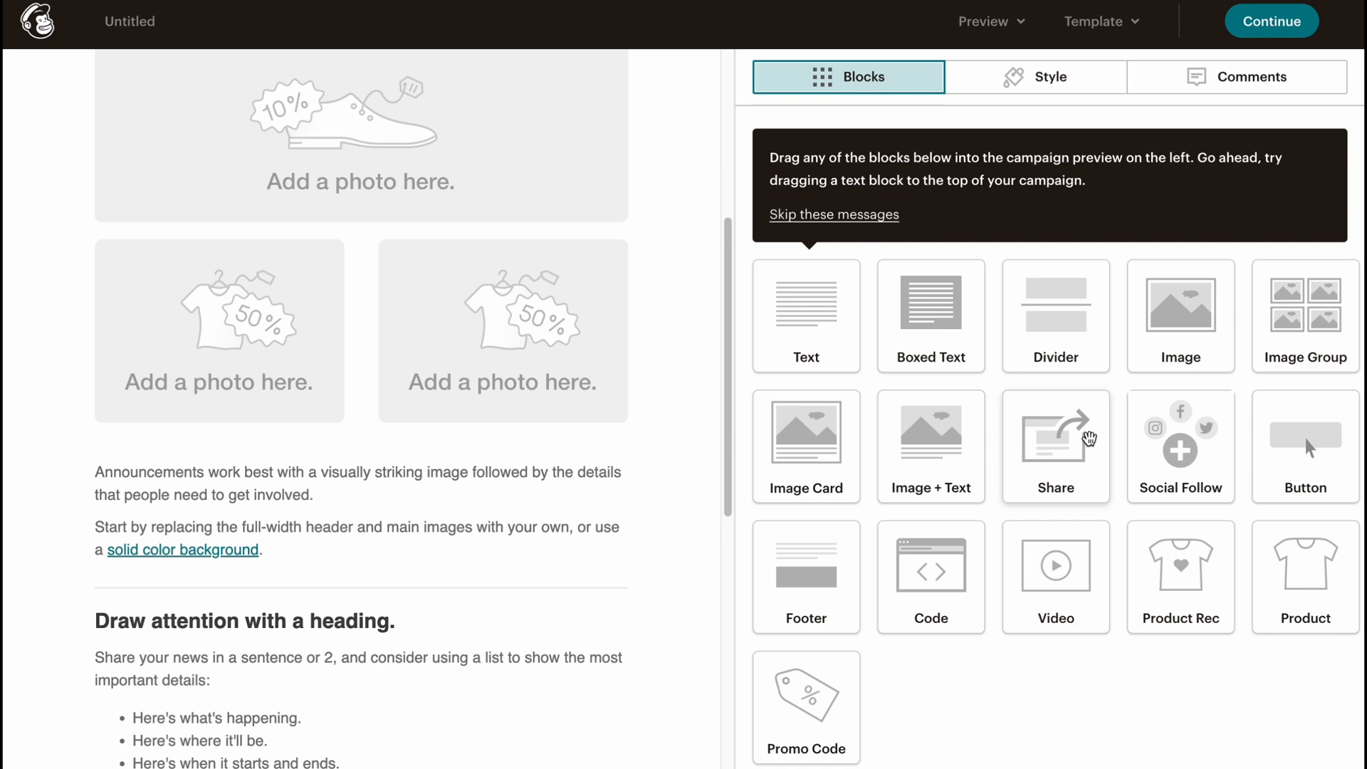
{"action": "mouse_move", "coordinate": [878, 593]}
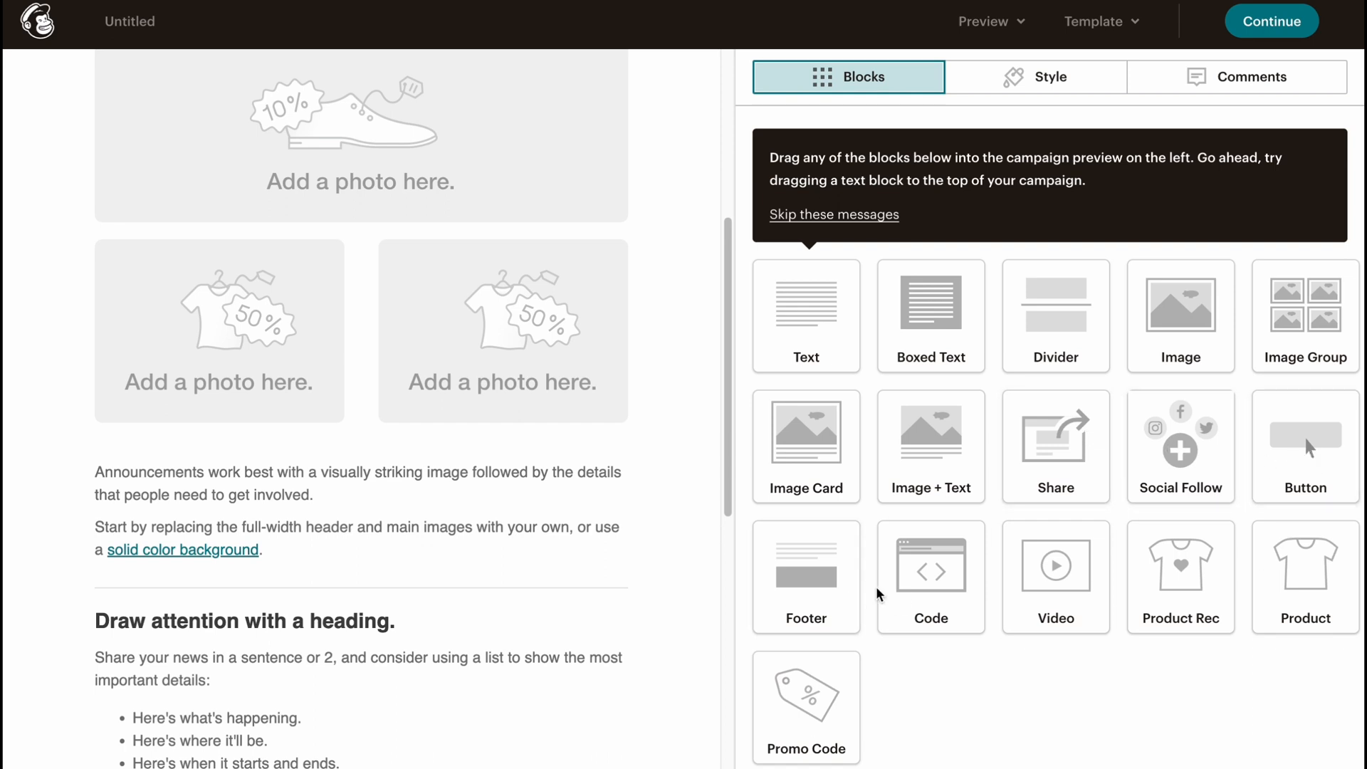
{"action": "mouse_move", "coordinate": [1055, 316]}
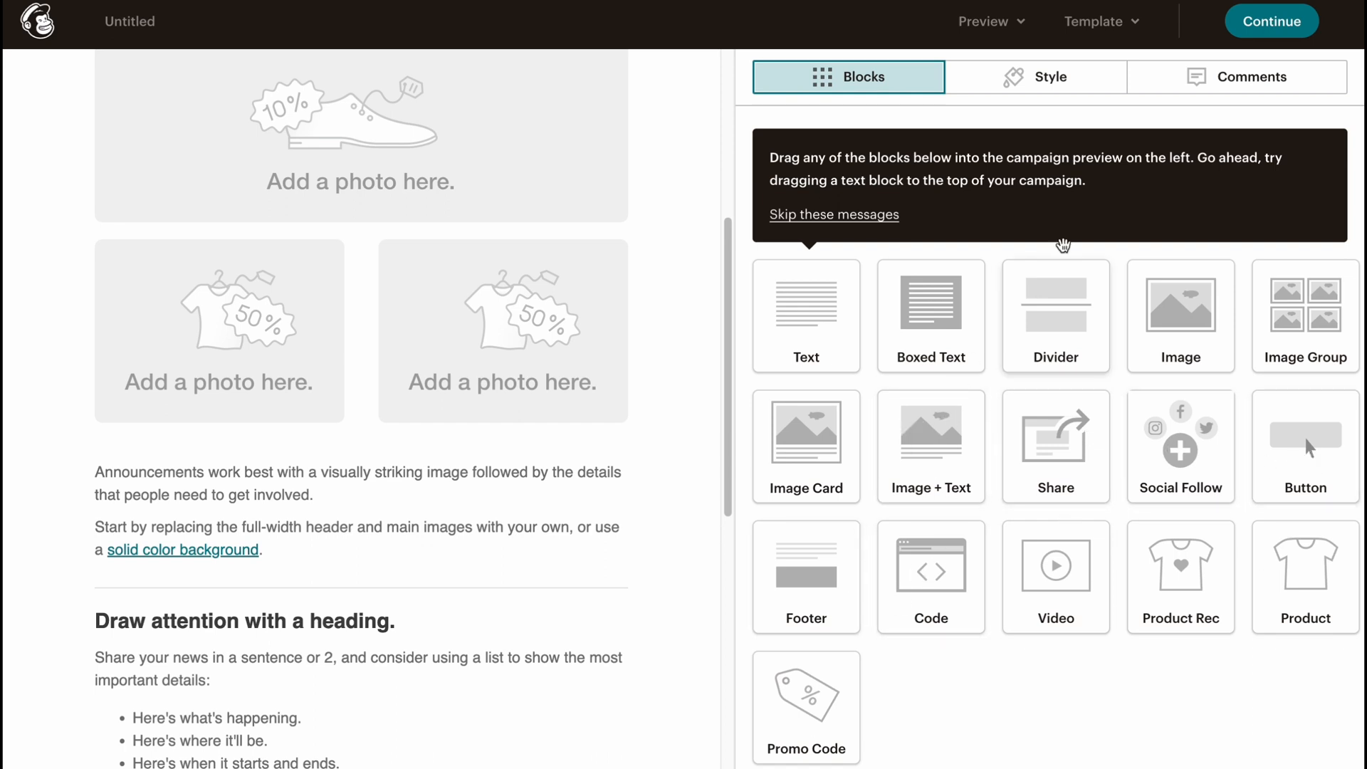
- Review the page-wide heading styles for Heading 1 and return to the Style sections list
{"action": "left_click", "coordinate": [1035, 77]}
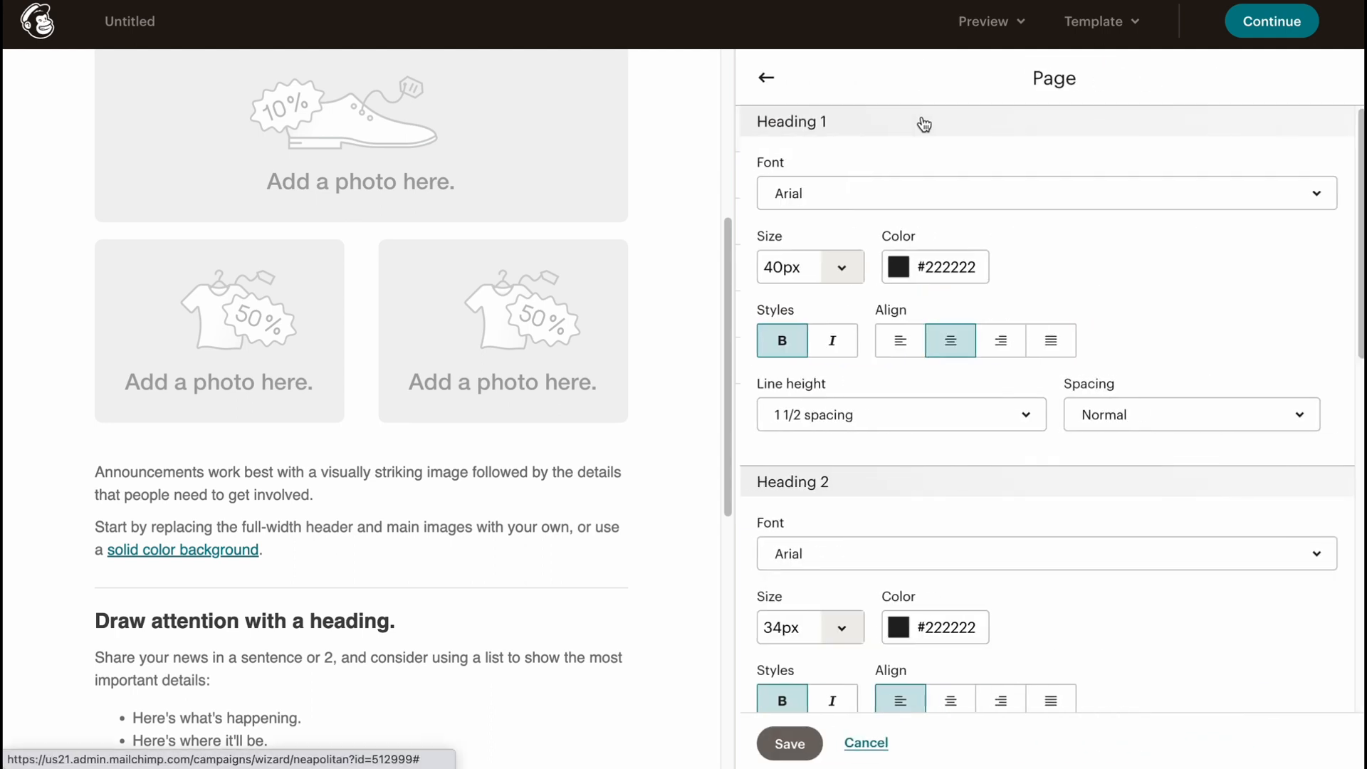
{"action": "scroll", "scroll_direction": "up", "scroll_amount": 3}
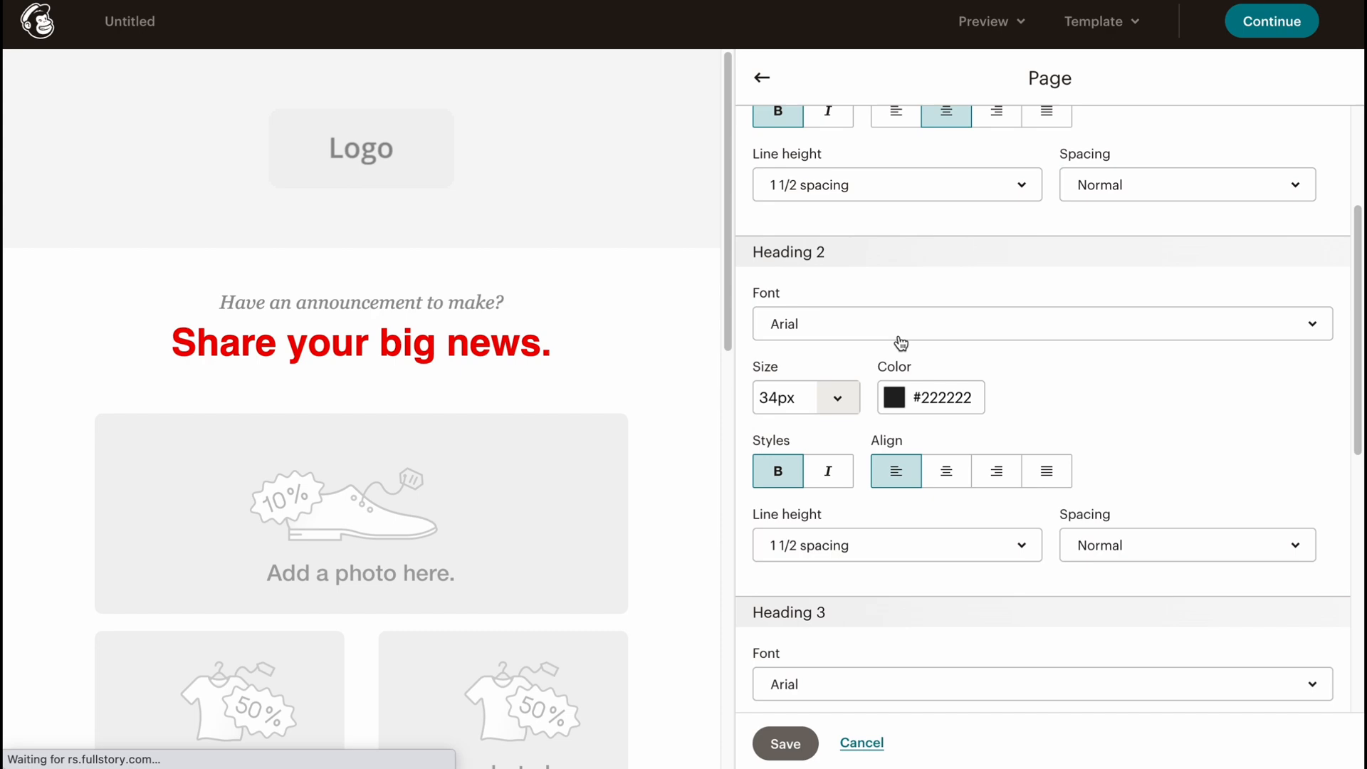
{"action": "scroll", "scroll_direction": "down", "scroll_amount": 3}
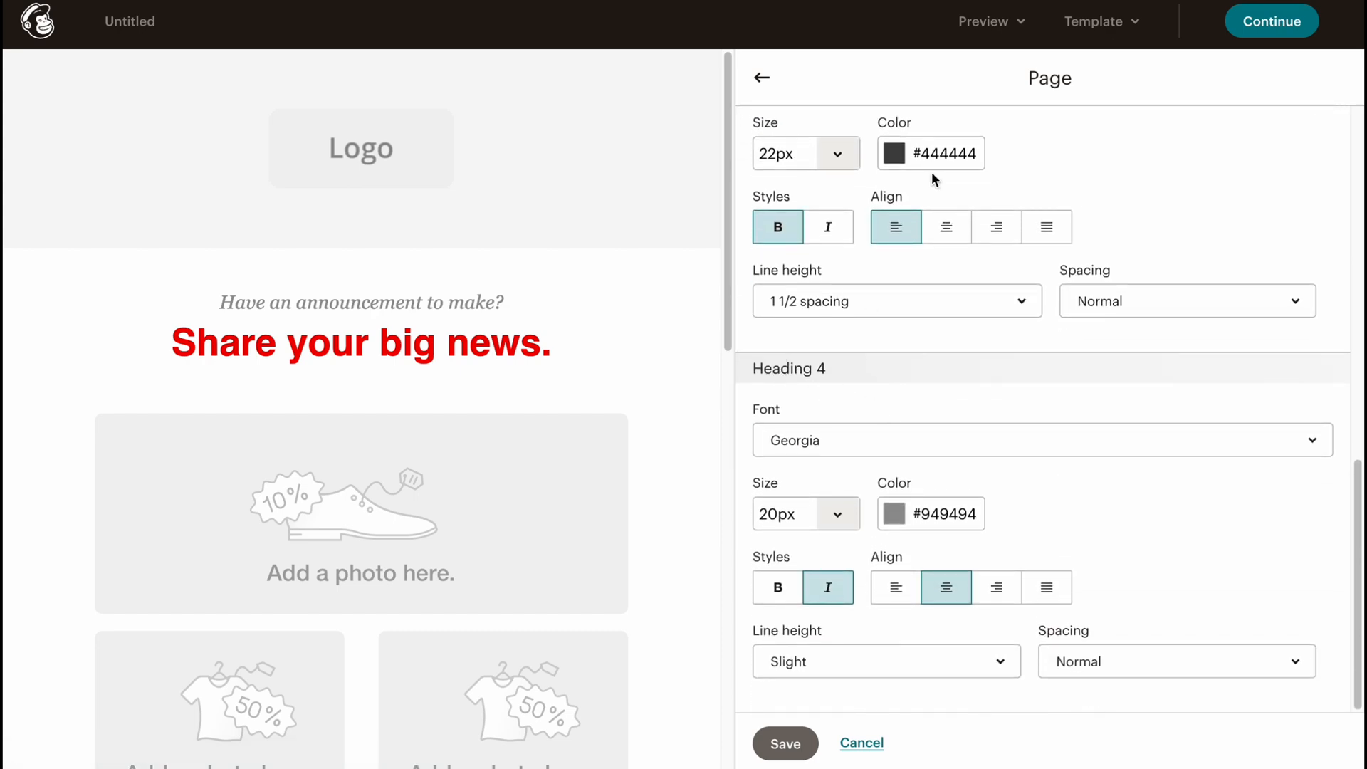
{"action": "left_click", "coordinate": [760, 77]}
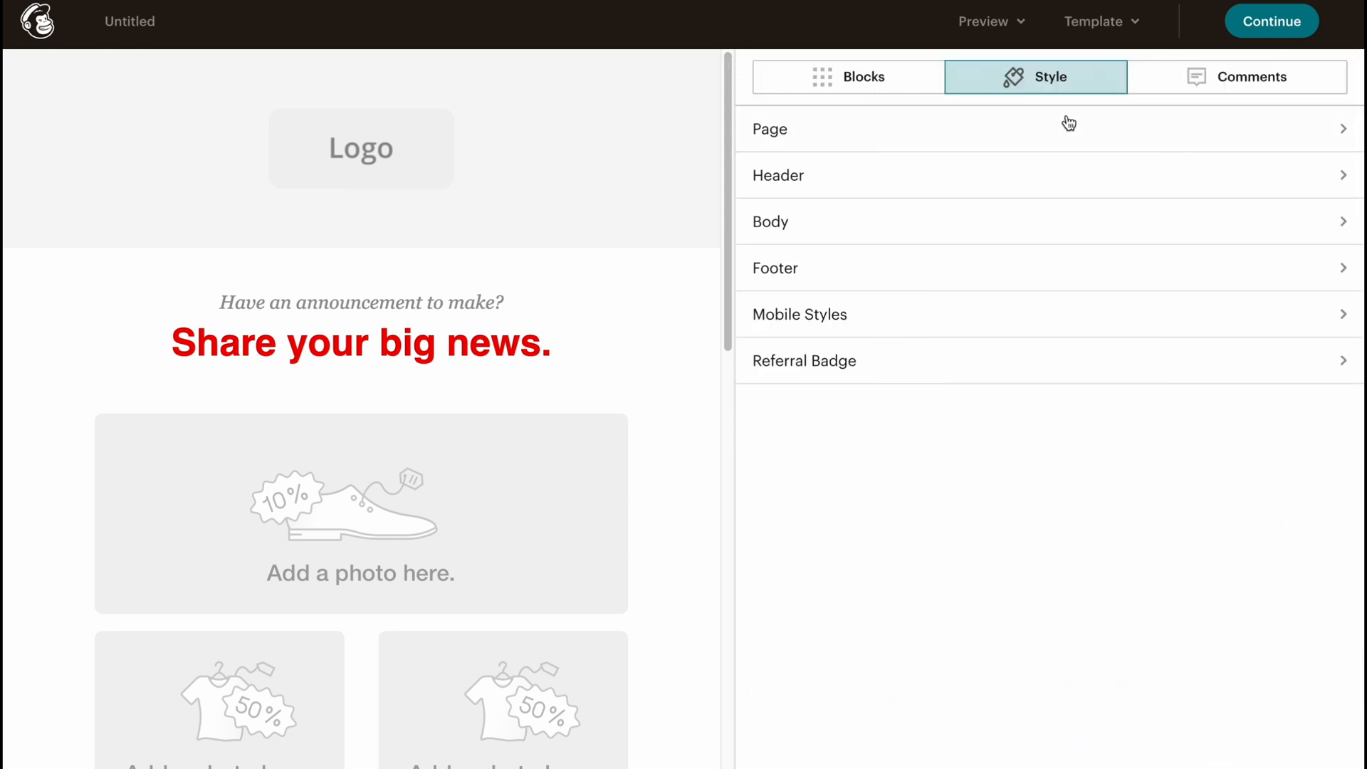
{"action": "left_click", "coordinate": [1236, 77]}
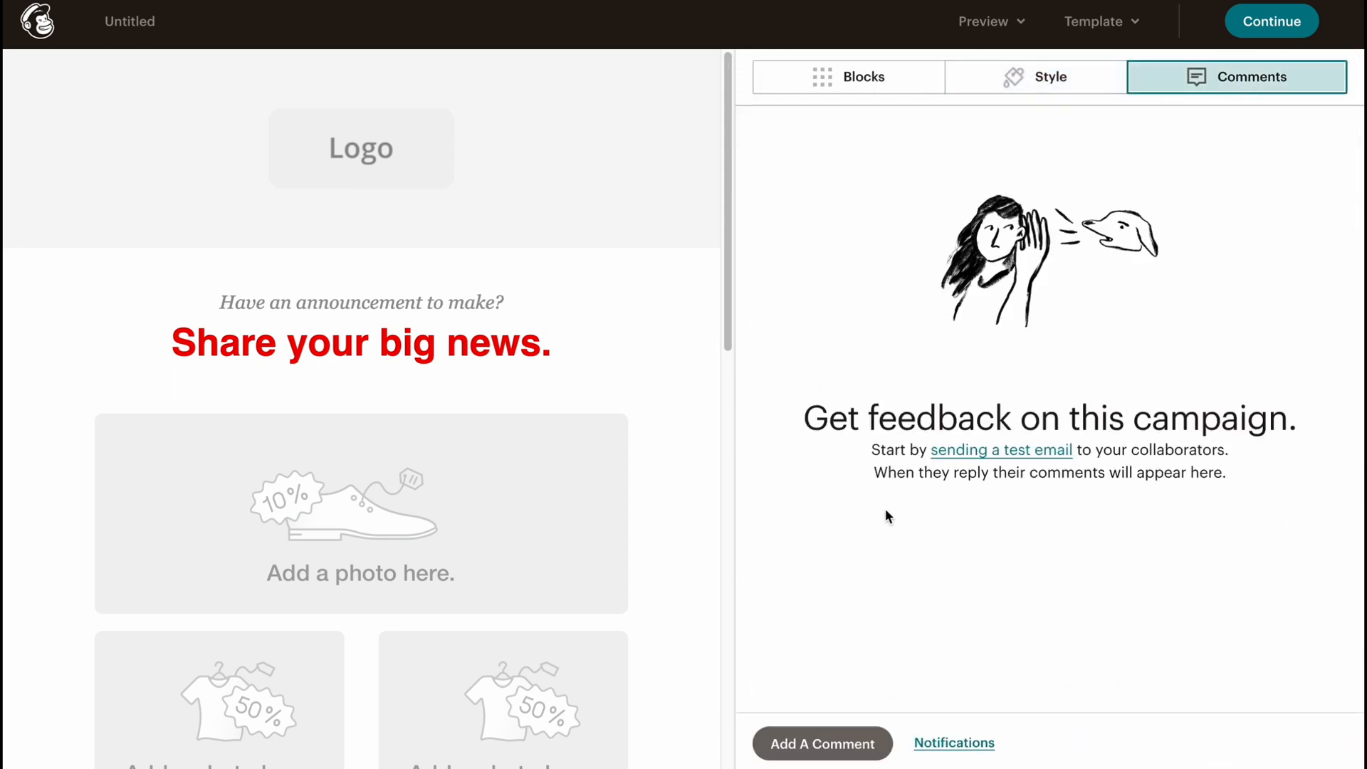
{"action": "mouse_move", "coordinate": [1154, 591]}
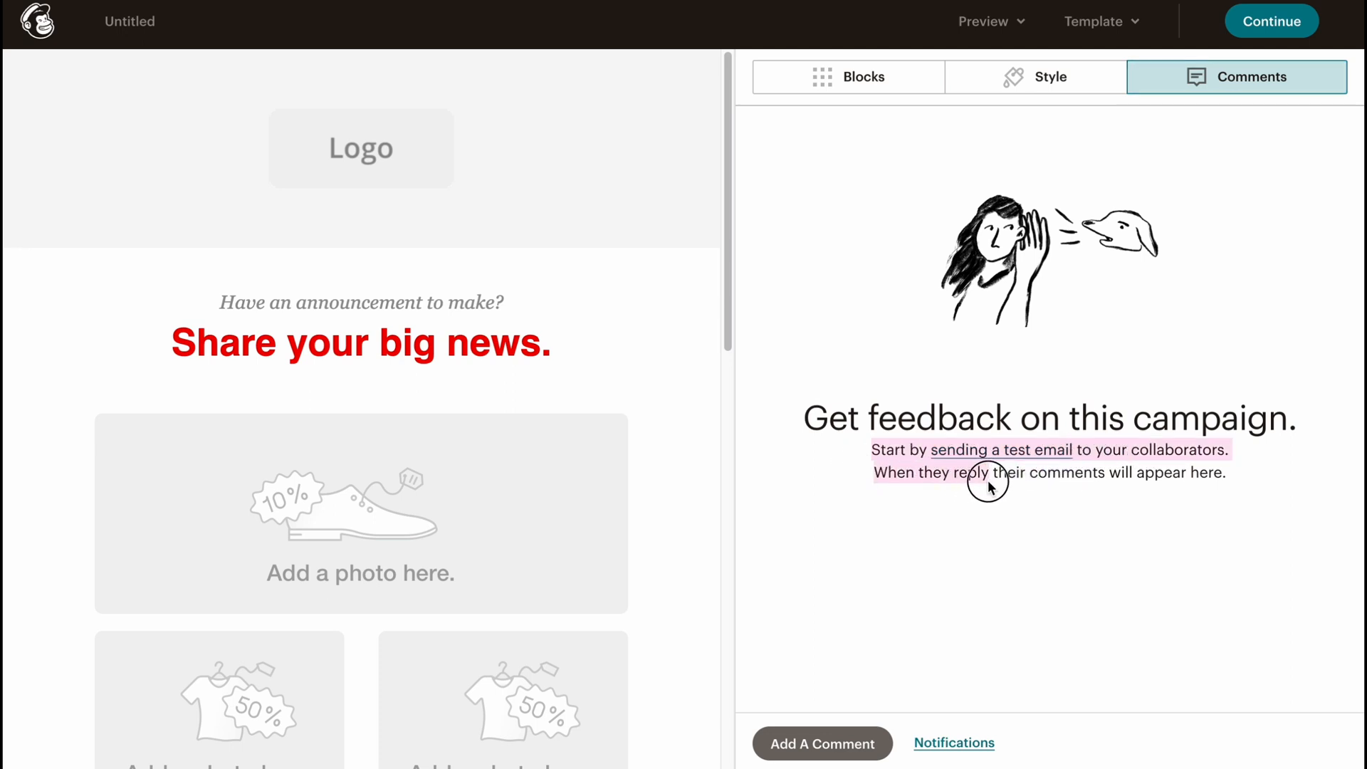
{"action": "mouse_move", "coordinate": [1074, 258]}
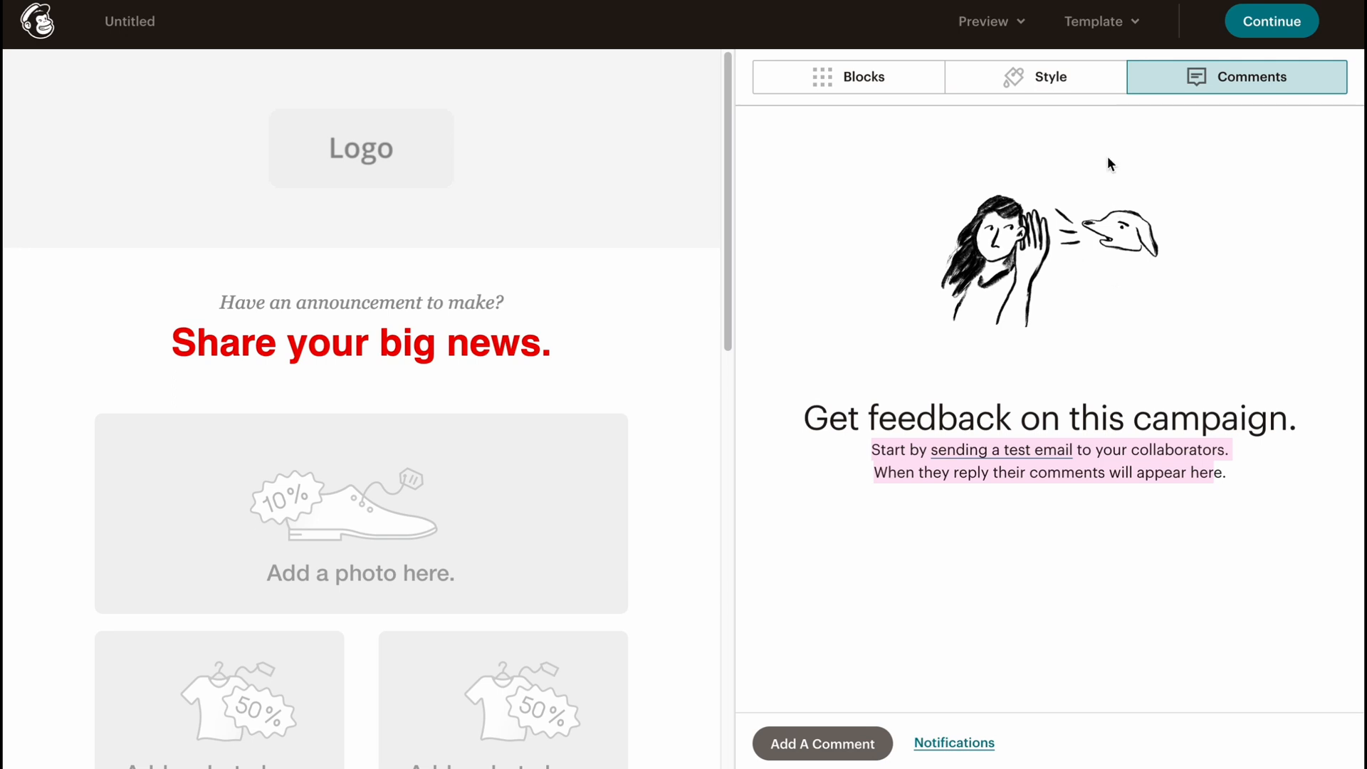
{"action": "left_click", "coordinate": [1034, 77]}
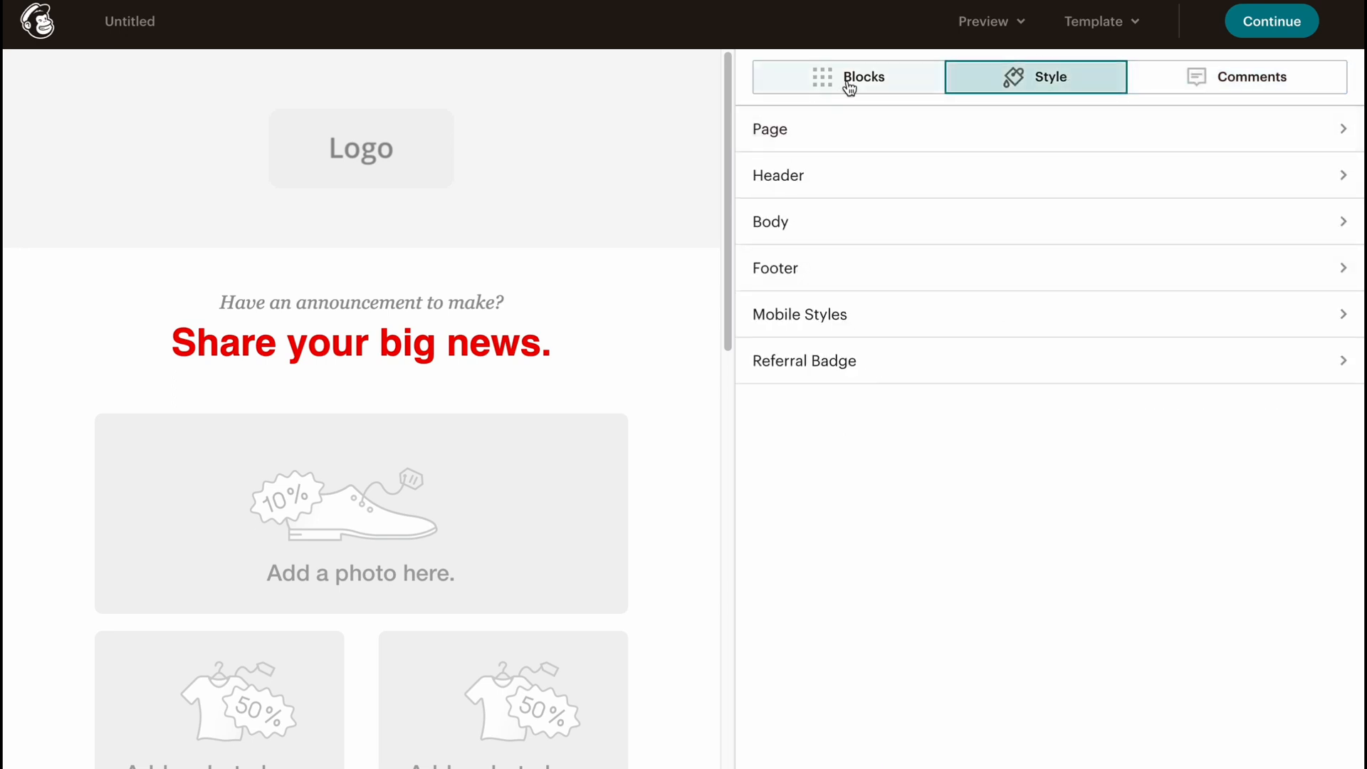
- Drag an Image + Text block to the top of the Body section and start editing it
{"action": "left_click", "coordinate": [847, 77]}
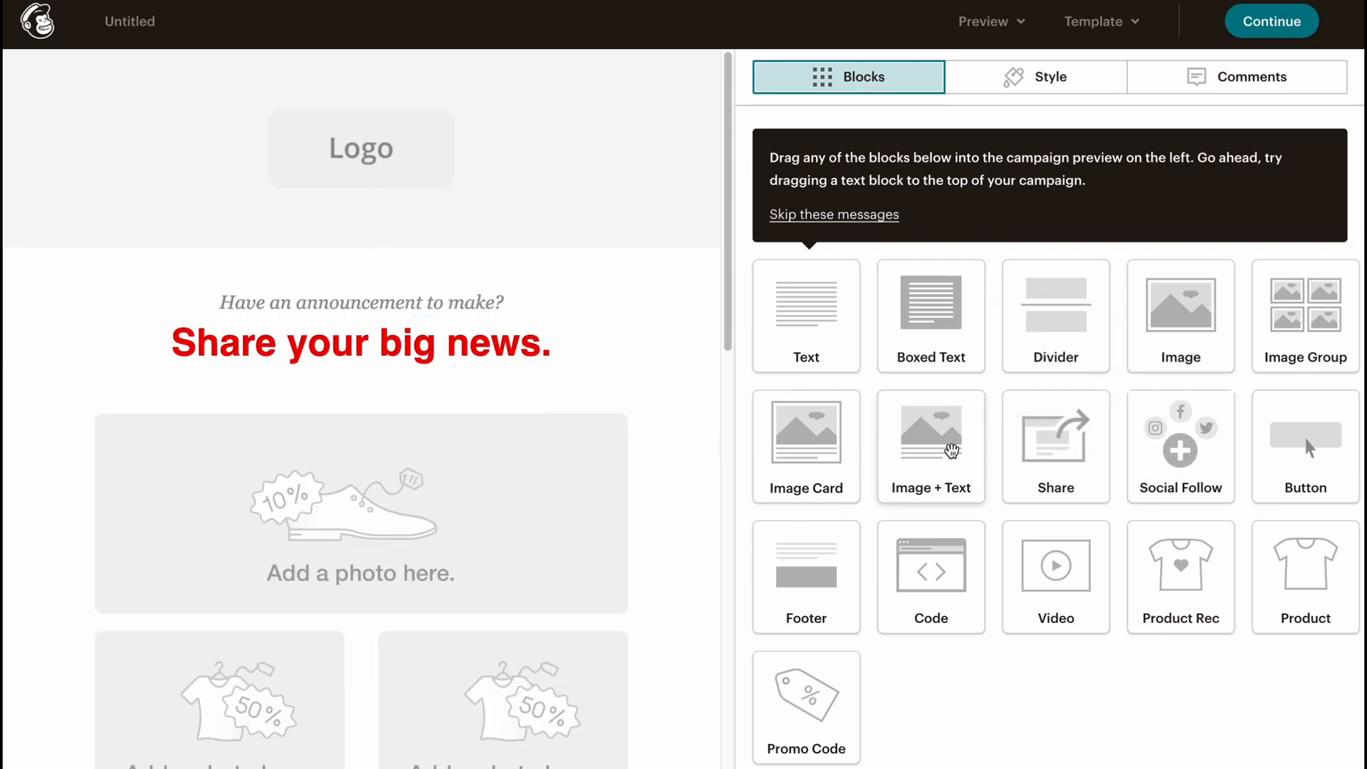
{"action": "left_click_drag", "start_coordinate": [930, 432], "coordinate": [419, 308]}
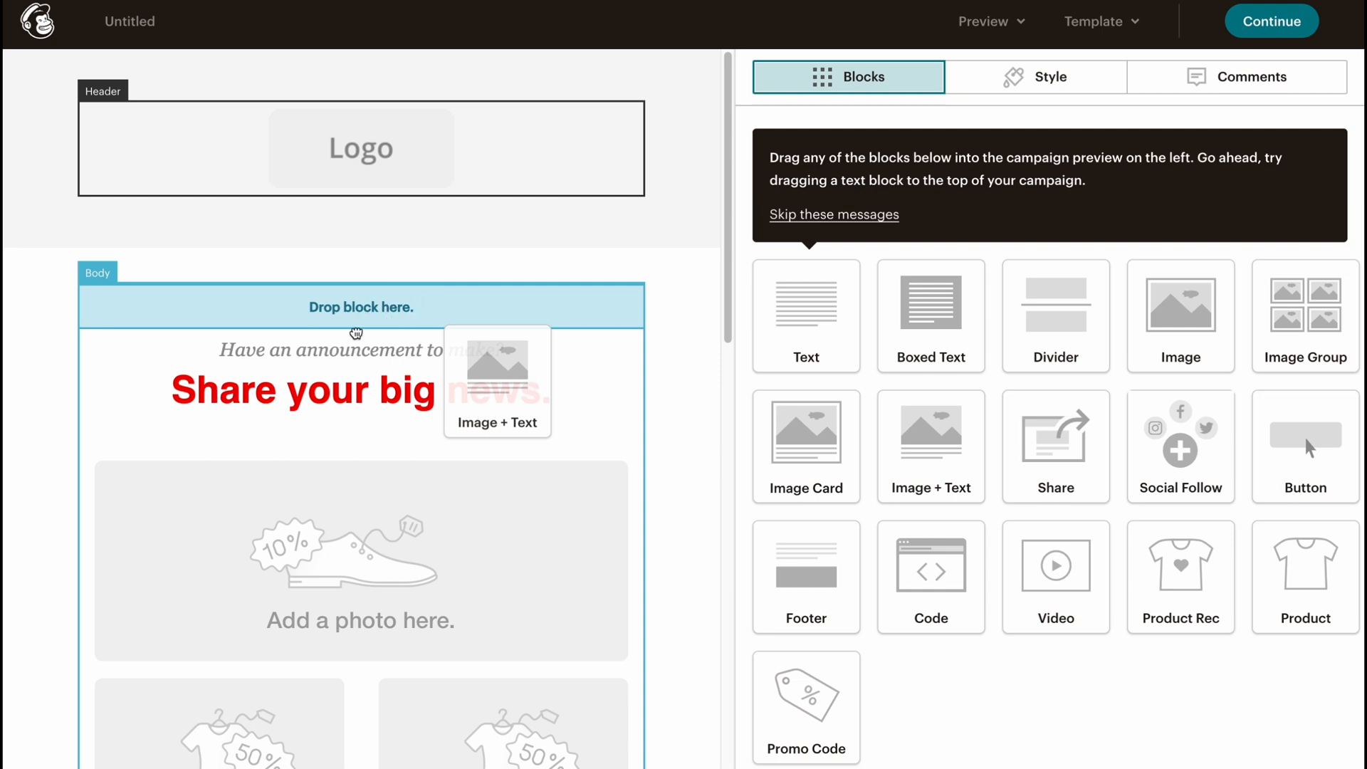
{"action": "left_click_drag", "start_coordinate": [497, 382], "coordinate": [361, 344]}
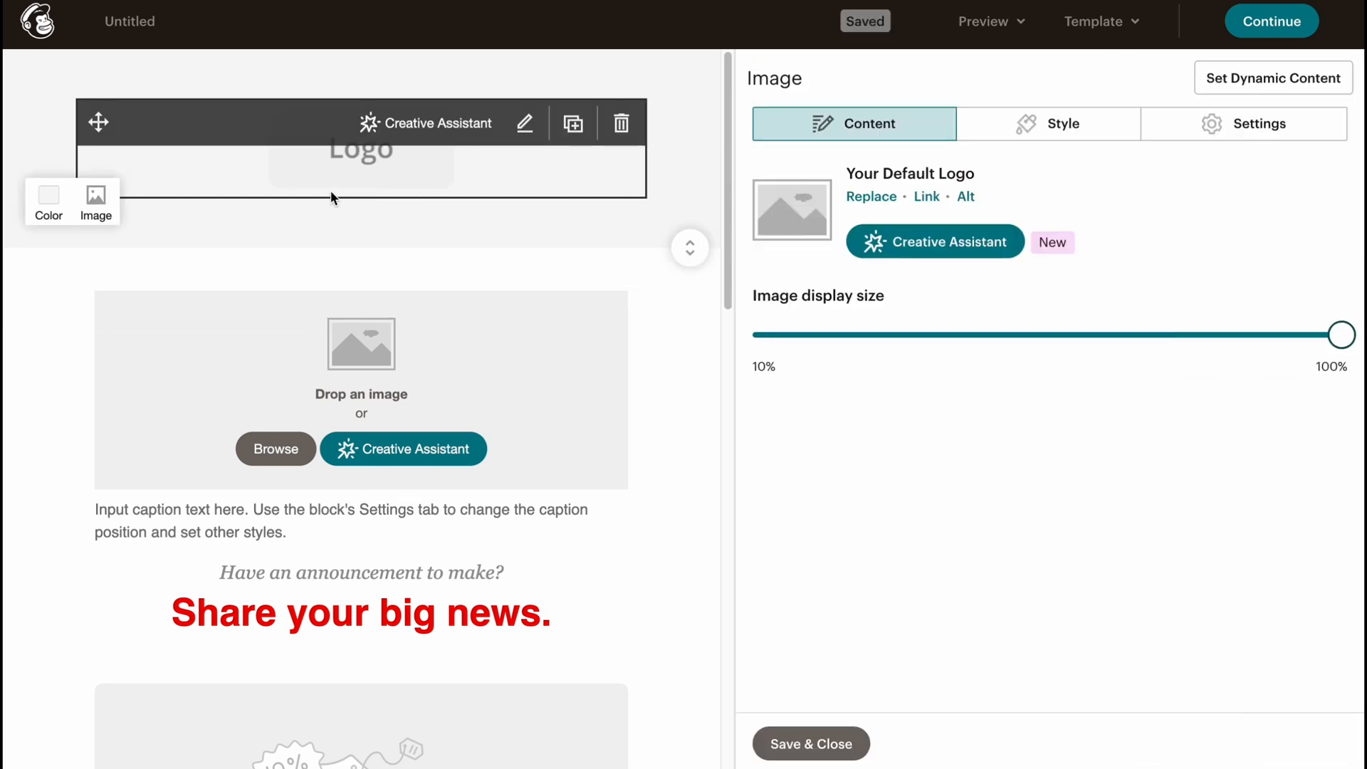
{"action": "mouse_move", "coordinate": [461, 161]}
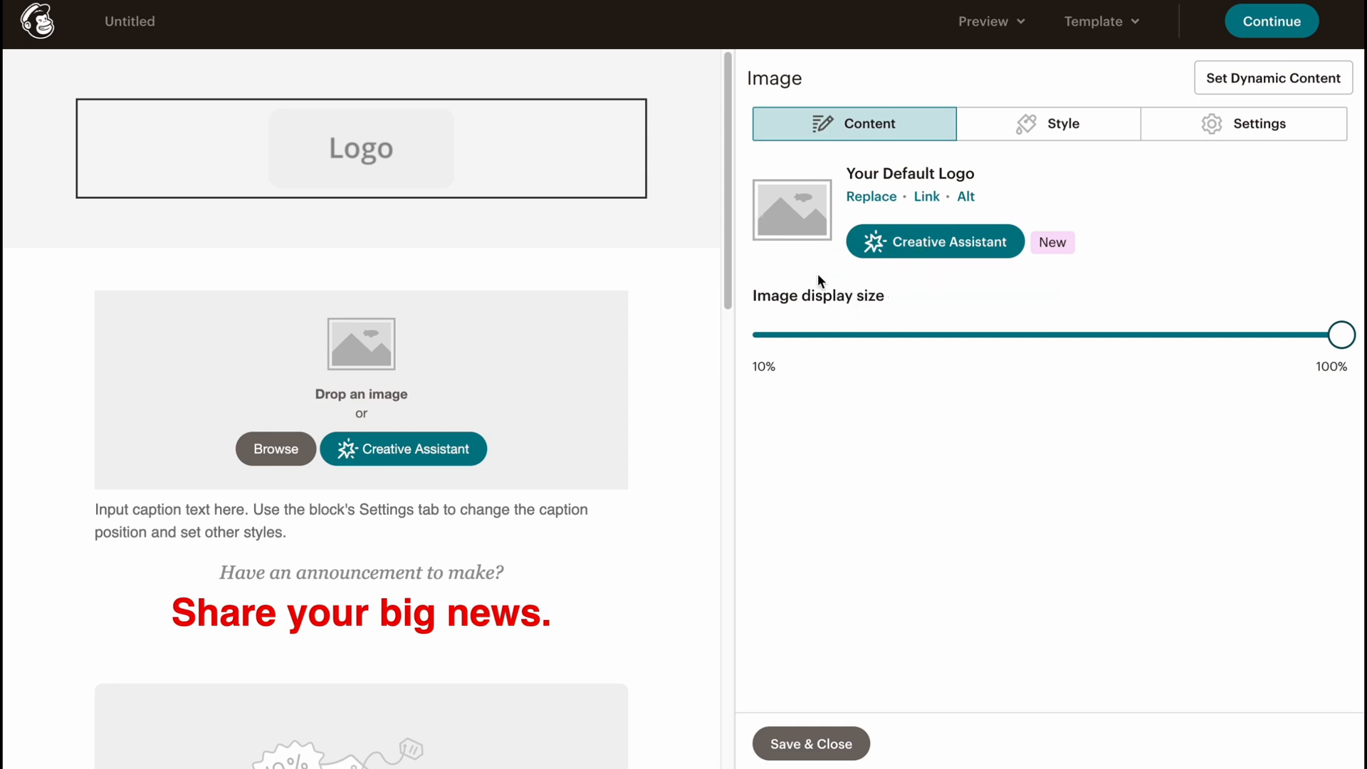
{"action": "left_click", "coordinate": [934, 242]}
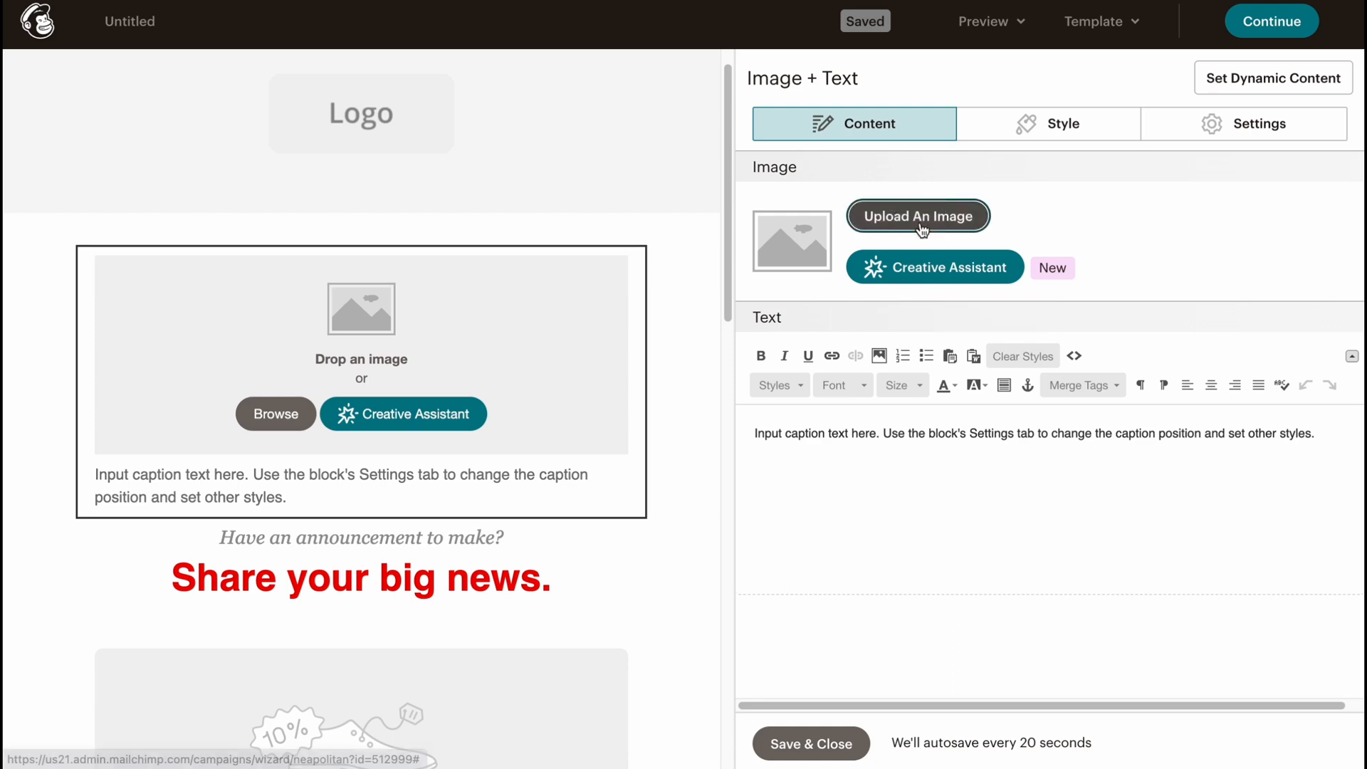
- Insert the black T-shirt image ts.jpeg from Content studio into the block
{"action": "left_click", "coordinate": [916, 215]}
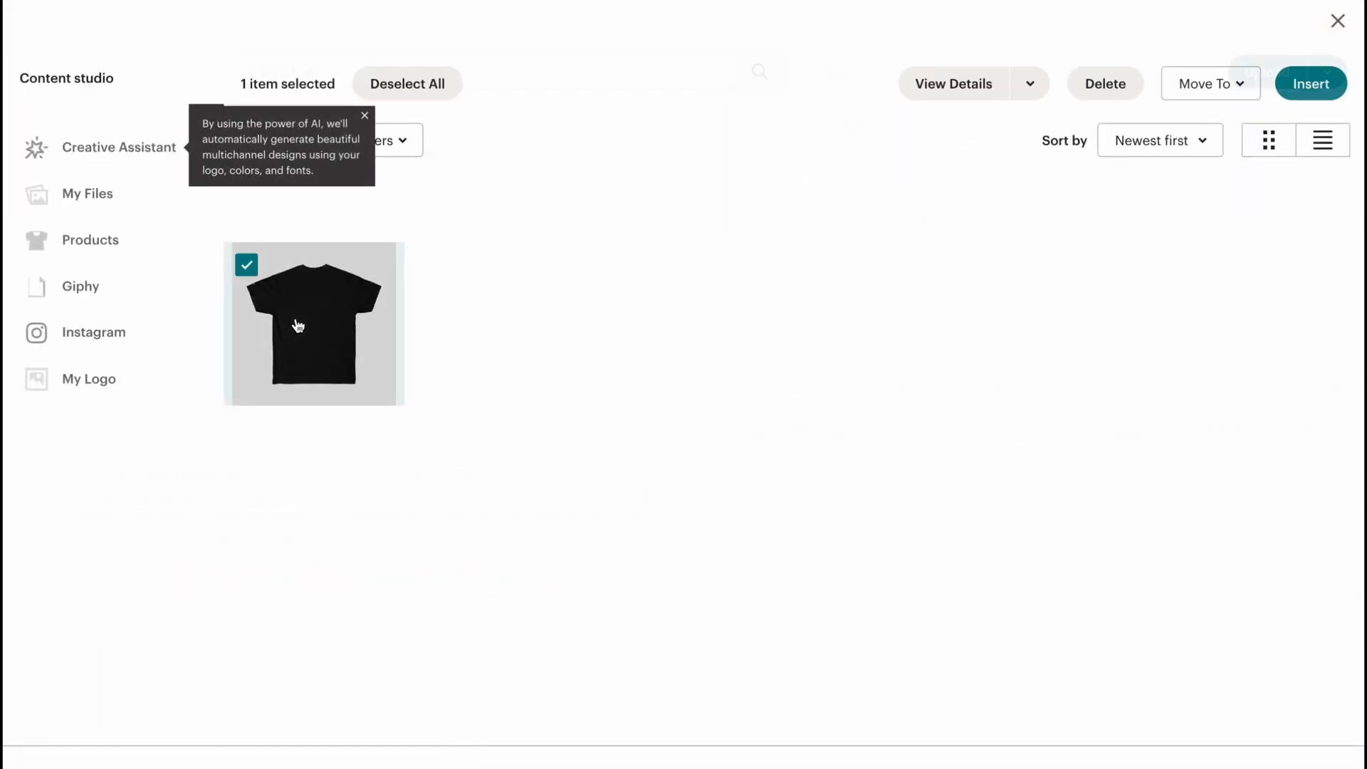
{"action": "left_click", "coordinate": [1310, 84]}
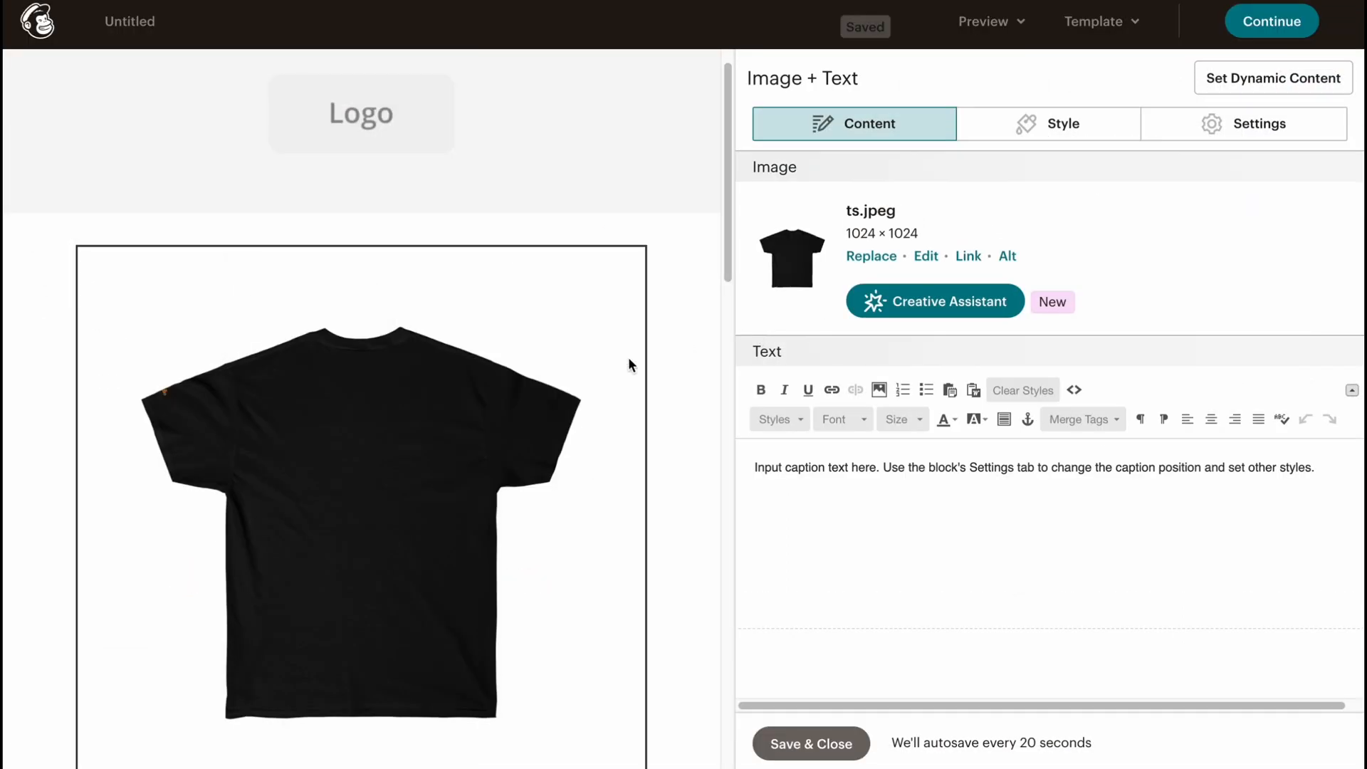
{"action": "scroll", "scroll_direction": "down", "scroll_amount": 3}
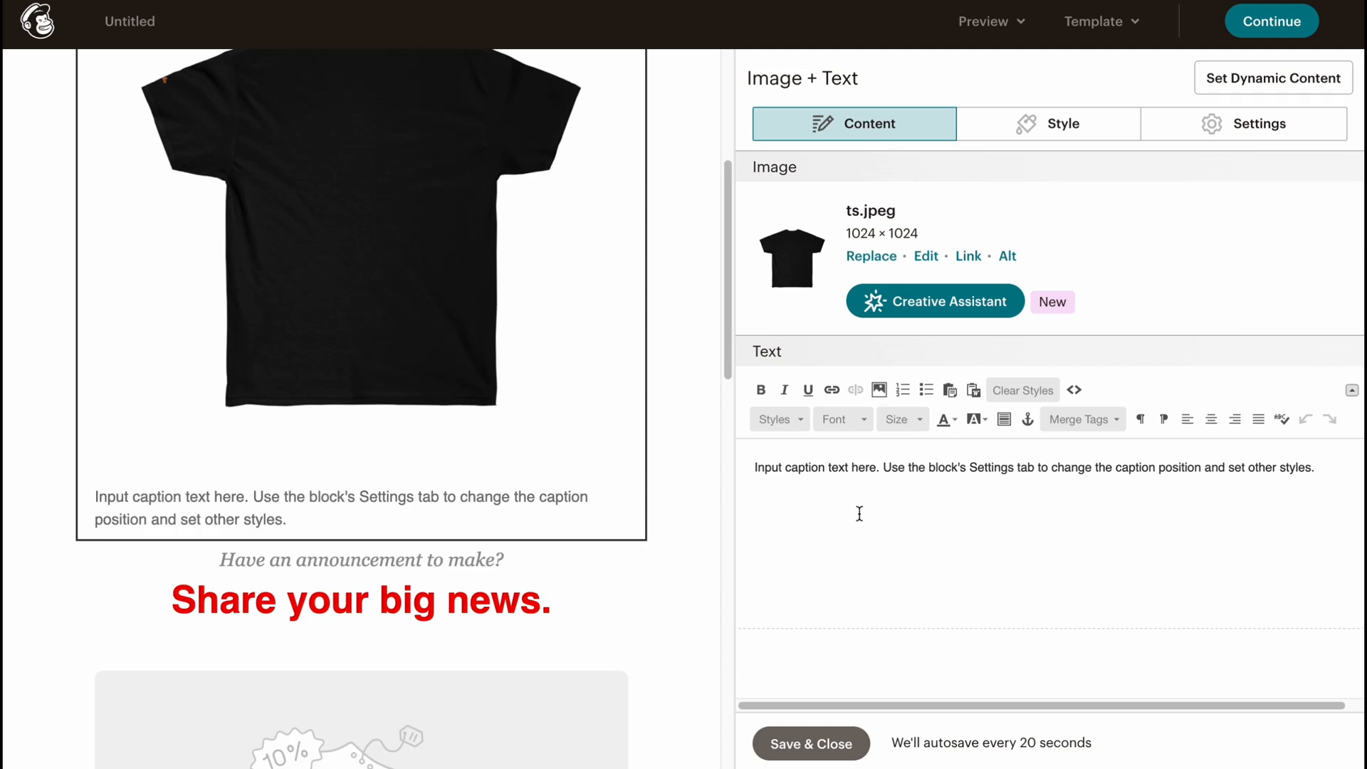
- Replace the placeholder caption with the text 'Best t-shrt ever'
{"action": "triple_click", "coordinate": [1032, 467]}
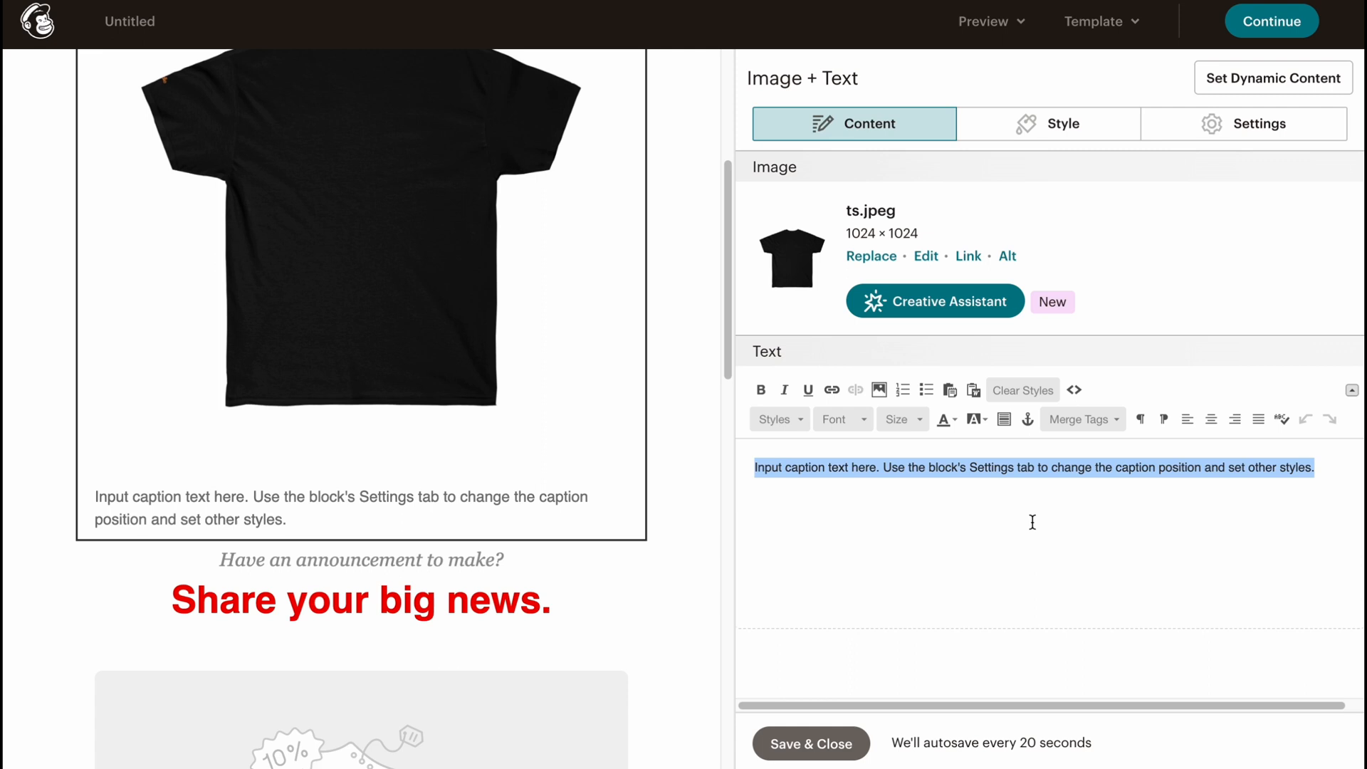
{"action": "type", "text": "Besr"}
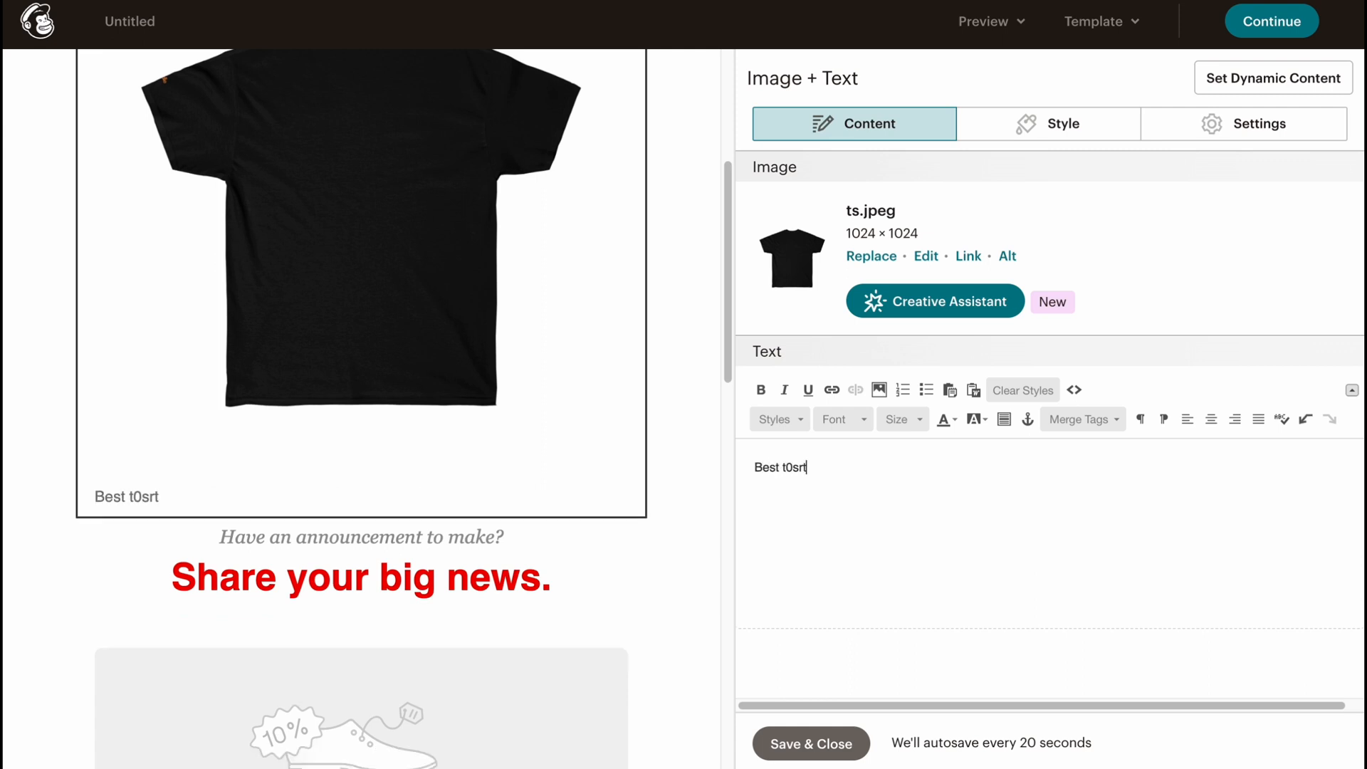
{"action": "key", "text": "Backspace"}
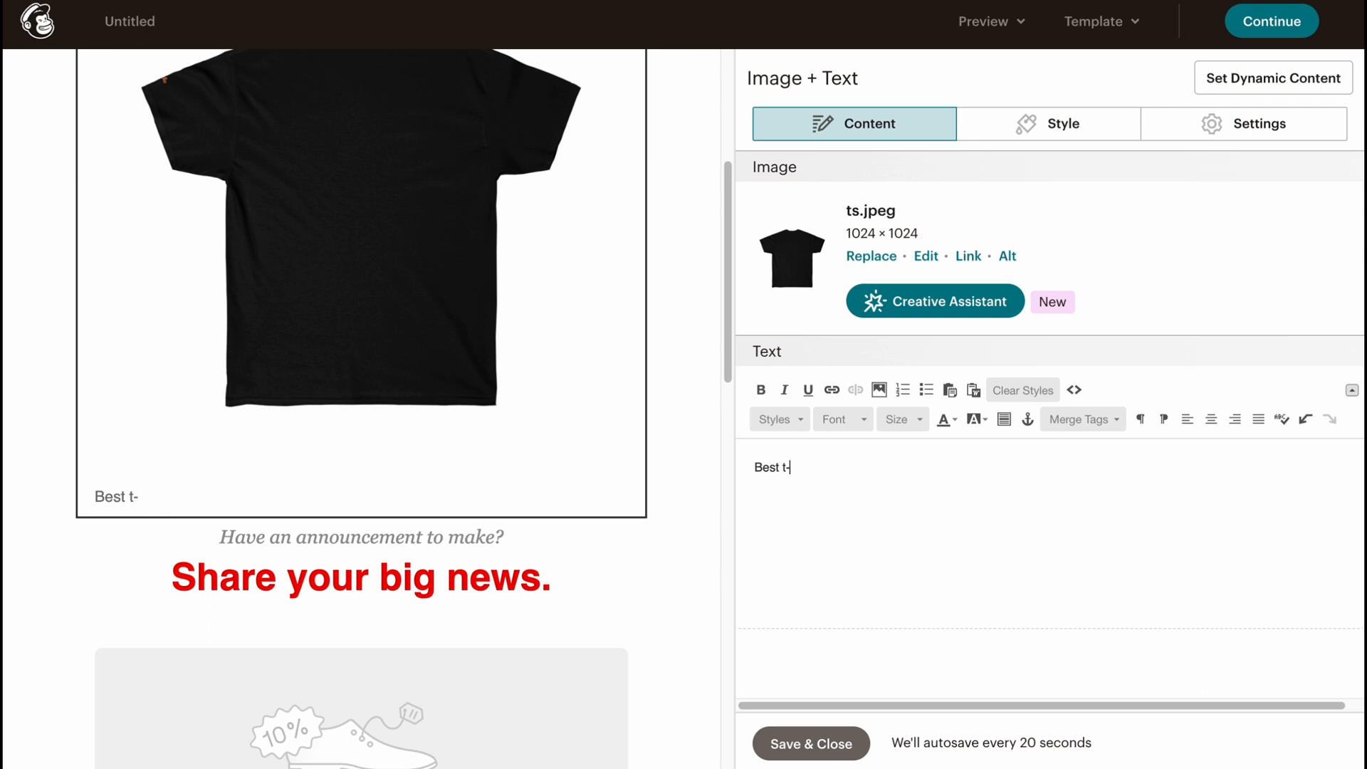
{"action": "type", "text": "shrt ever"}
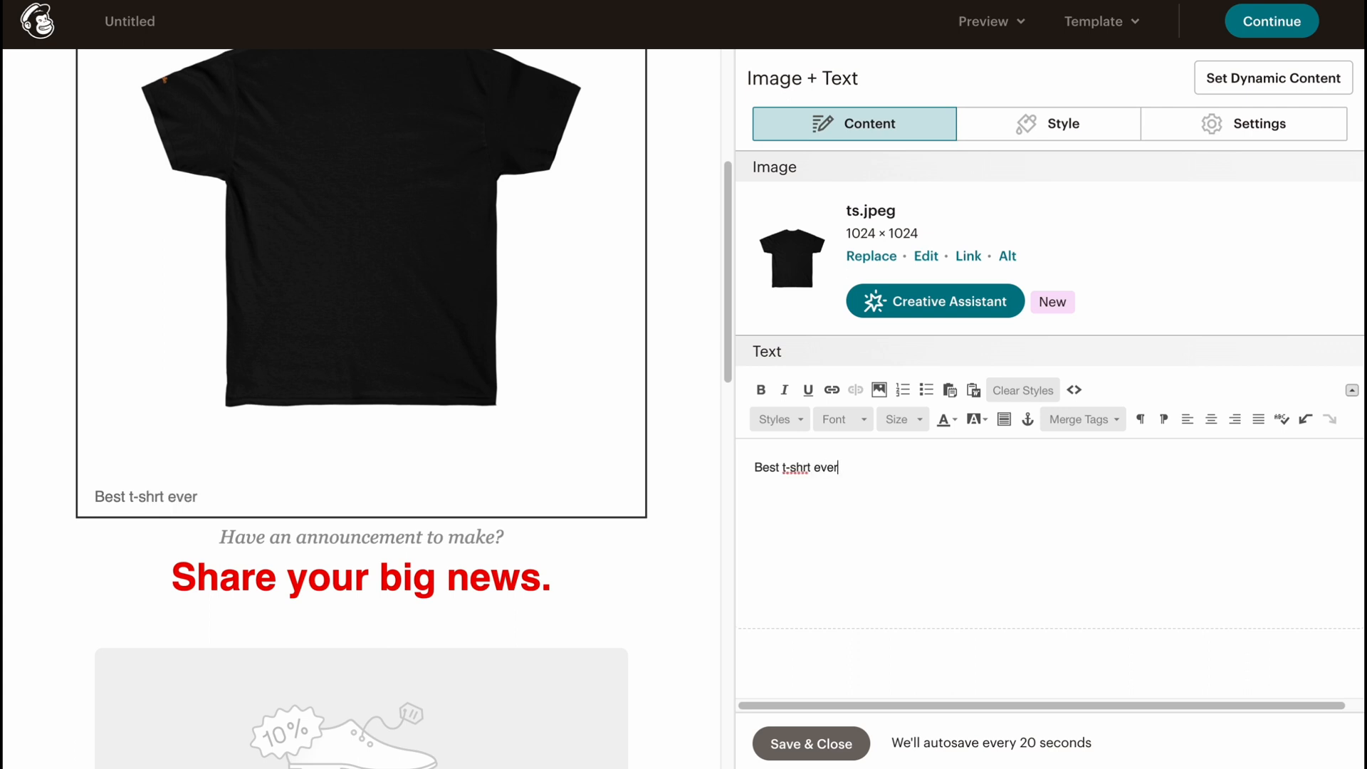
- Make the caption bold, size 32 and centered beneath the image
{"action": "left_click", "coordinate": [760, 388]}
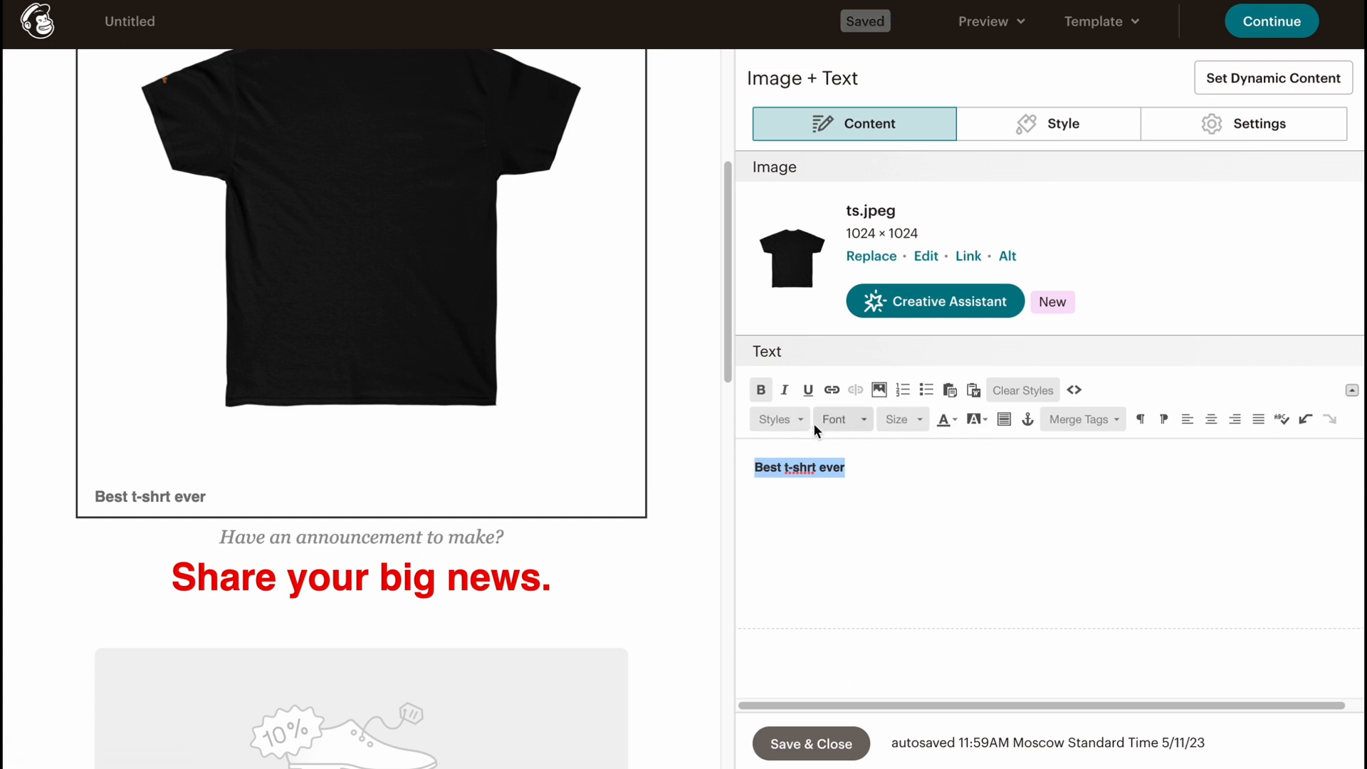
{"action": "left_click", "coordinate": [898, 418]}
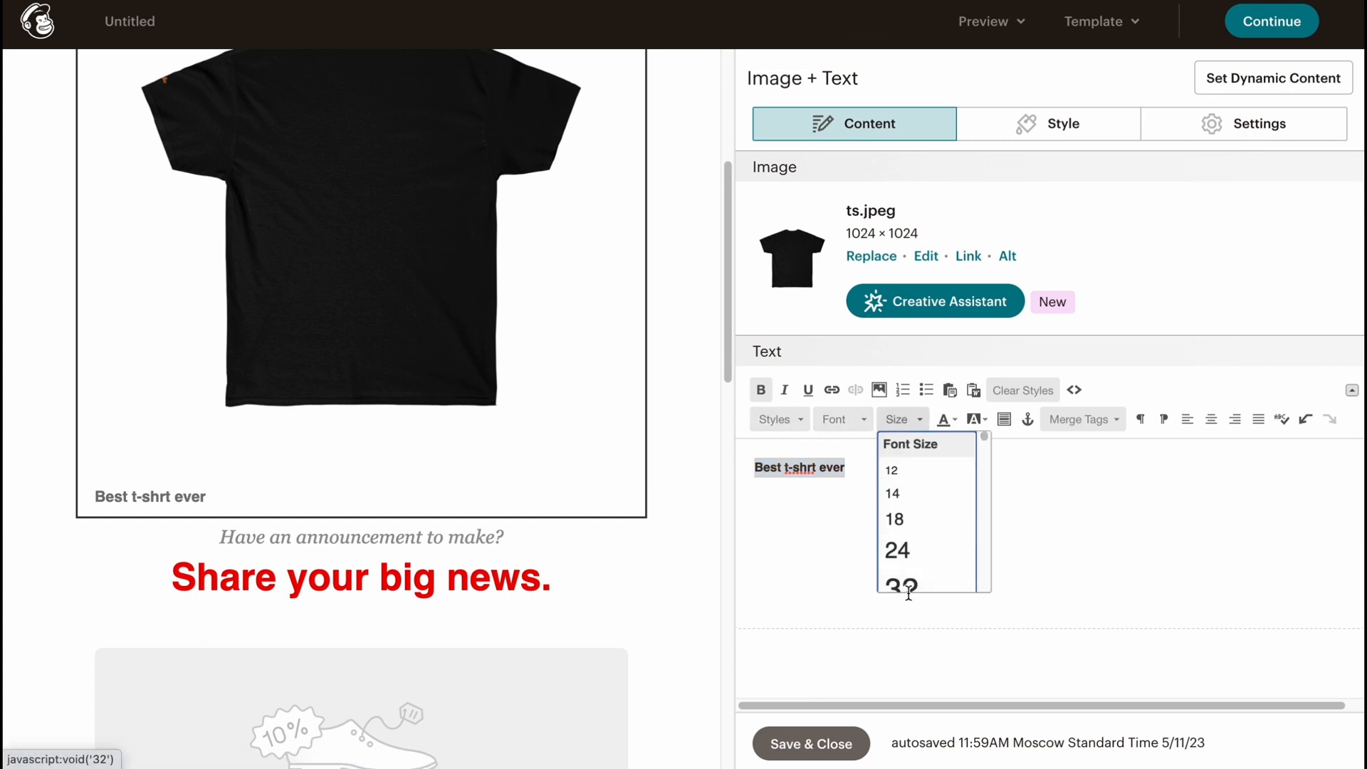
{"action": "left_click", "coordinate": [902, 583]}
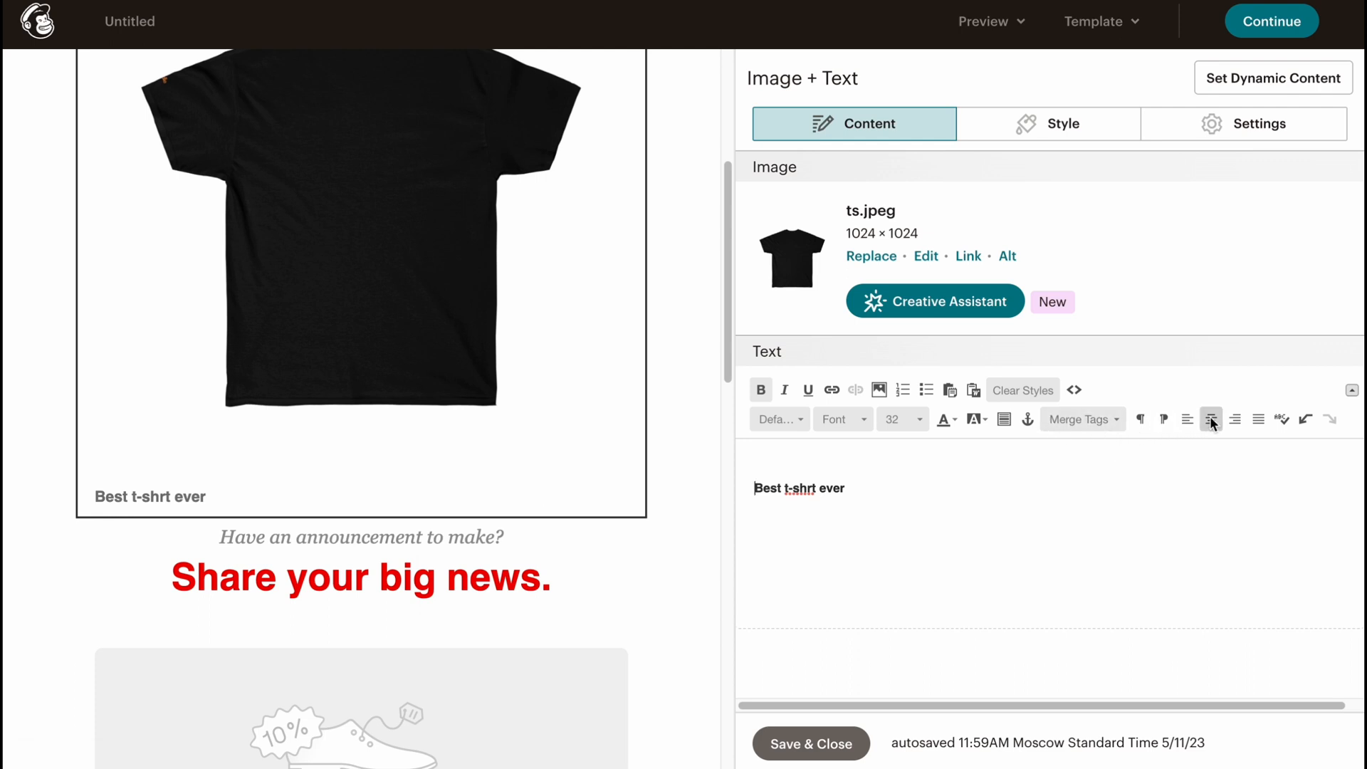
{"action": "left_click", "coordinate": [1210, 419]}
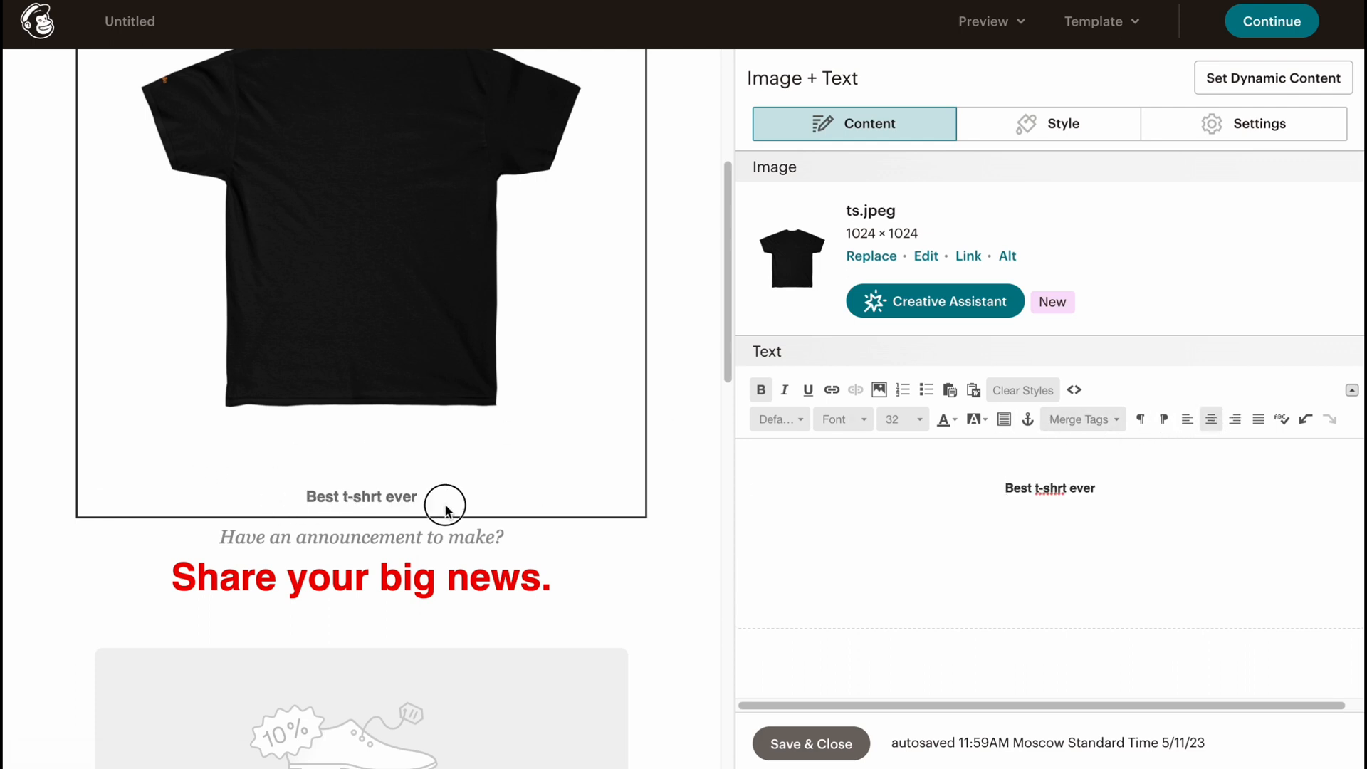
{"action": "scroll", "scroll_direction": "down", "scroll_amount": 3}
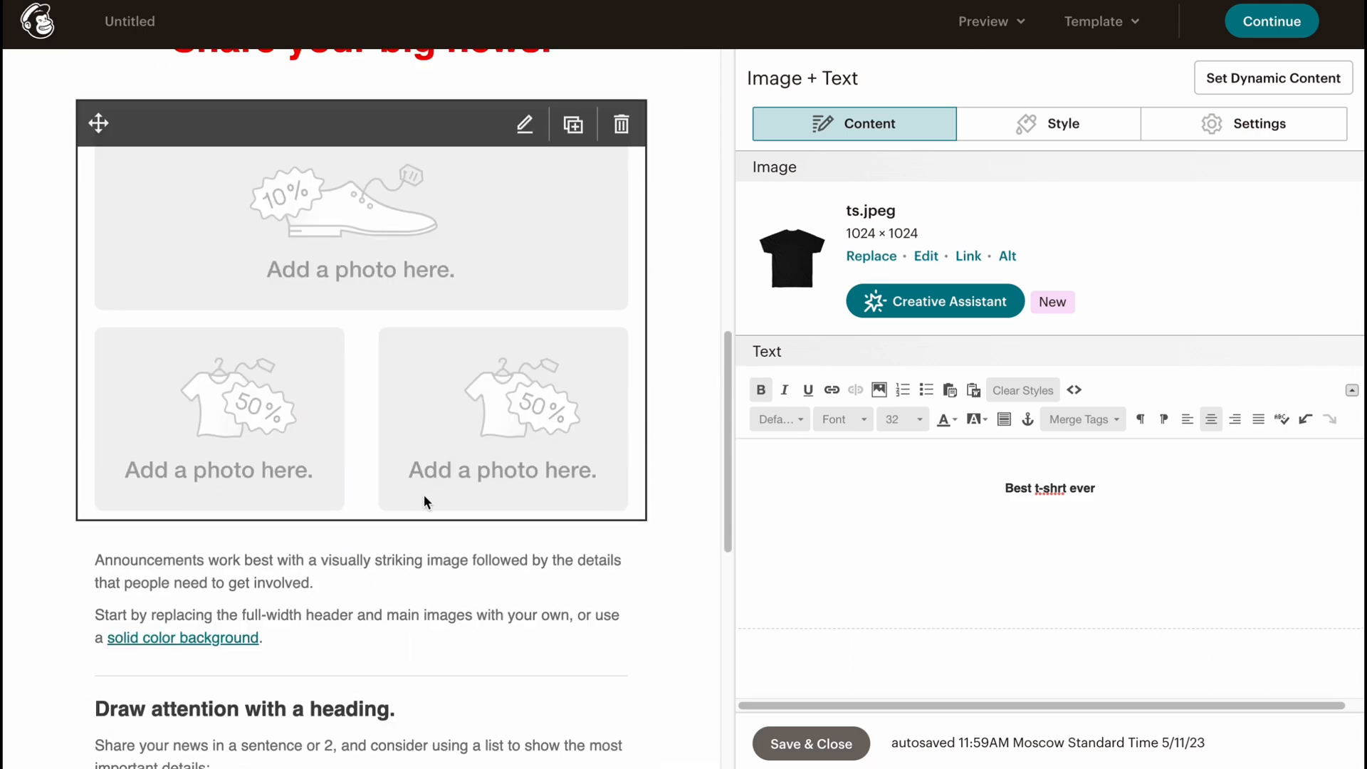
{"action": "mouse_move", "coordinate": [498, 168]}
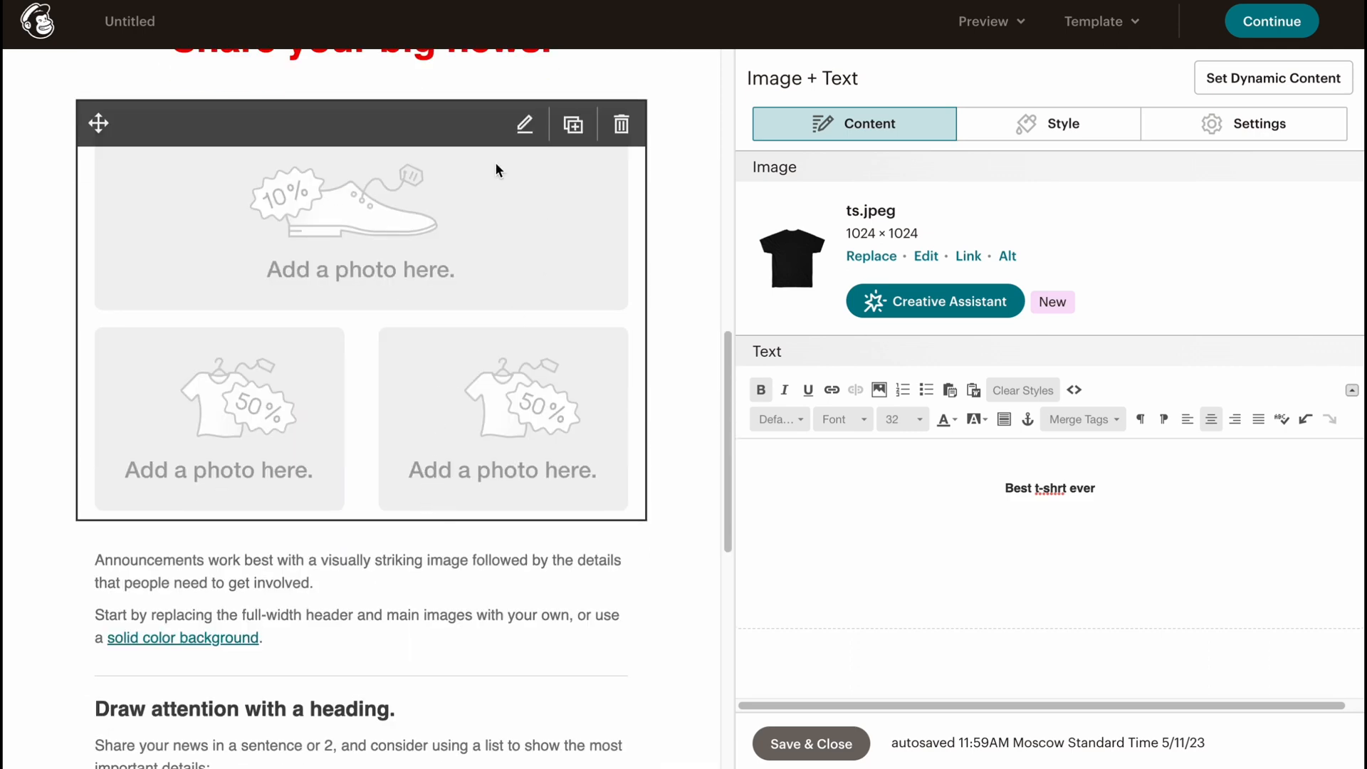
{"action": "scroll", "scroll_direction": "down", "scroll_amount": 3}
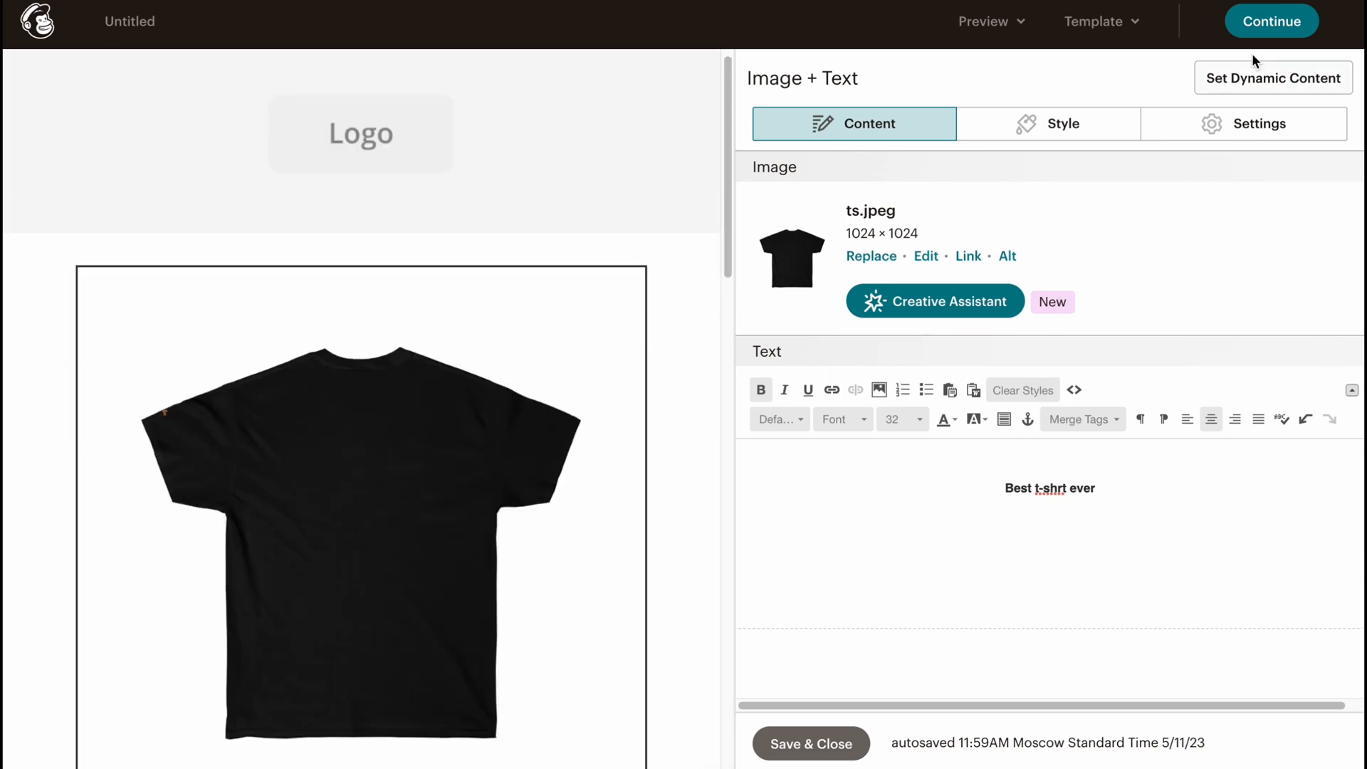
- Continue past the placeholder-content warning and decline making this builder the default
{"action": "left_click", "coordinate": [1270, 20]}
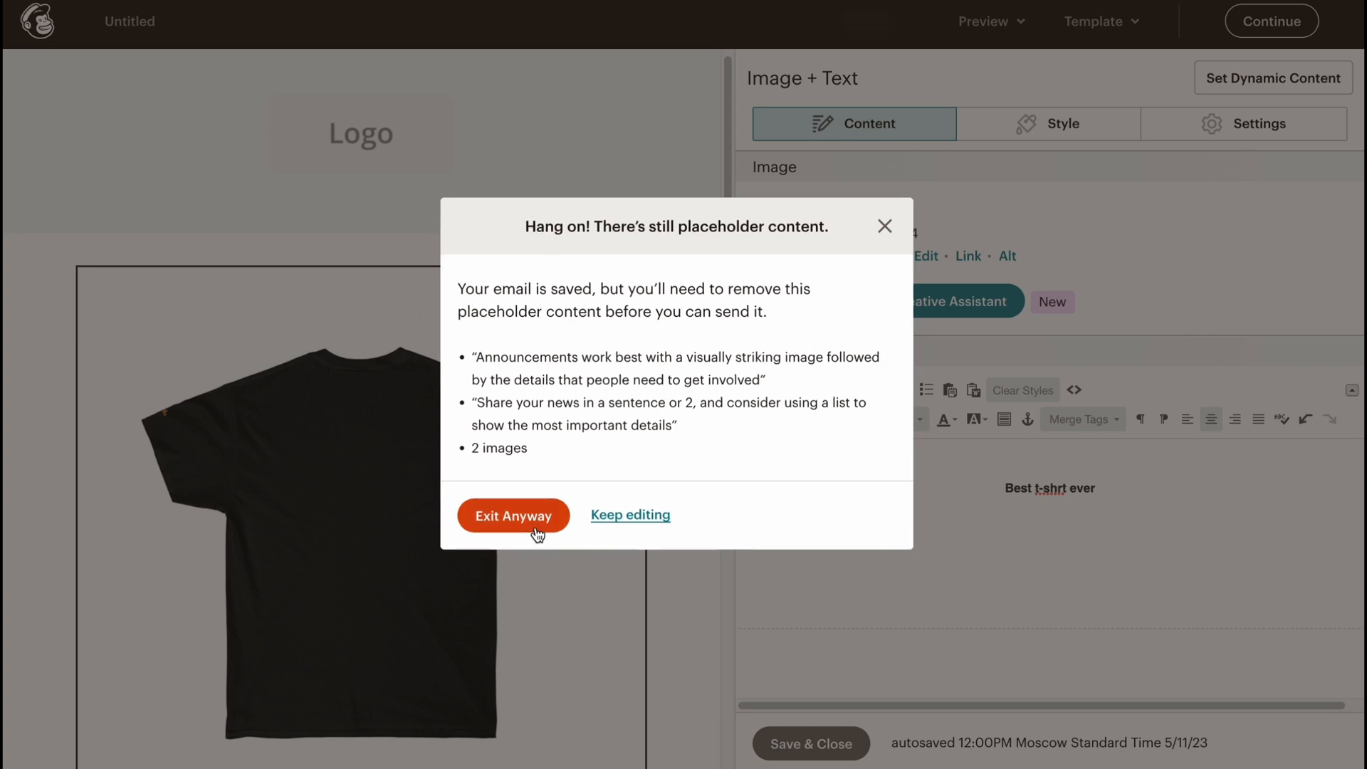
{"action": "left_click", "coordinate": [513, 516]}
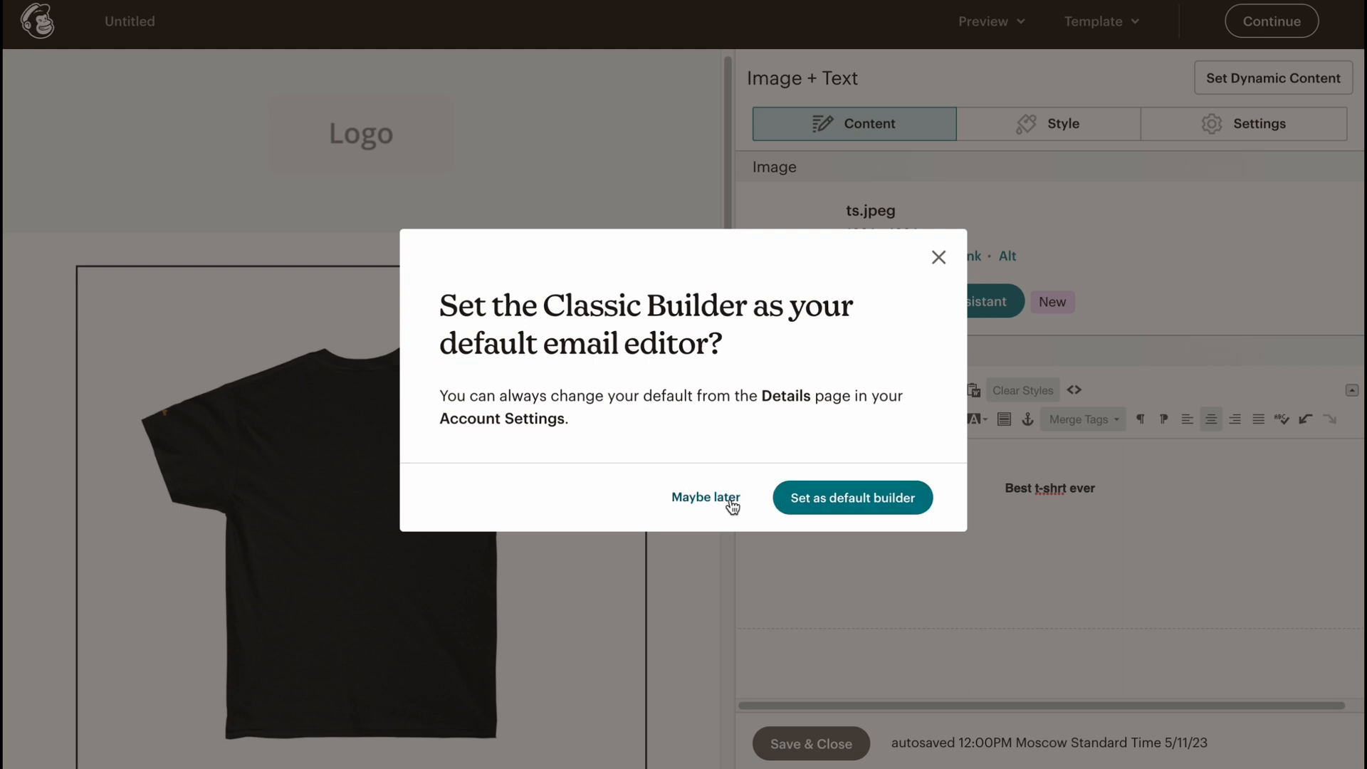
{"action": "left_click", "coordinate": [706, 497]}
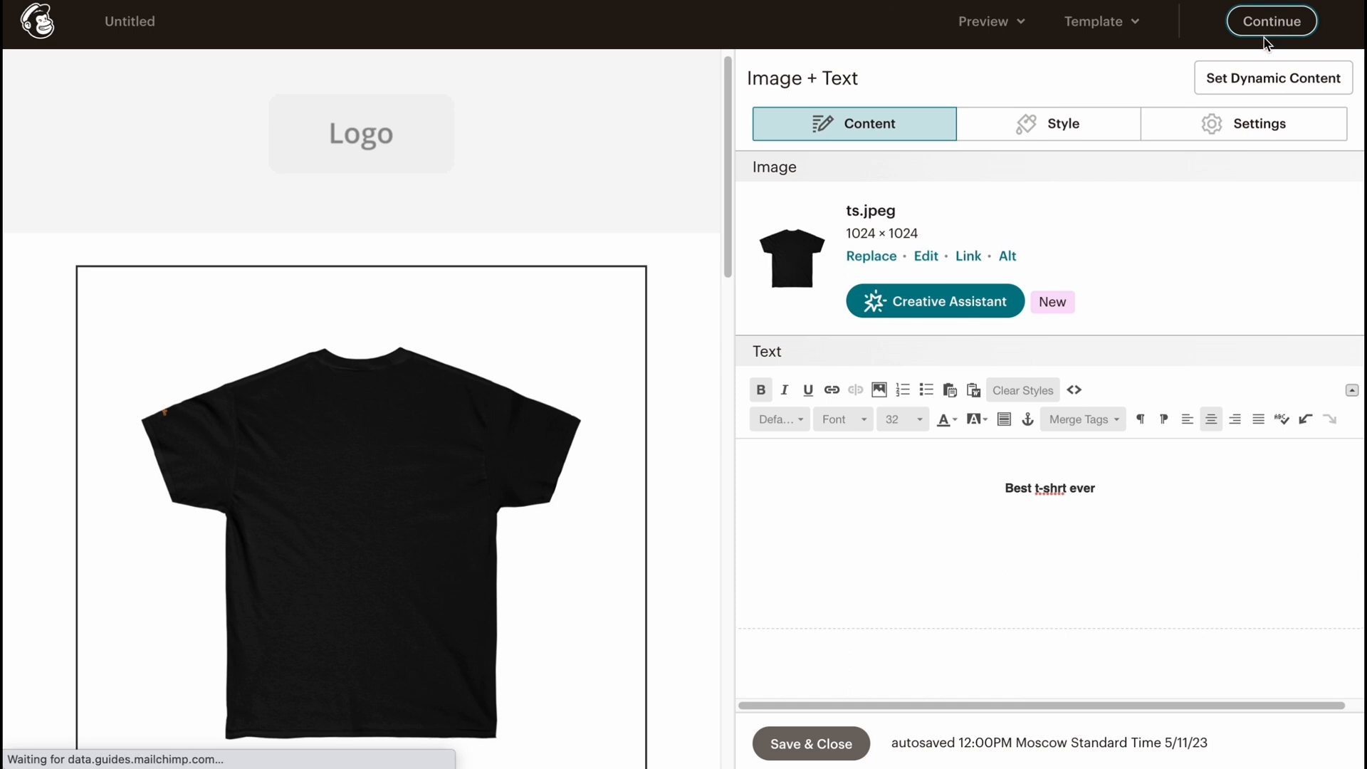
- Reach the campaign checklist, try Add Recipients and dismiss the No contacts yet notice
{"action": "left_click", "coordinate": [1270, 22]}
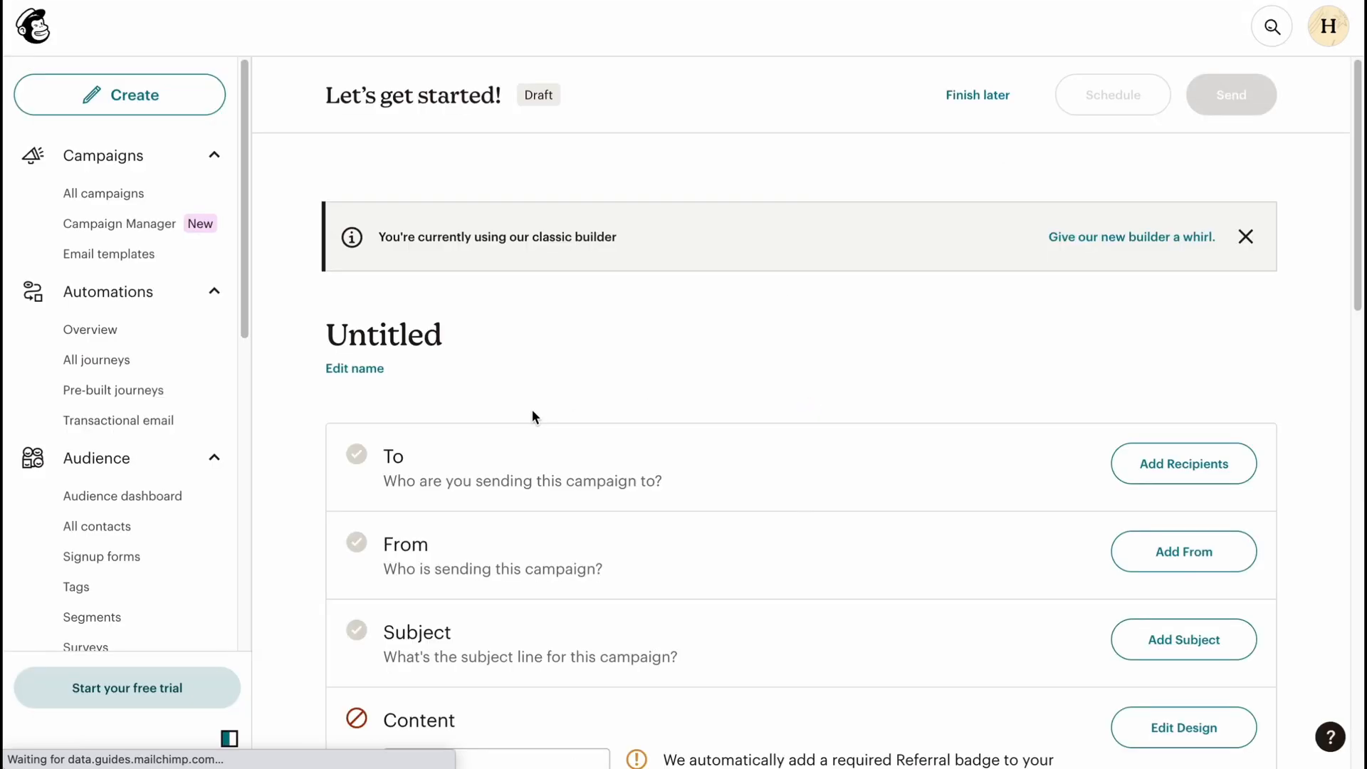
{"action": "scroll", "scroll_direction": "down", "scroll_amount": 3}
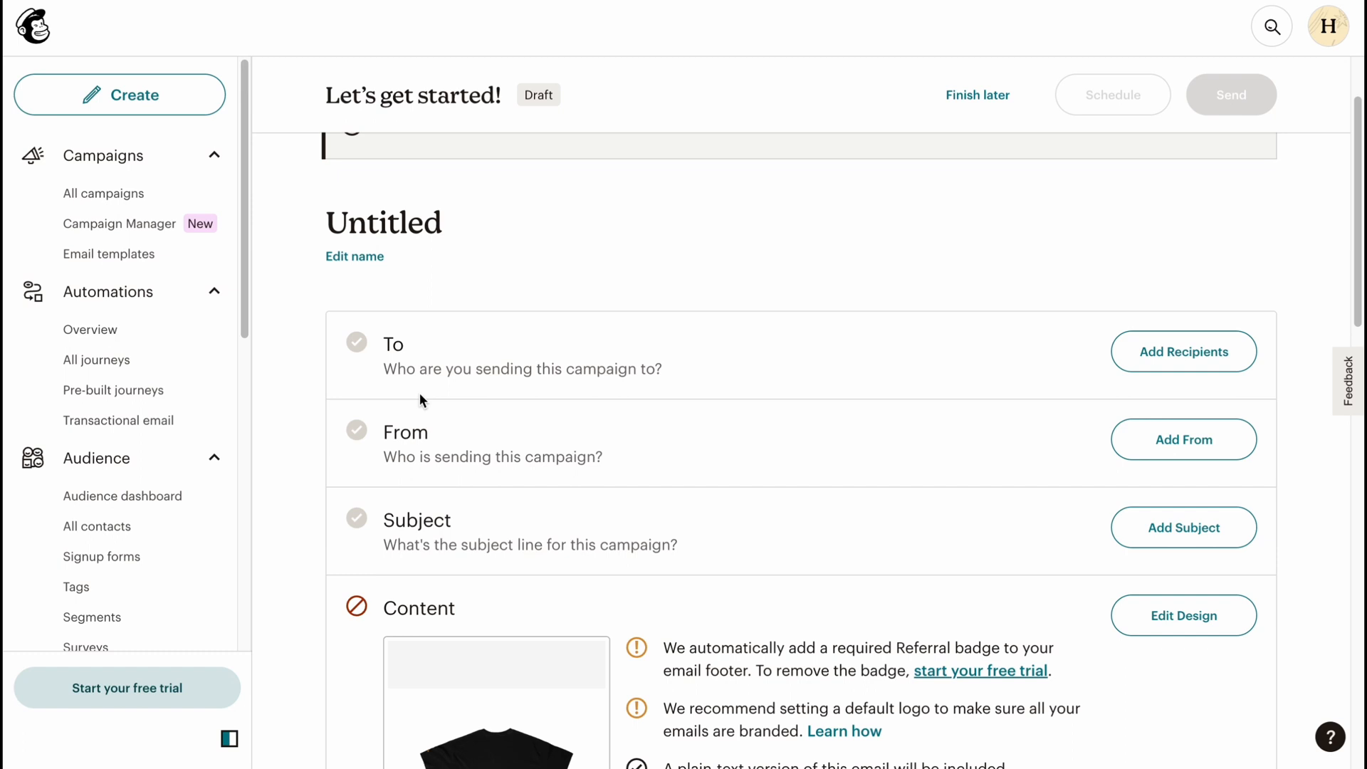
{"action": "left_click", "coordinate": [1182, 352]}
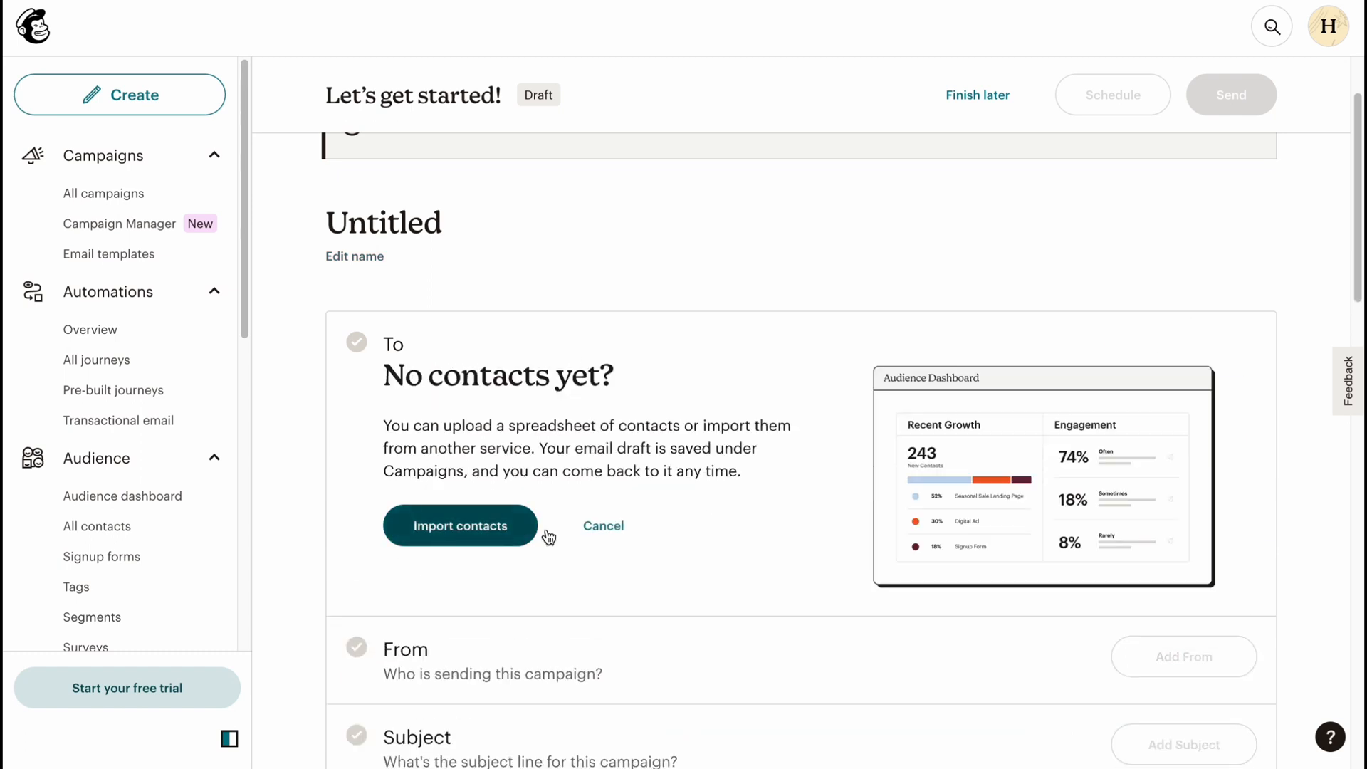
{"action": "left_click", "coordinate": [460, 525]}
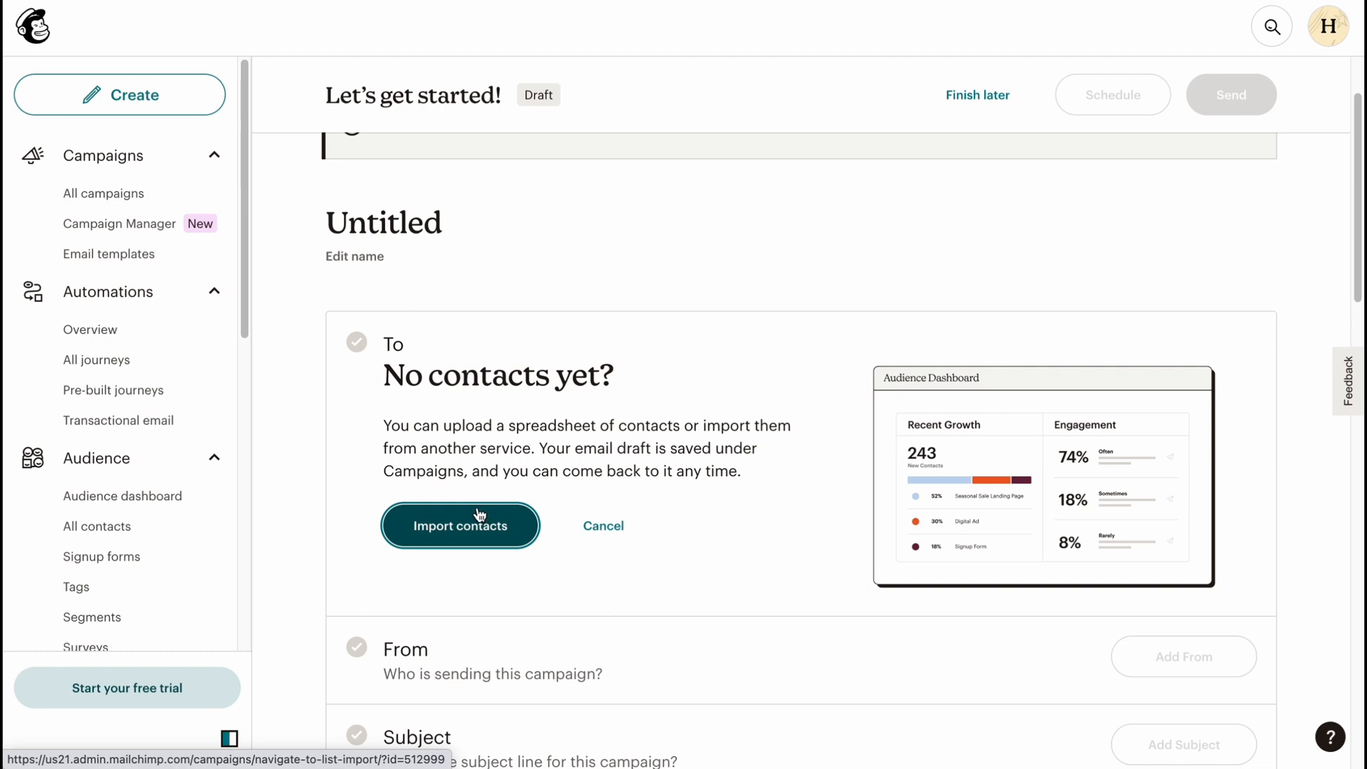
{"action": "left_click", "coordinate": [460, 525]}
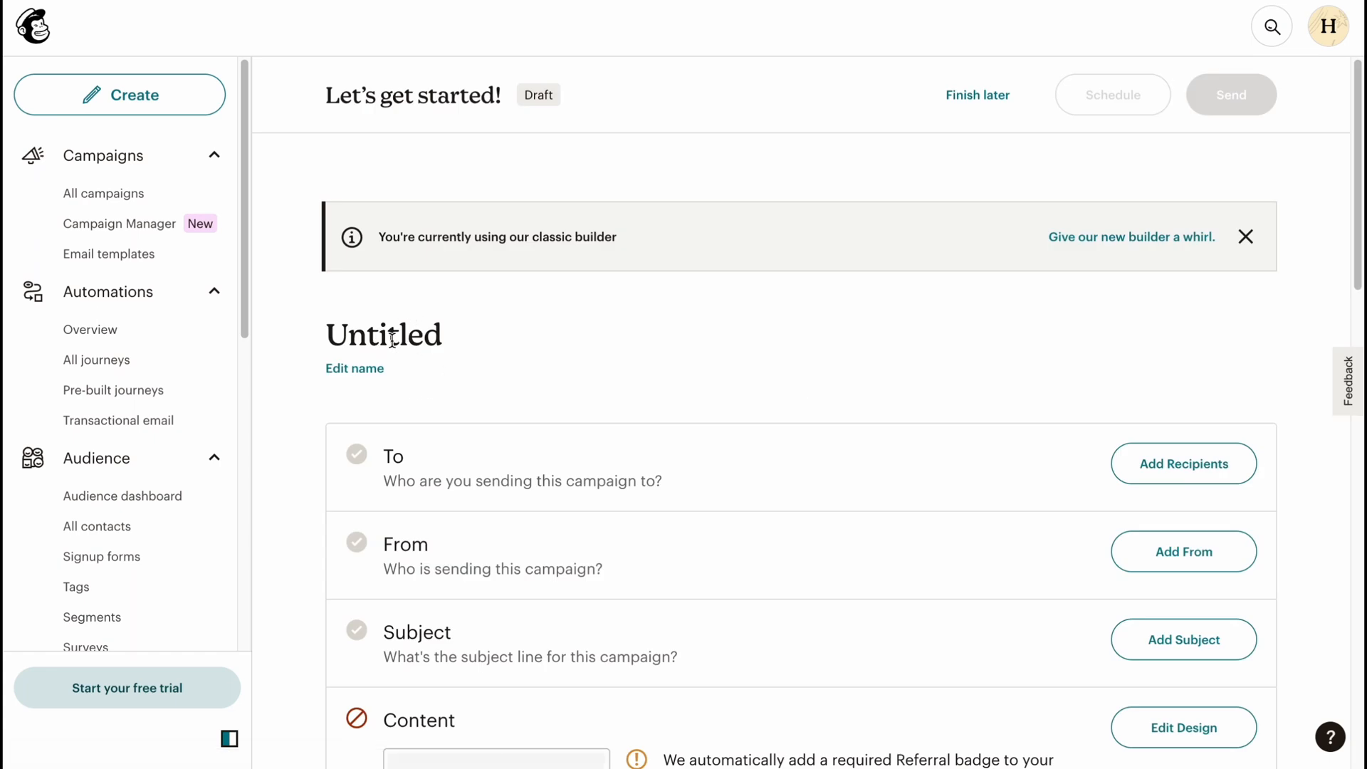
- Rename the untitled campaign to 'c1' and save the name
{"action": "left_click", "coordinate": [355, 367]}
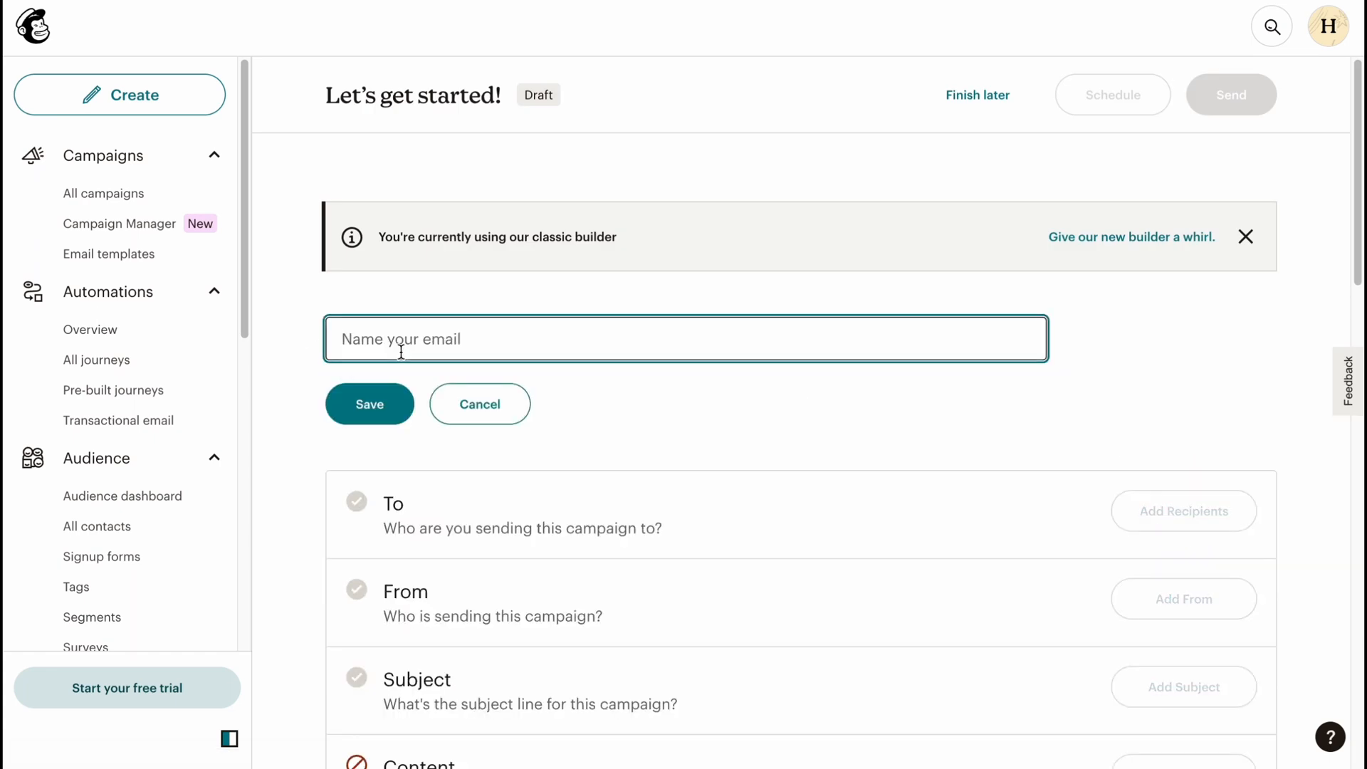
{"action": "type", "text": "c1"}
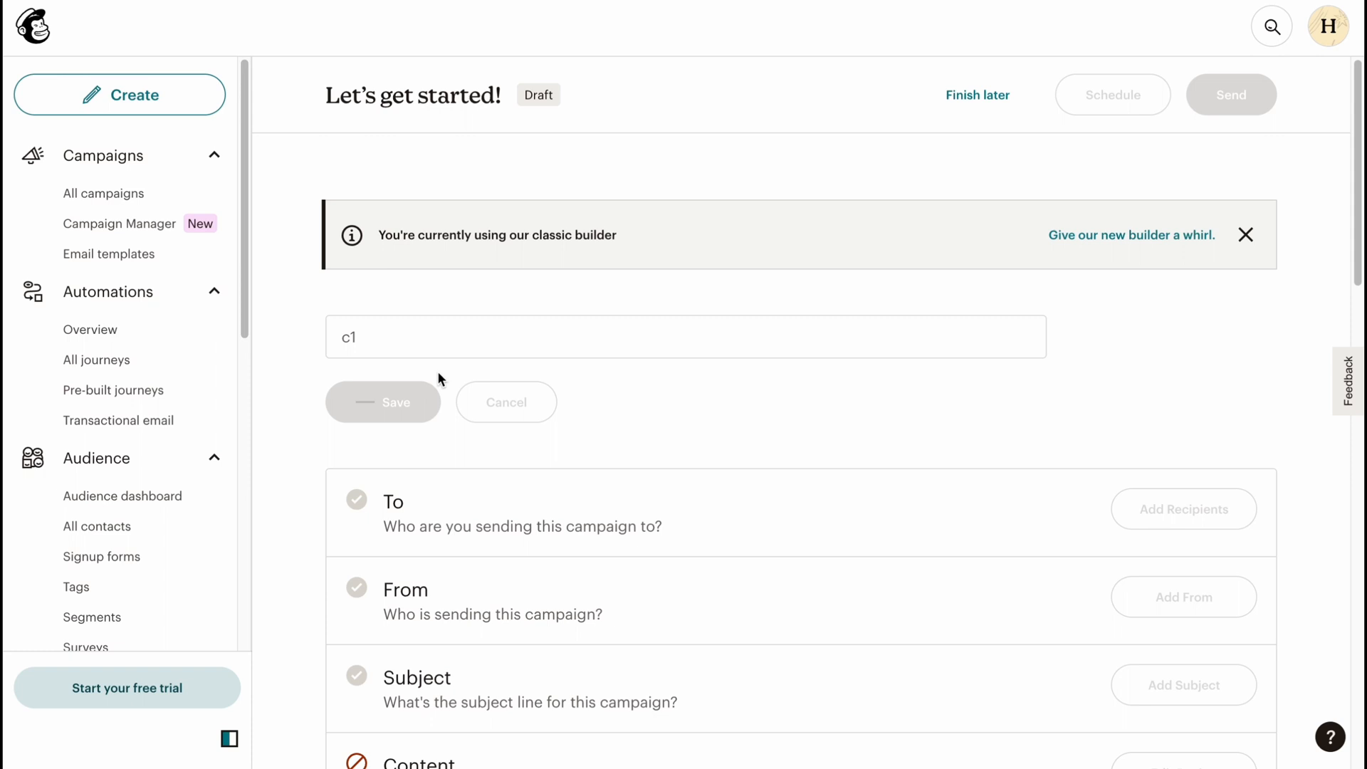
{"action": "left_click", "coordinate": [383, 402]}
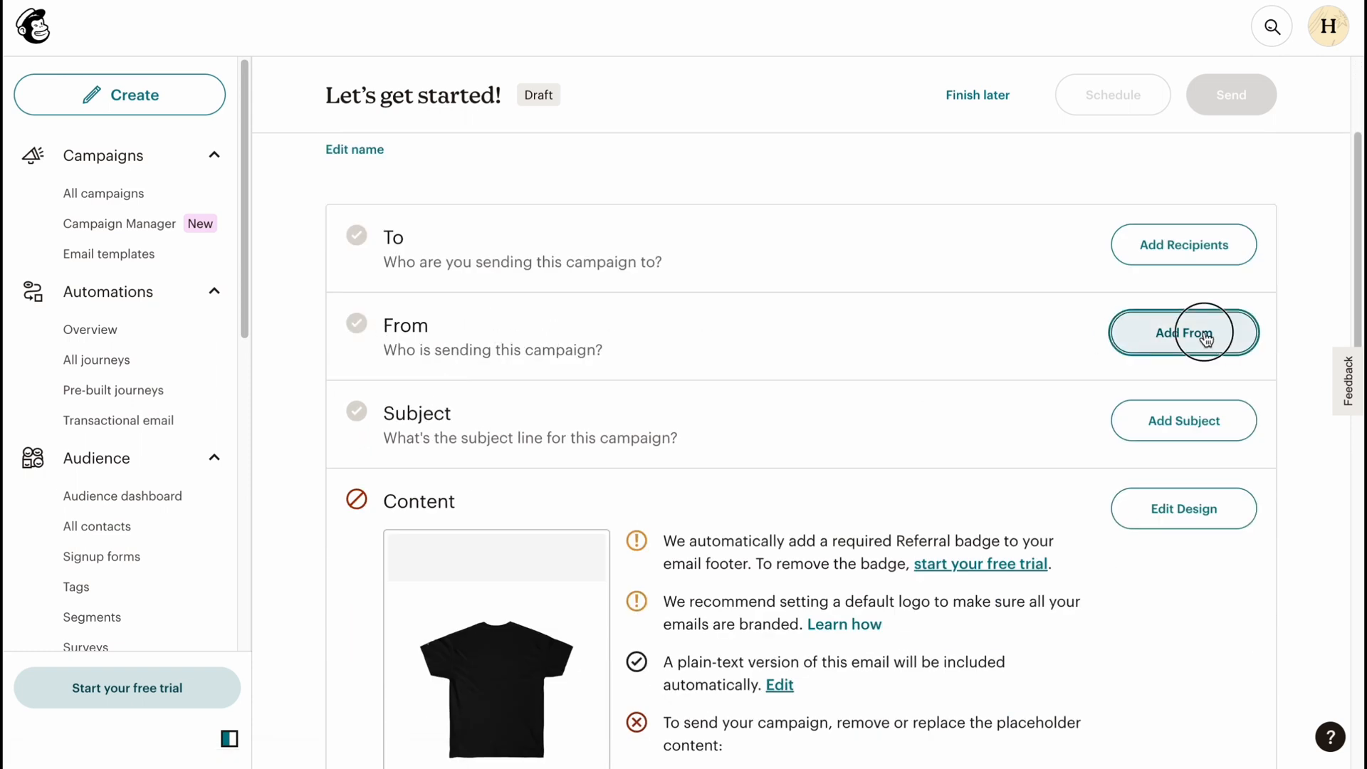
- Set the From details with the saved sender name Ilya and move to the email address
{"action": "left_click", "coordinate": [1183, 332]}
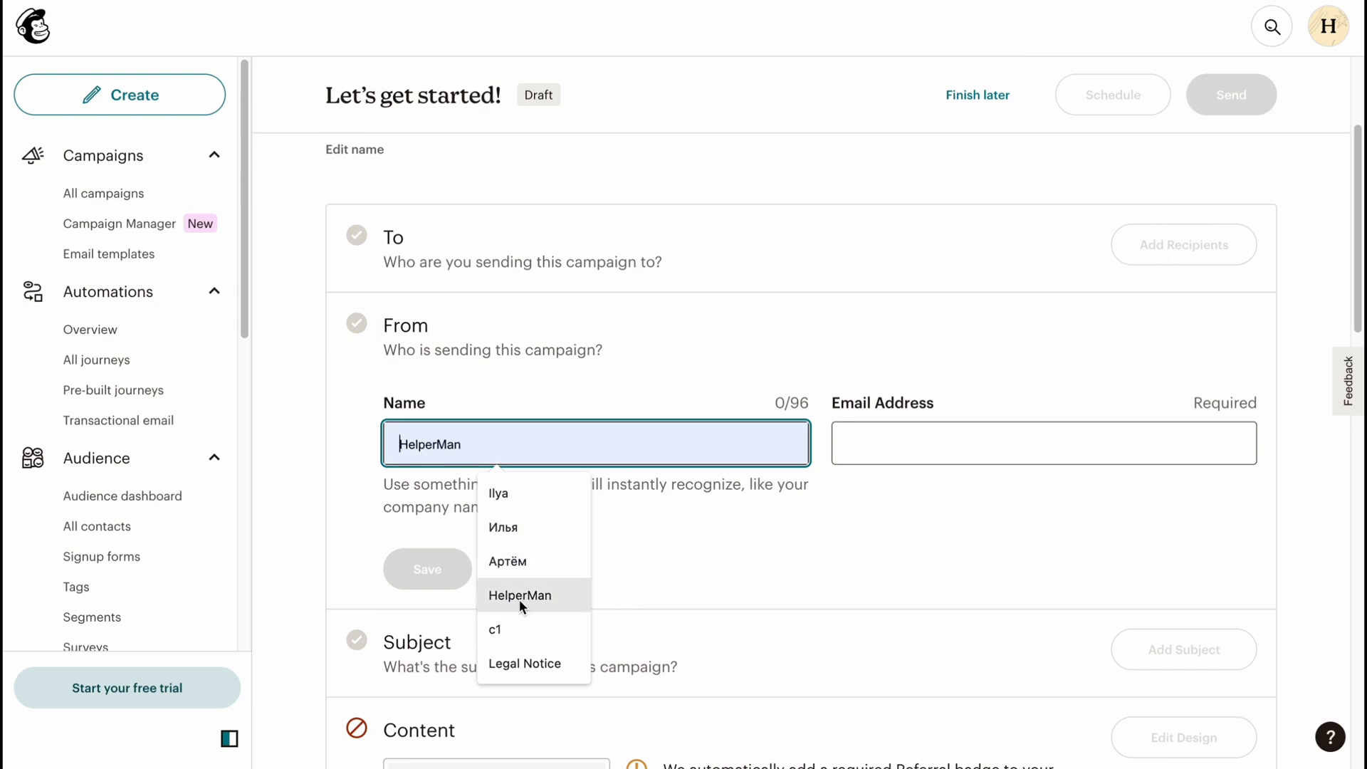
{"action": "left_click", "coordinate": [498, 494]}
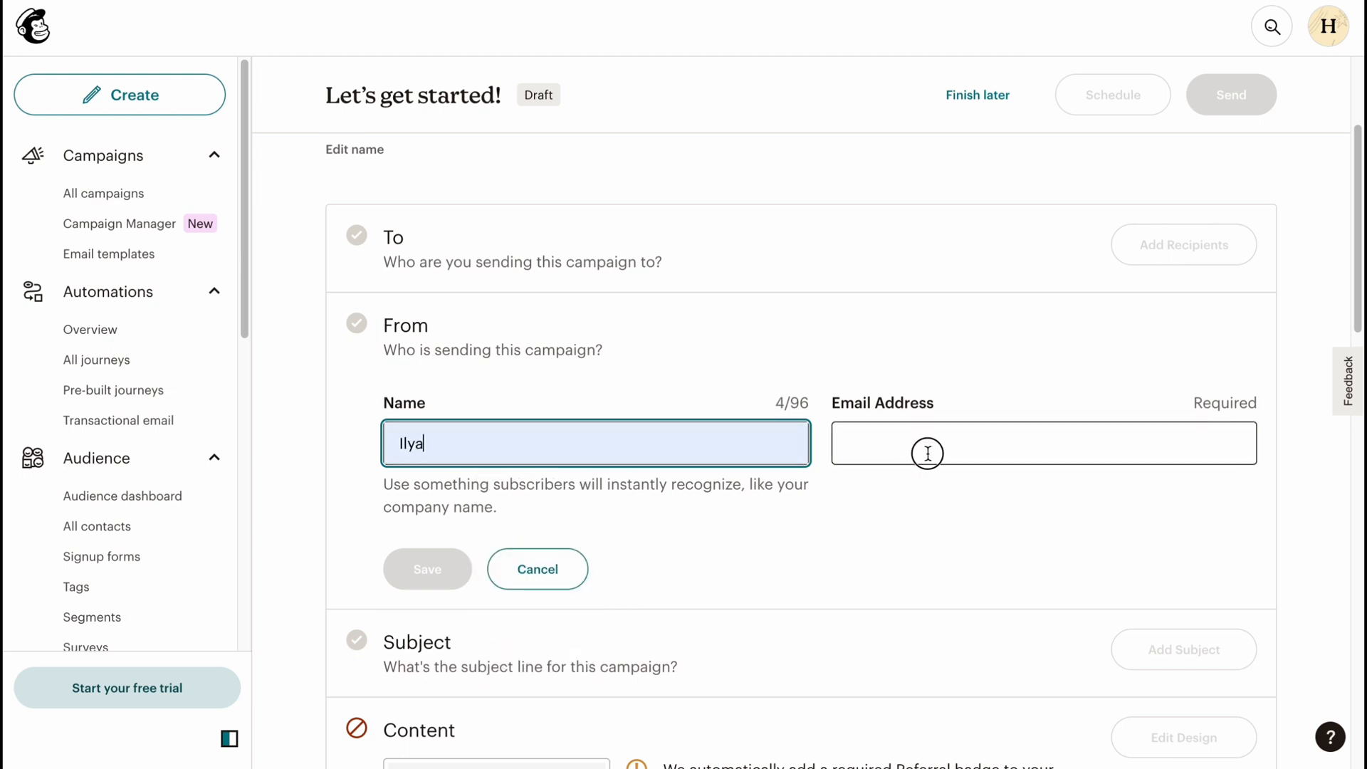
{"action": "left_click", "coordinate": [1043, 443]}
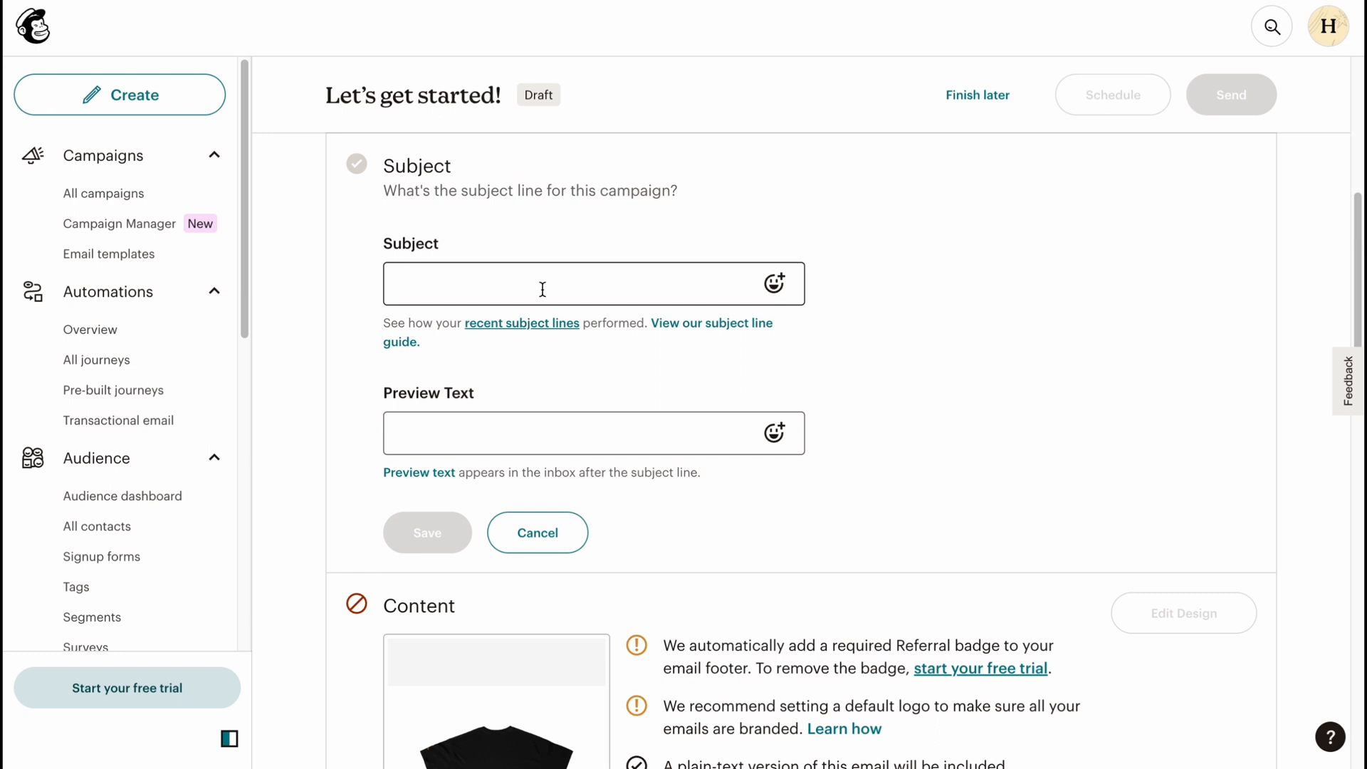
- Enter subject 'Thanks for sub' and preview text 'Welcome here' and save them
{"action": "left_click", "coordinate": [583, 283]}
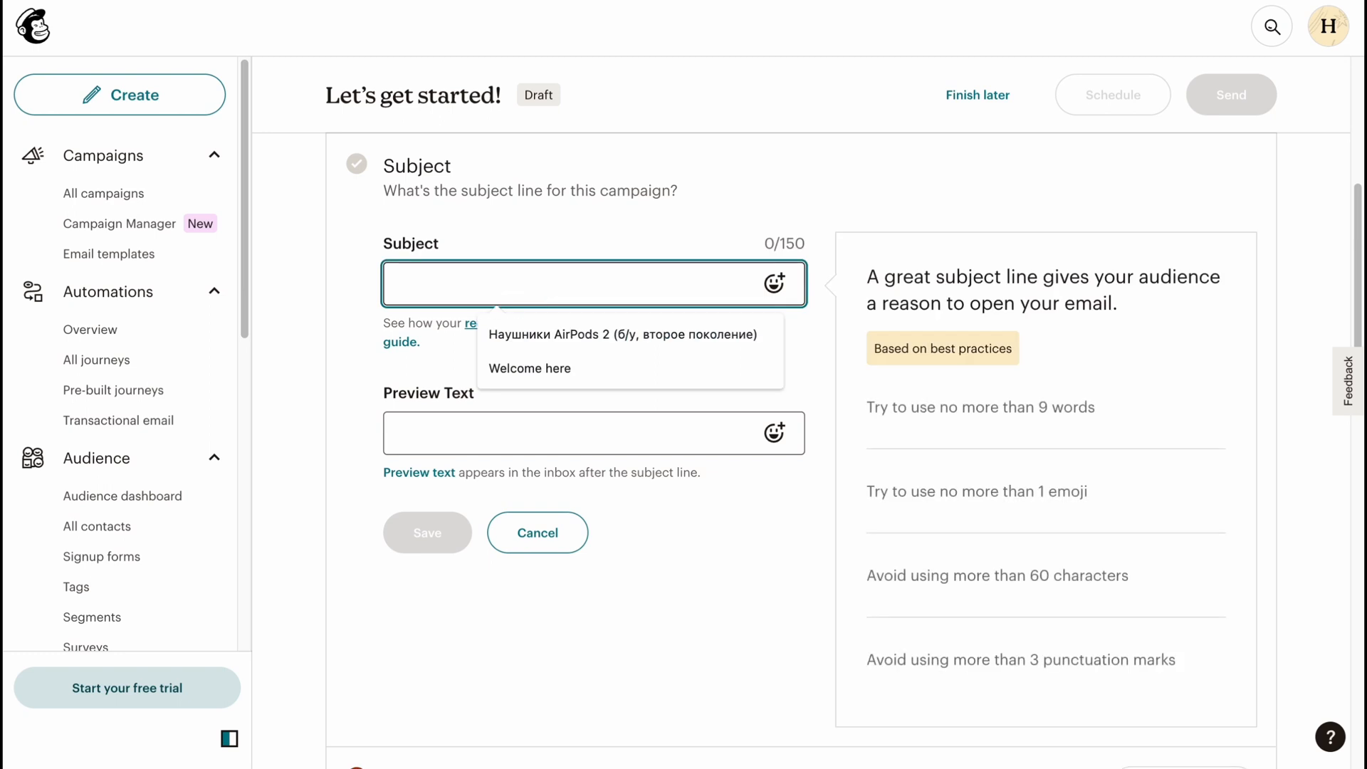
{"action": "type", "text": "Thanks for"}
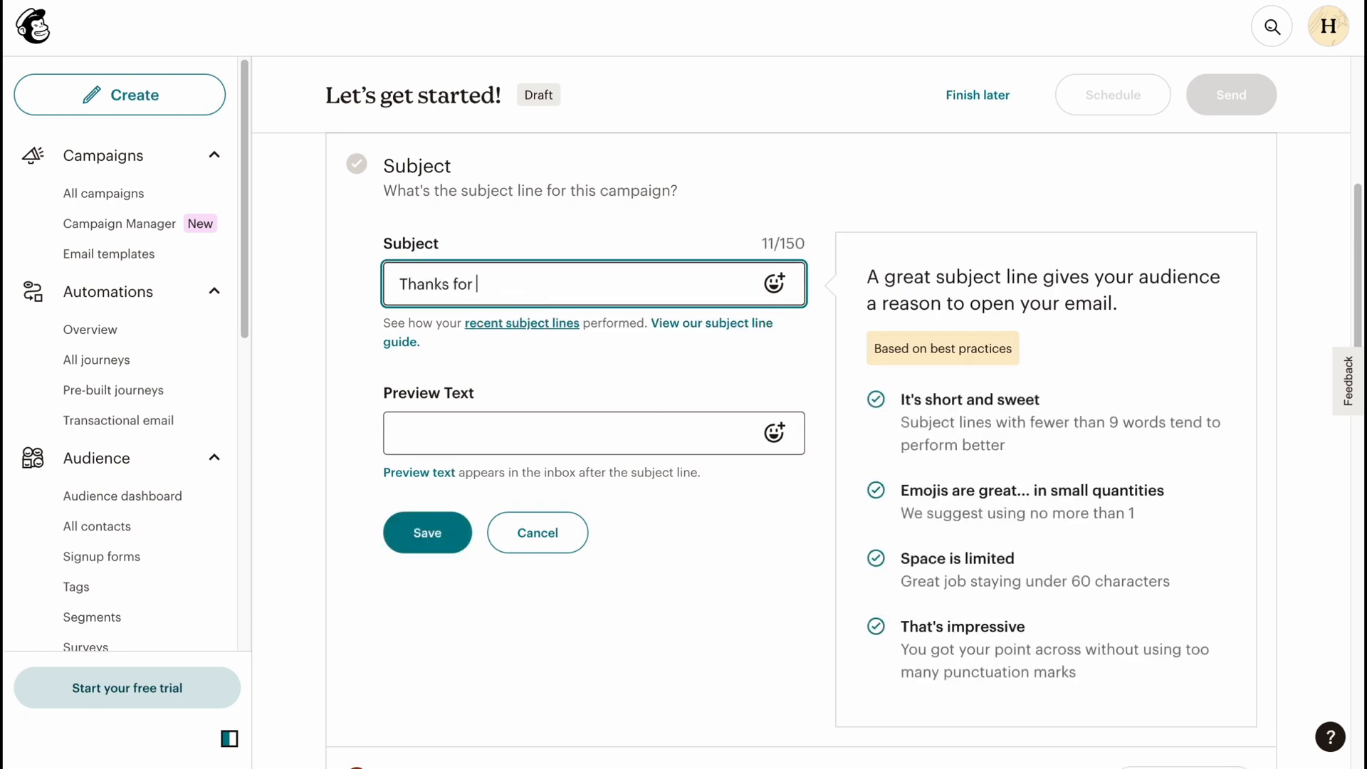
{"action": "type", "text": "sub"}
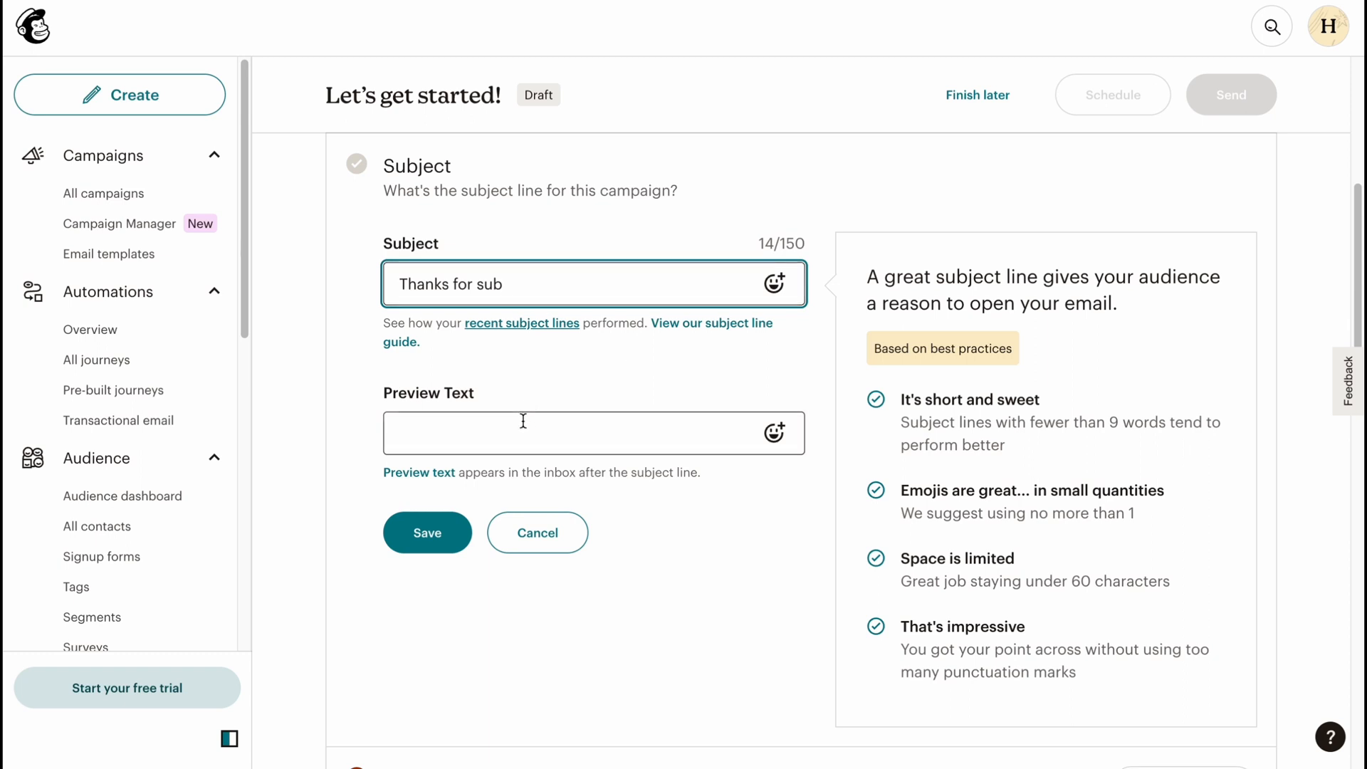
{"action": "left_click", "coordinate": [593, 433]}
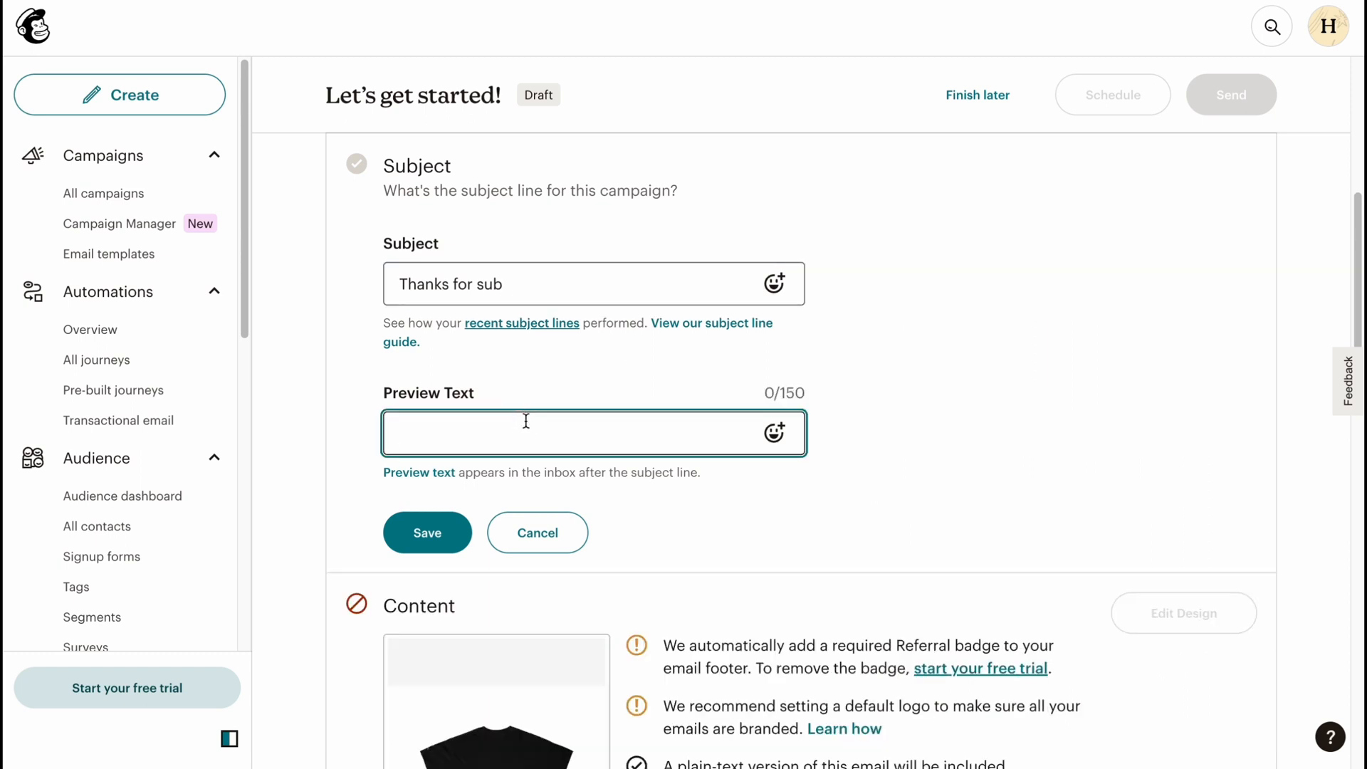
{"action": "type", "text": "Welcome here"}
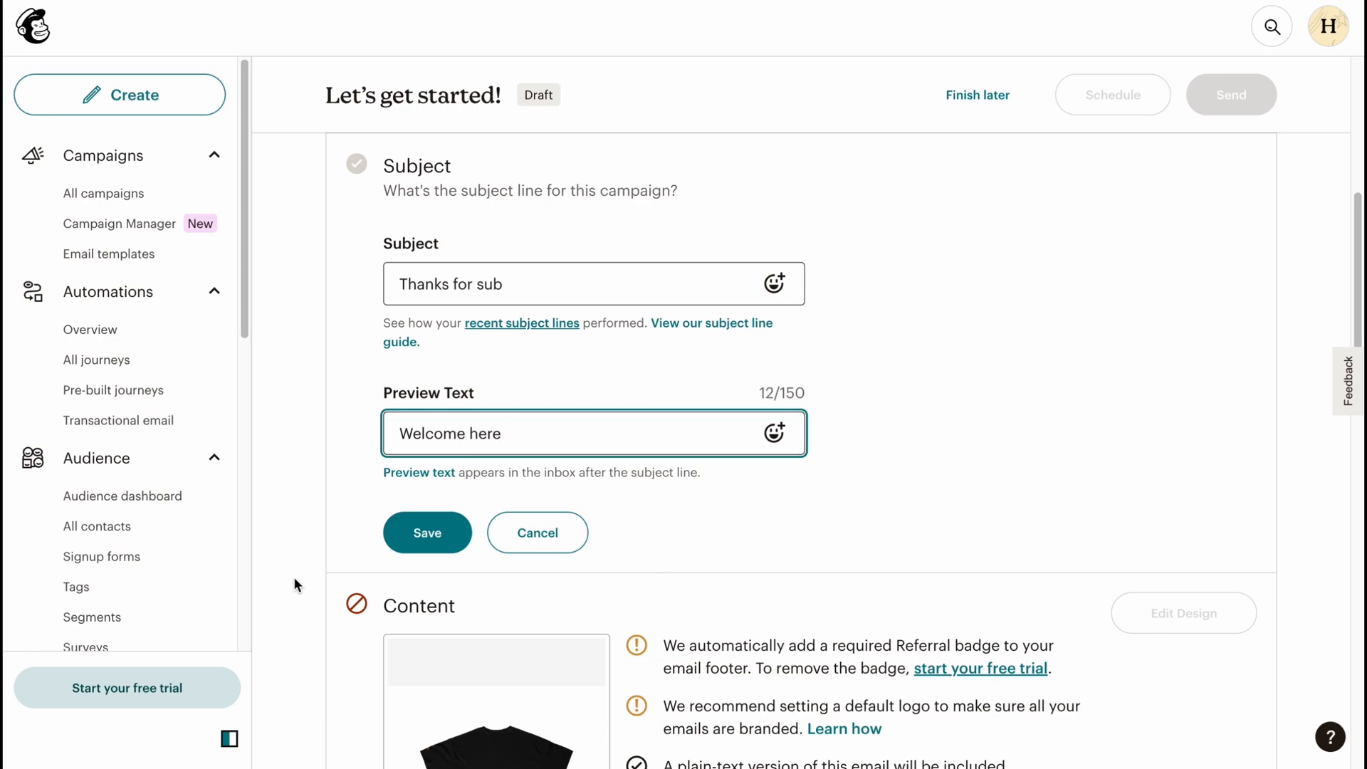
{"action": "scroll", "scroll_direction": "down", "scroll_amount": 3}
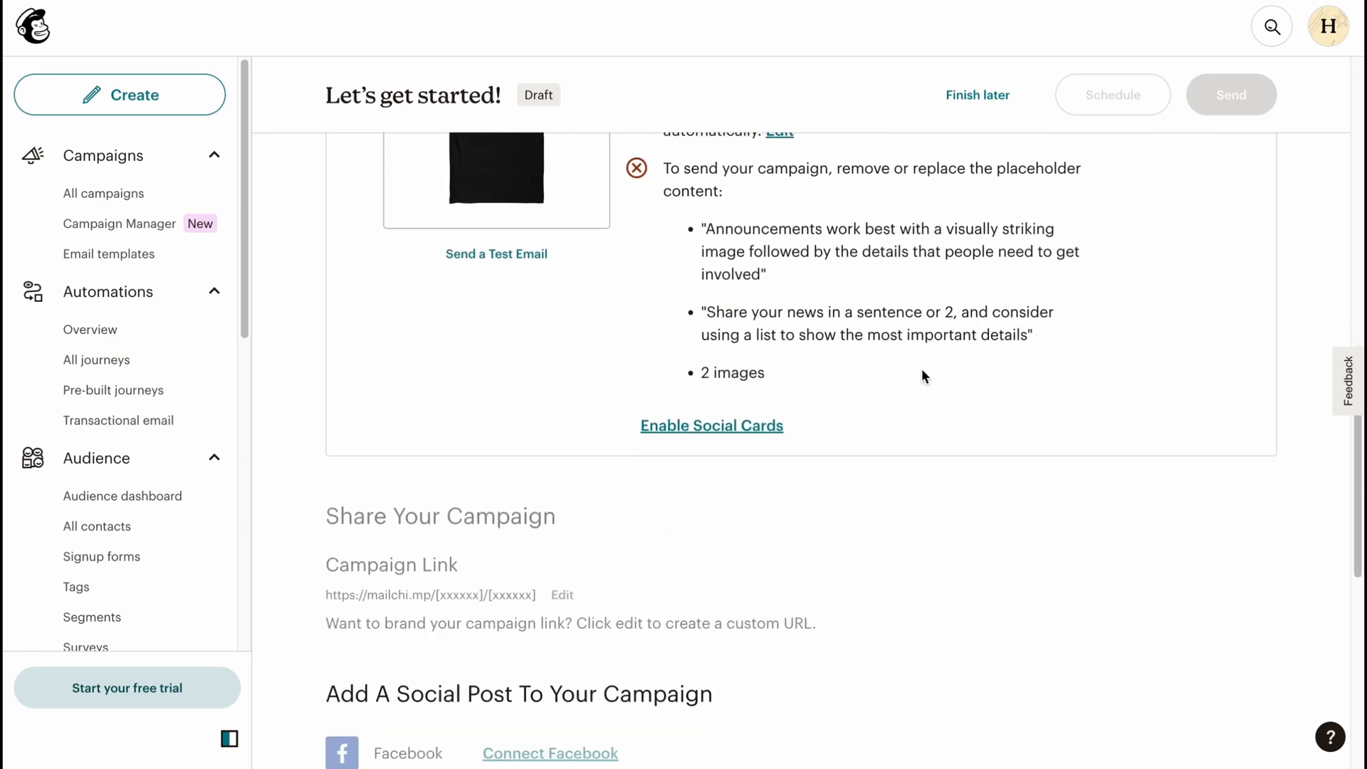
{"action": "scroll", "scroll_direction": "down", "scroll_amount": 3}
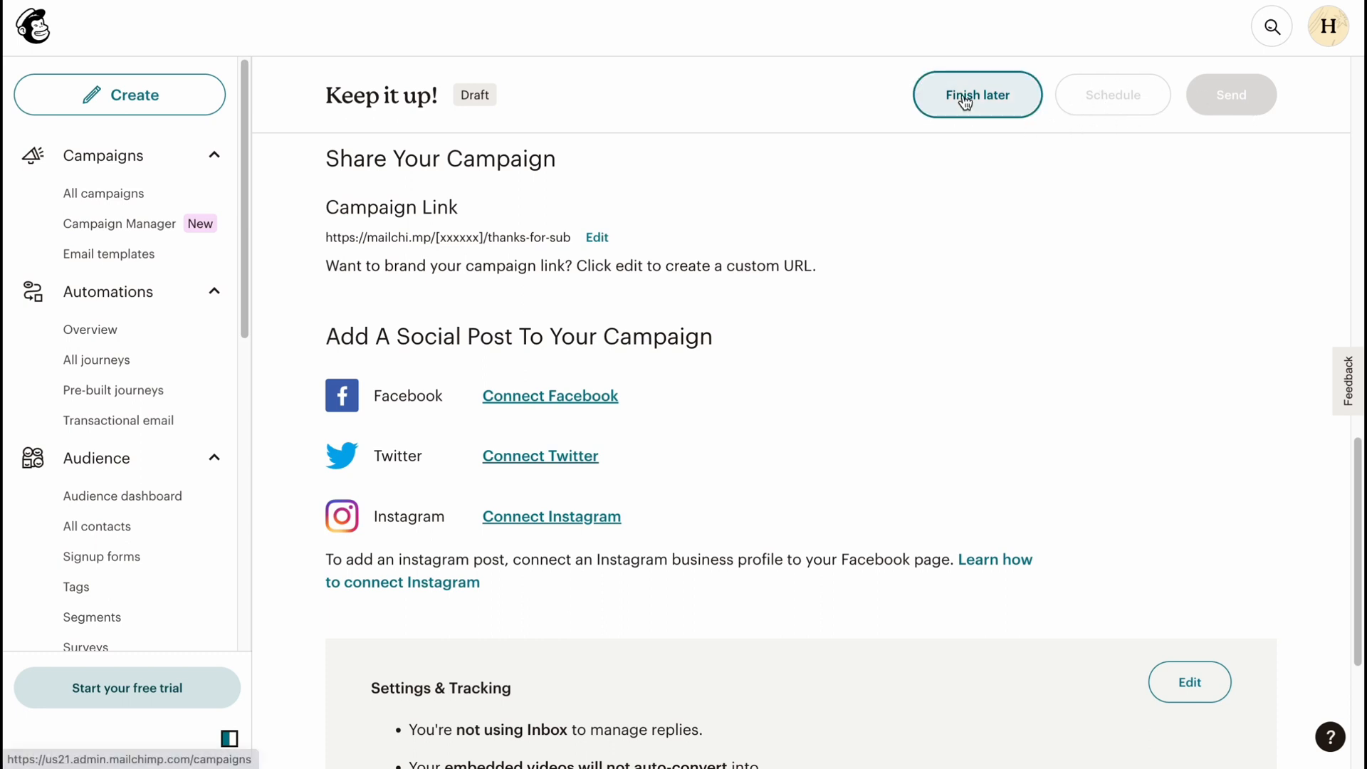
- Choose Finish later so c1 shows as a Regular draft in the Campaigns list
{"action": "left_click", "coordinate": [976, 94]}
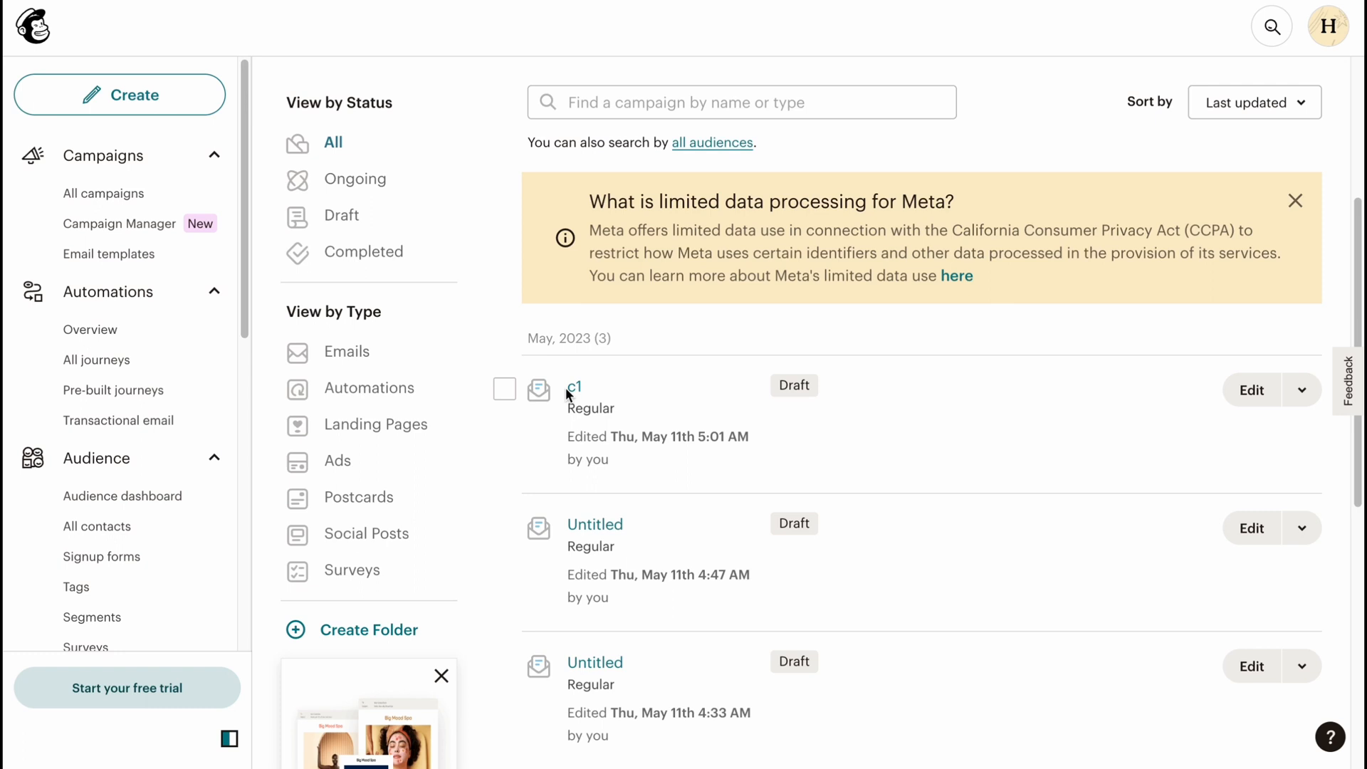
{"action": "mouse_move", "coordinate": [574, 398]}
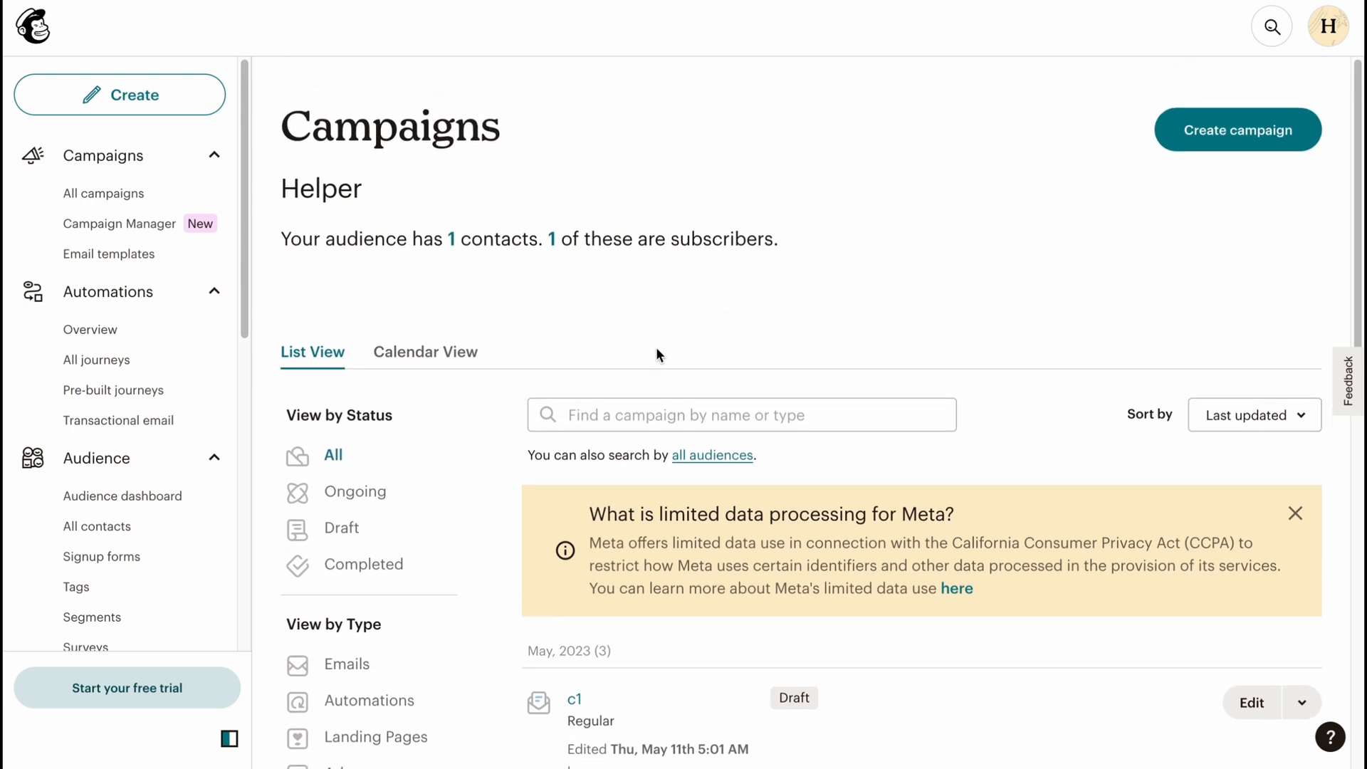
{"action": "mouse_move", "coordinate": [665, 355]}
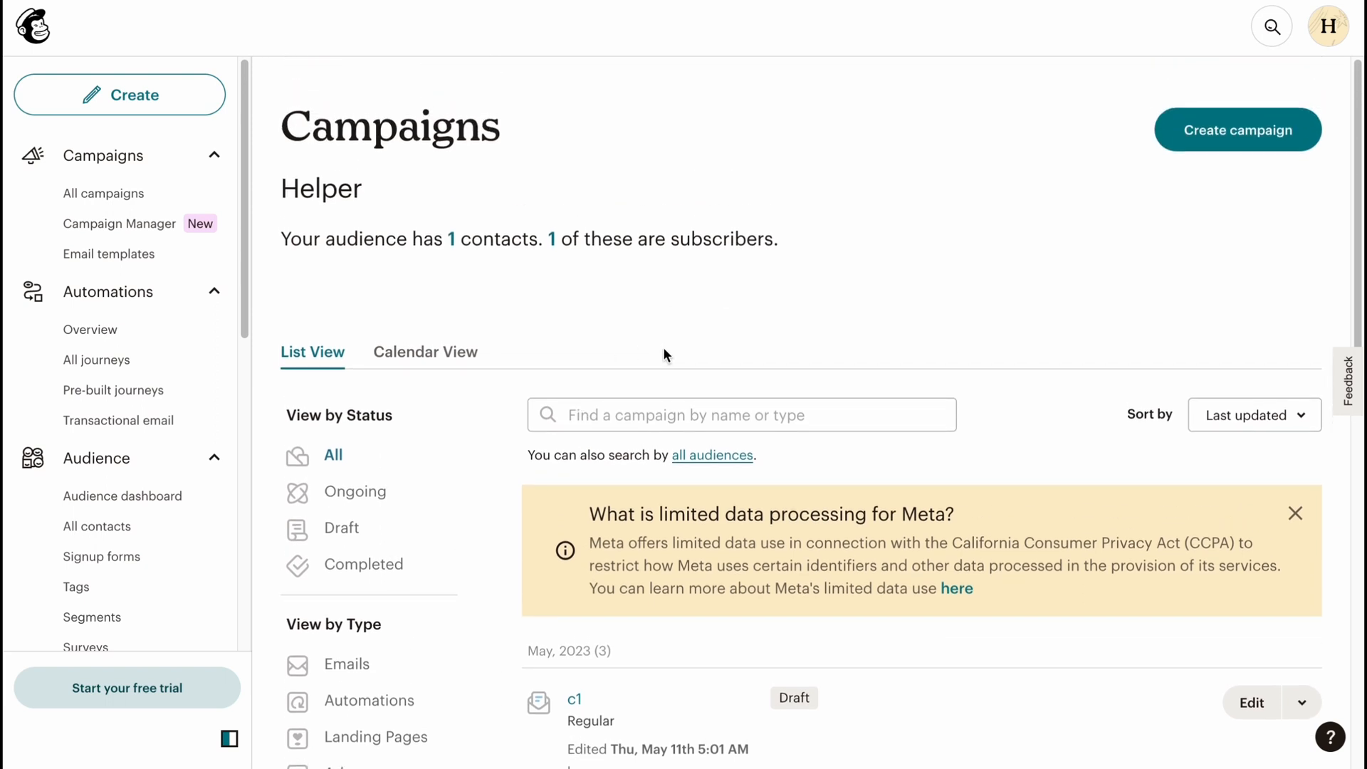